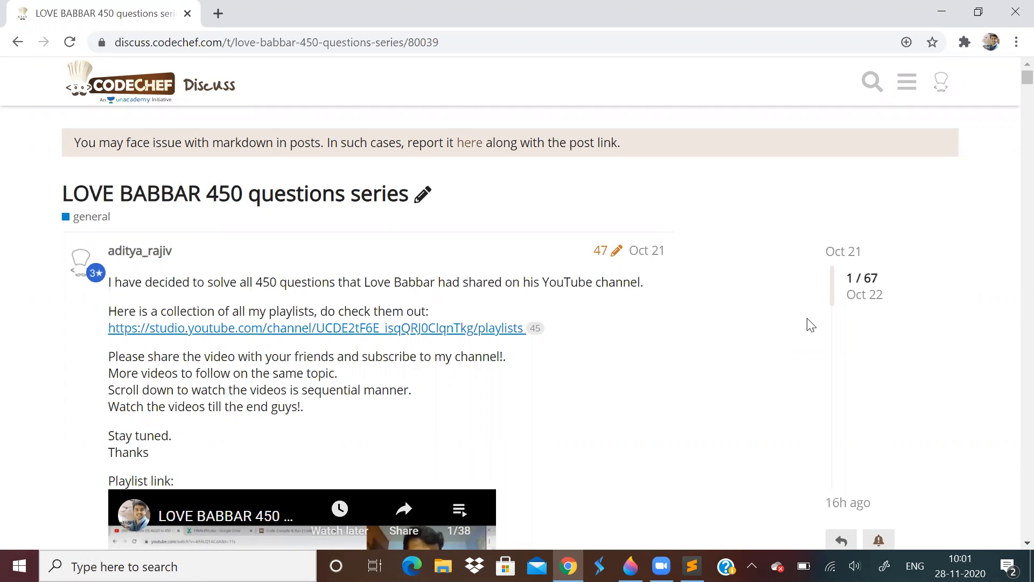
{"action": "mouse_move", "coordinate": [682, 390]}
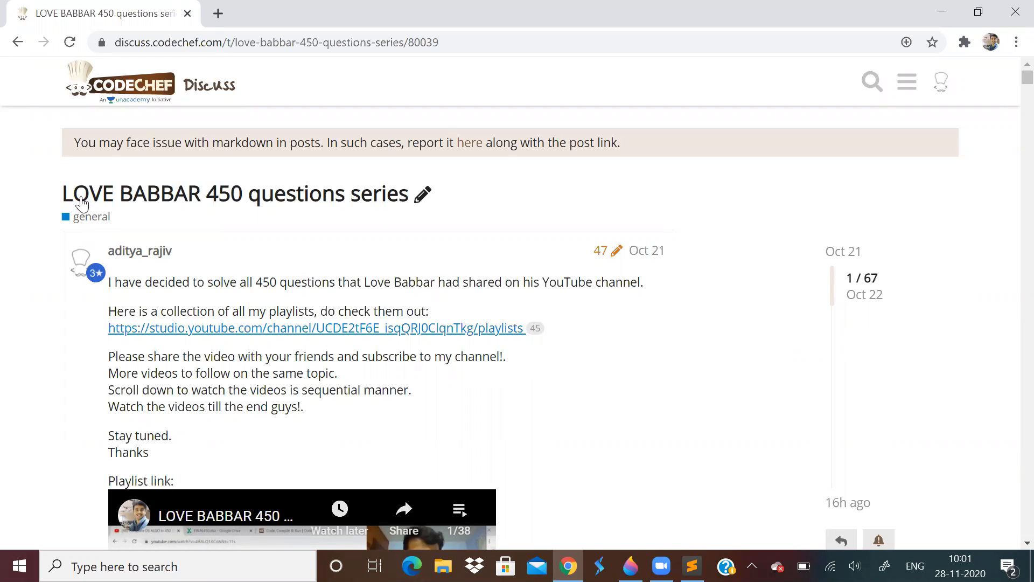
{"action": "mouse_move", "coordinate": [267, 194]}
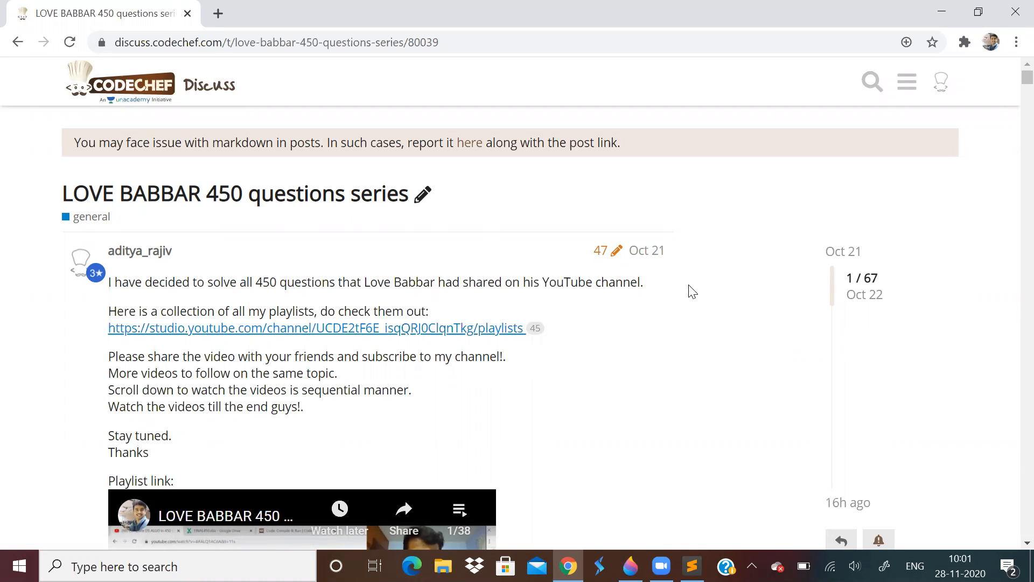
Step: Scroll the Drive page and open the linked FINAL450.xlsx question sheet
{"action": "scroll", "scroll_direction": "down", "scroll_amount": 3}
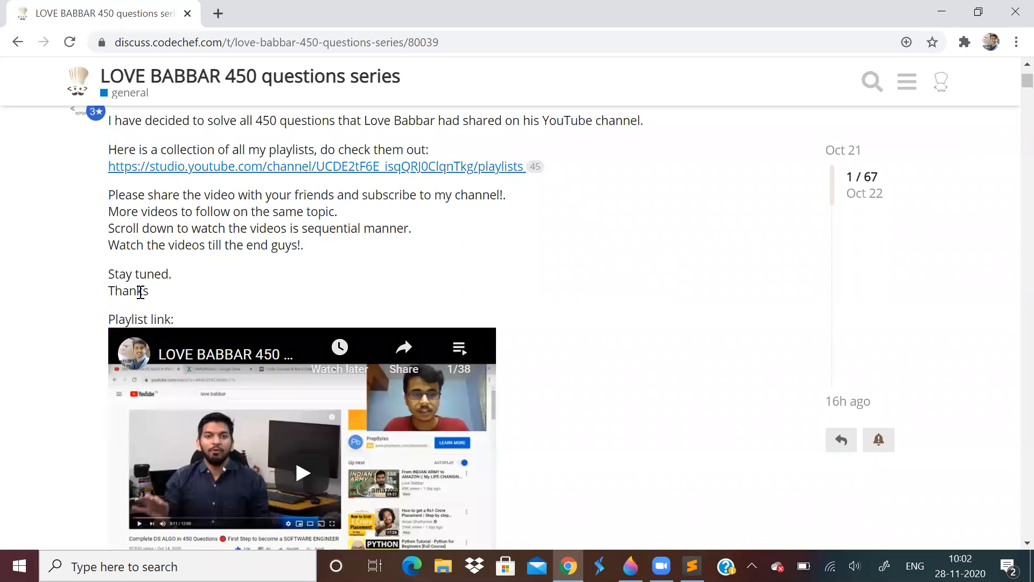
{"action": "scroll", "scroll_direction": "down", "scroll_amount": 3}
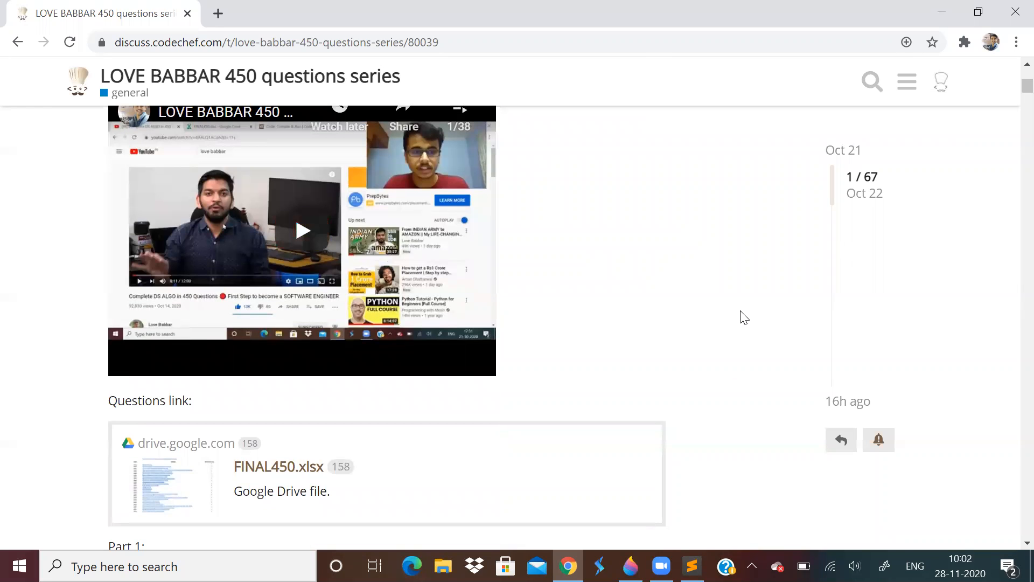
{"action": "scroll", "scroll_direction": "down", "scroll_amount": 3}
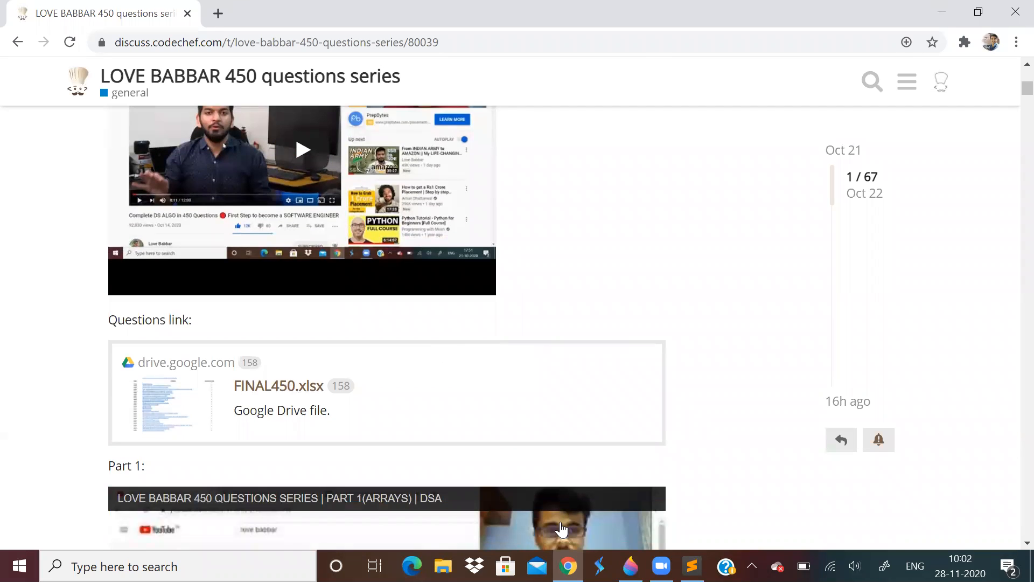
{"action": "mouse_move", "coordinate": [484, 424]}
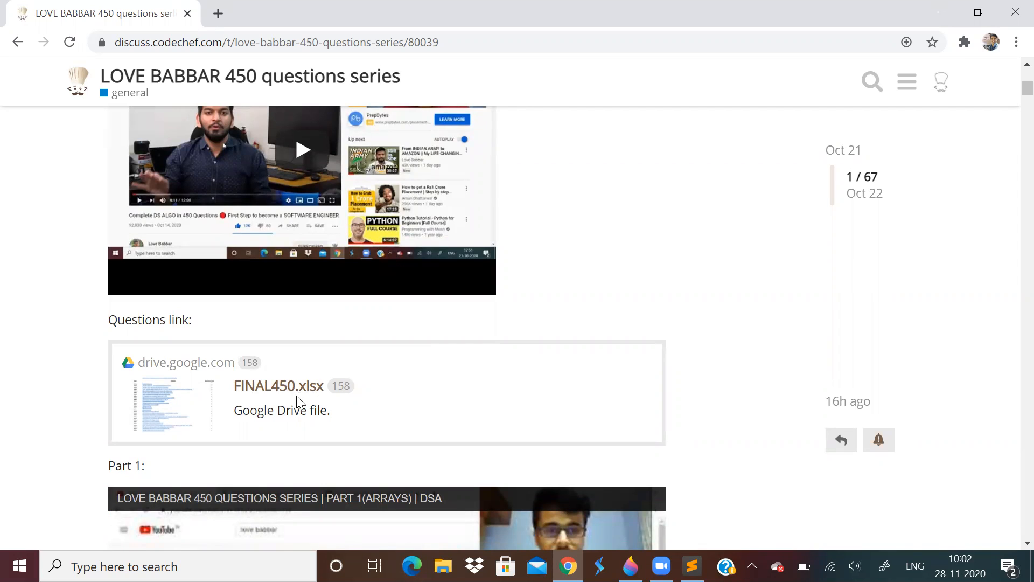
{"action": "mouse_move", "coordinate": [565, 345]}
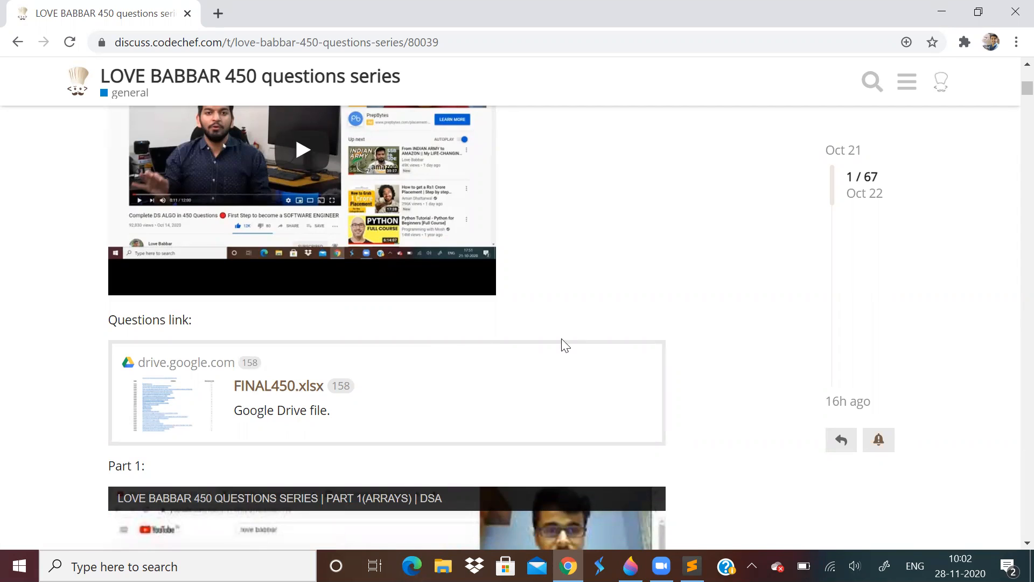
{"action": "mouse_move", "coordinate": [694, 313]}
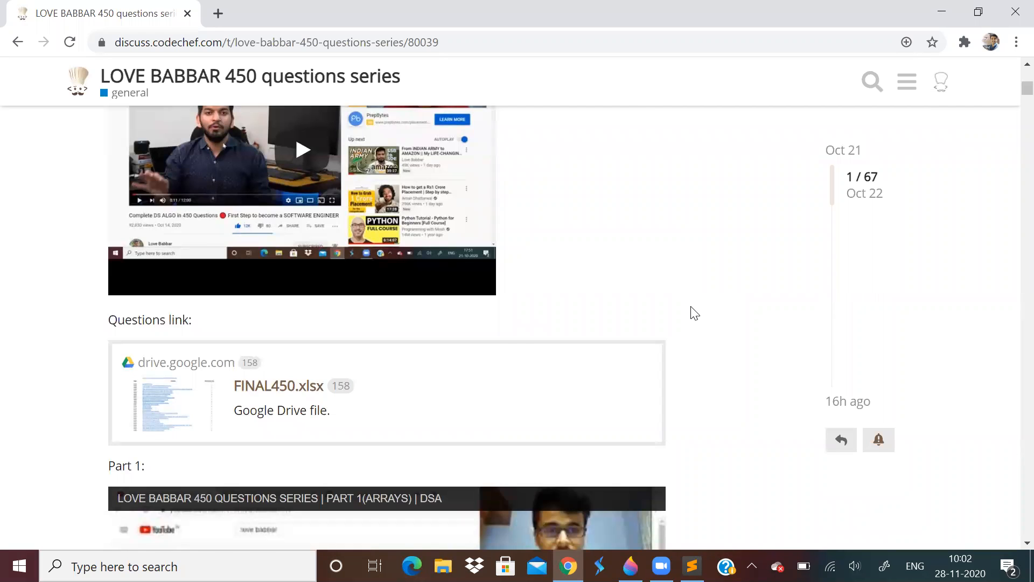
{"action": "mouse_move", "coordinate": [316, 388]}
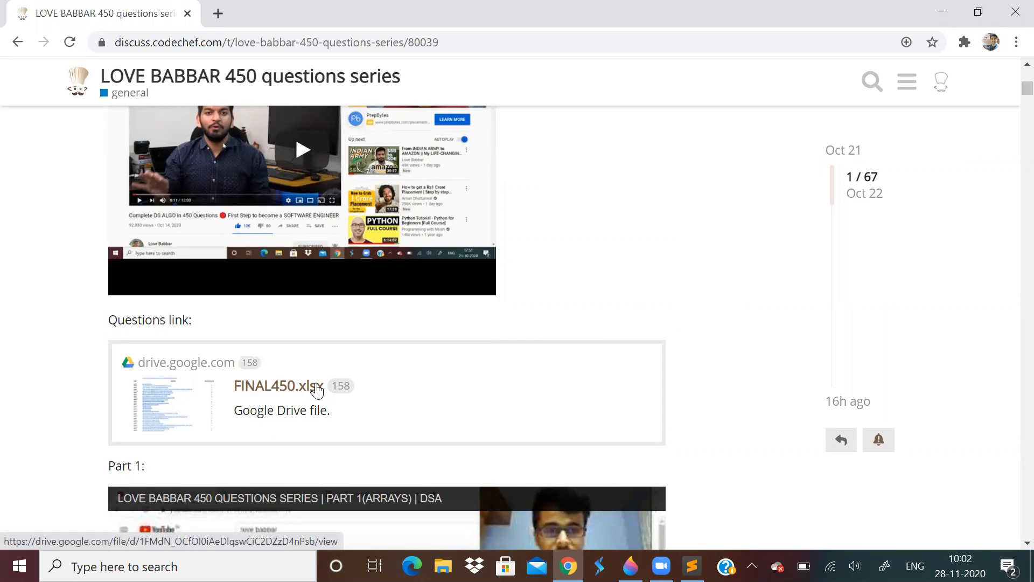
{"action": "left_click", "coordinate": [277, 386]}
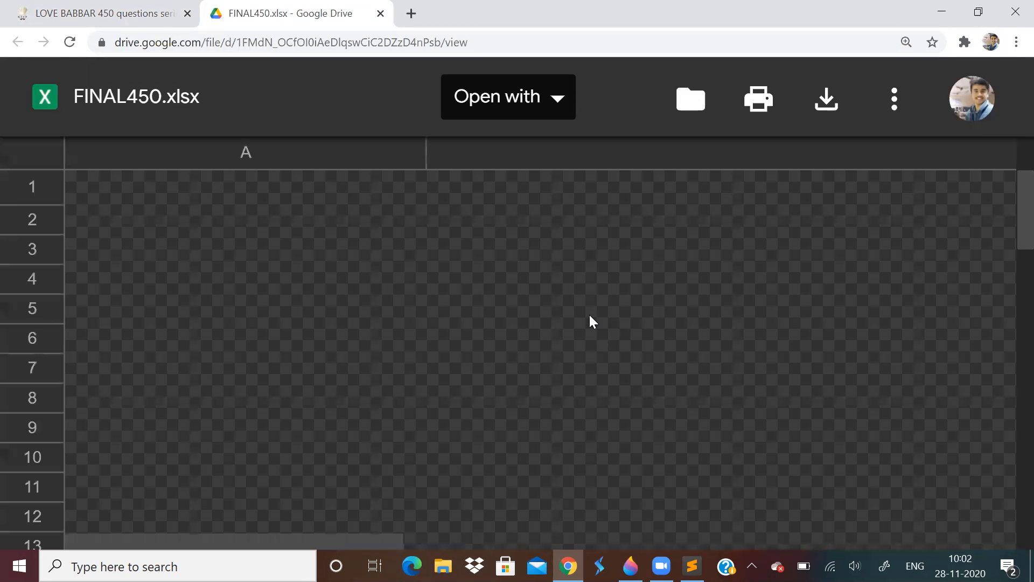
Step: Scroll down through the FINAL450 question rows to the Matrix problems
{"action": "scroll", "scroll_direction": "down", "scroll_amount": 3}
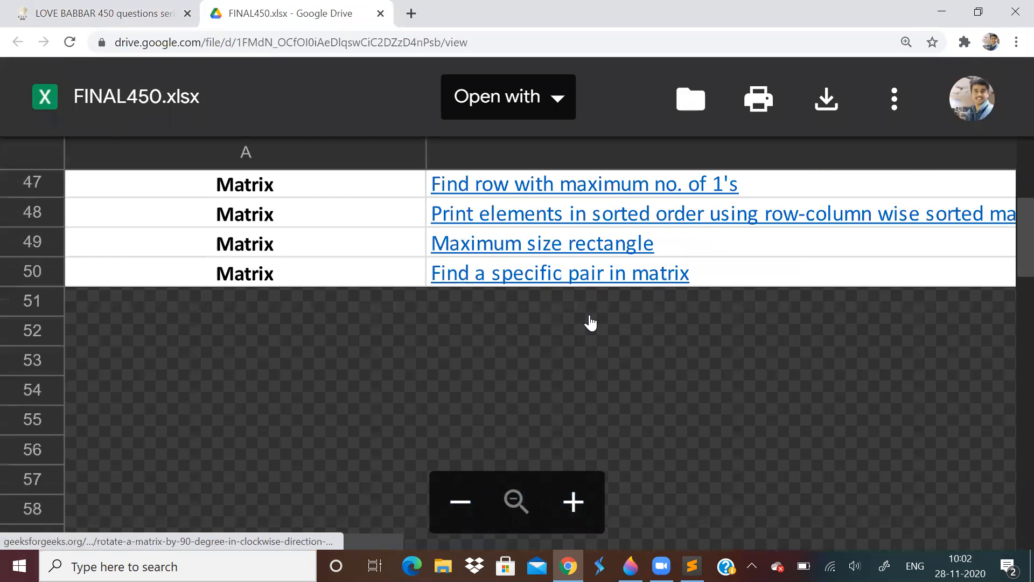
{"action": "scroll", "scroll_direction": "down", "scroll_amount": 3}
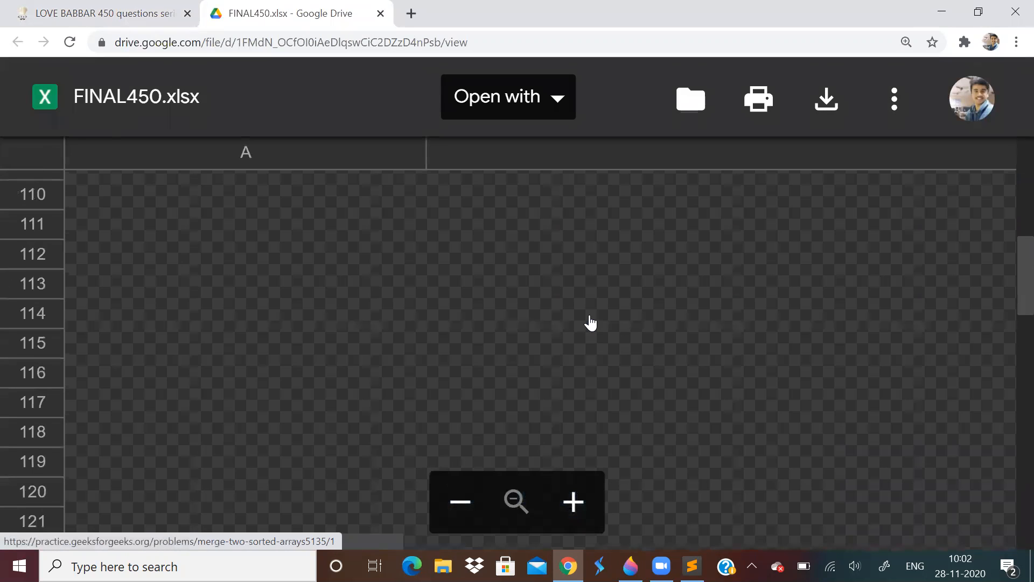
{"action": "scroll", "scroll_direction": "down", "scroll_amount": 3}
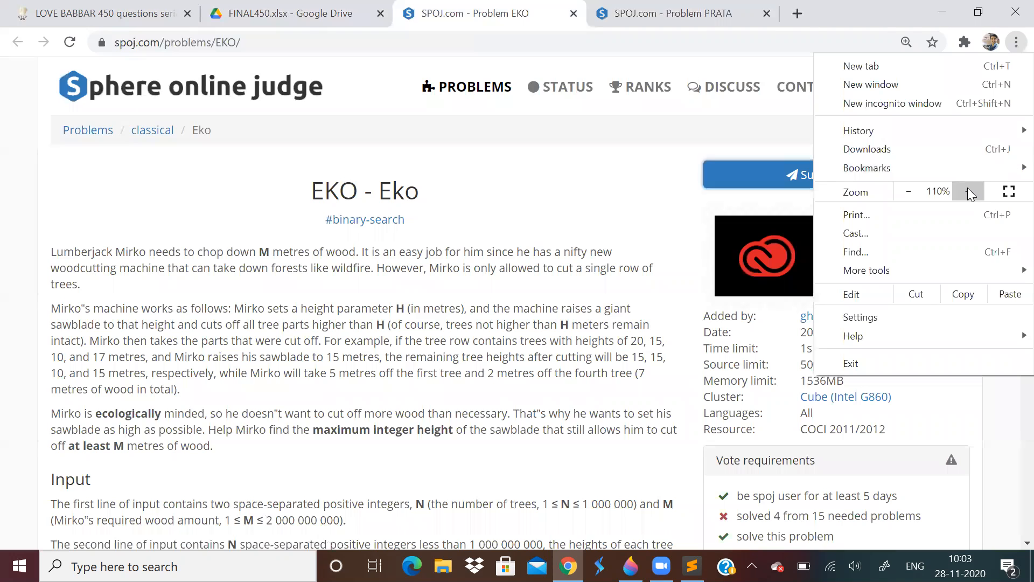
Step: Enlarge the EKO page with Chrome's Zoom + and read down the statement
{"action": "left_click", "coordinate": [969, 192]}
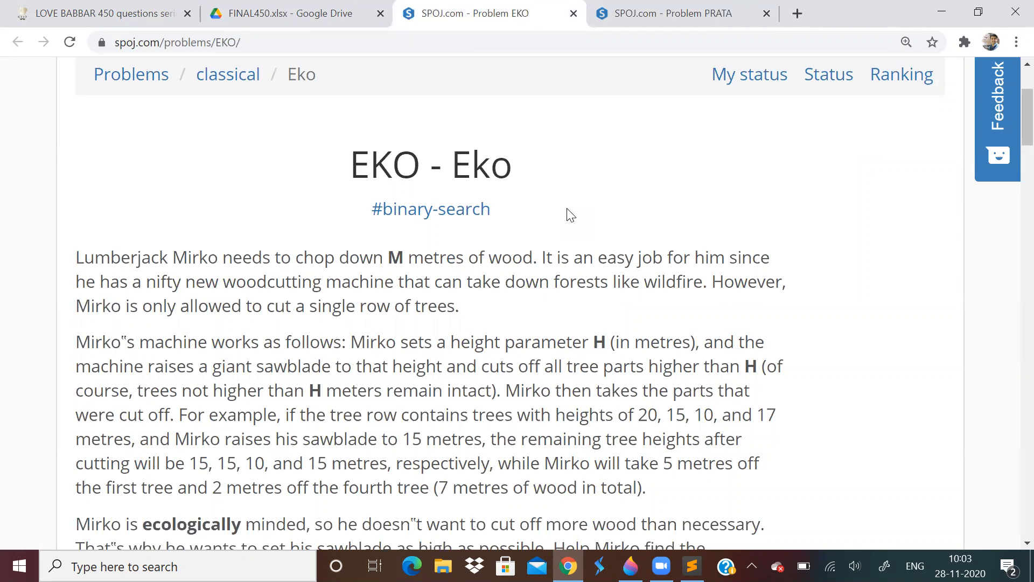
{"action": "scroll", "scroll_direction": "down", "scroll_amount": 3}
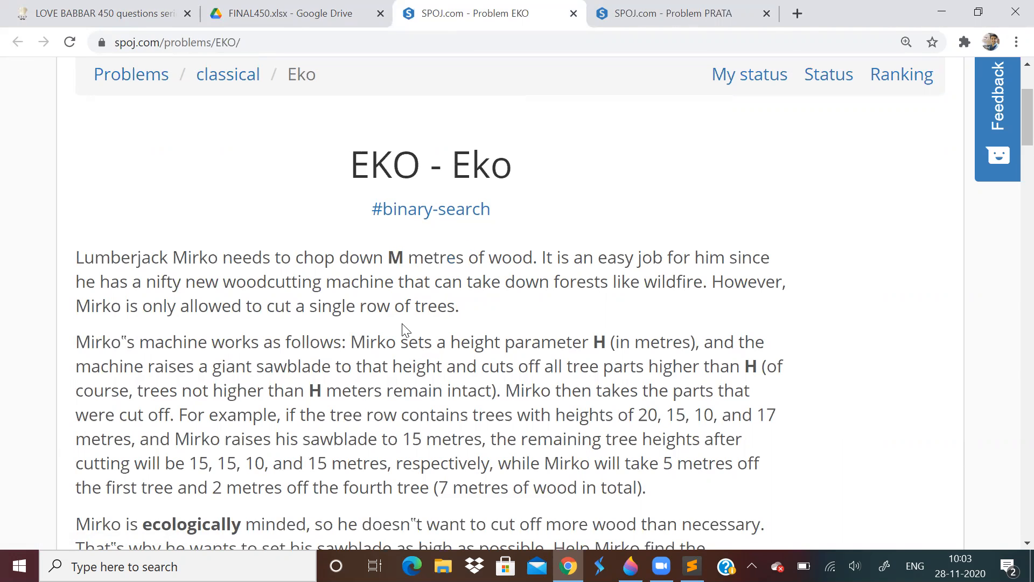
{"action": "scroll", "scroll_direction": "down", "scroll_amount": 3}
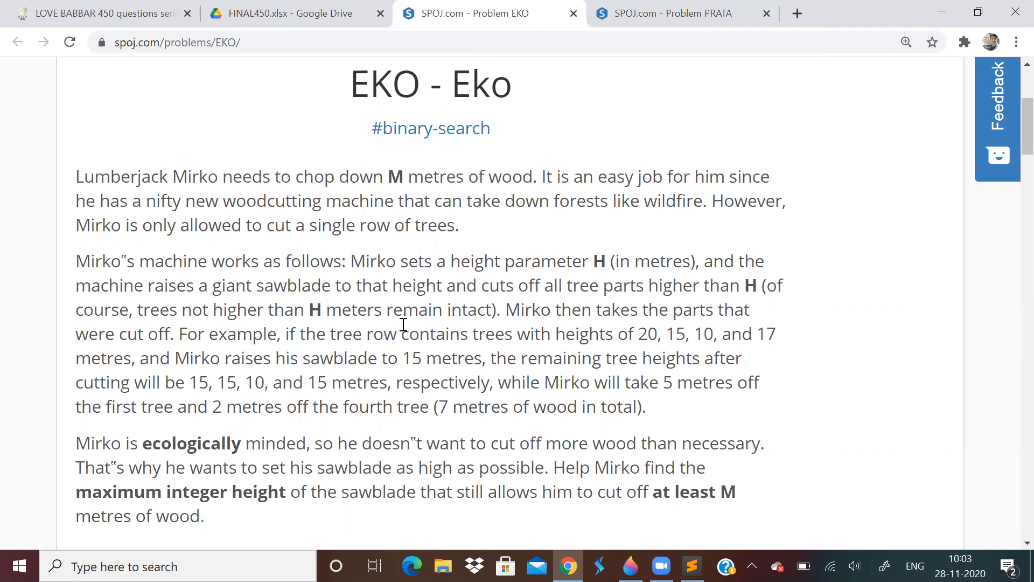
{"action": "scroll", "scroll_direction": "down", "scroll_amount": 3}
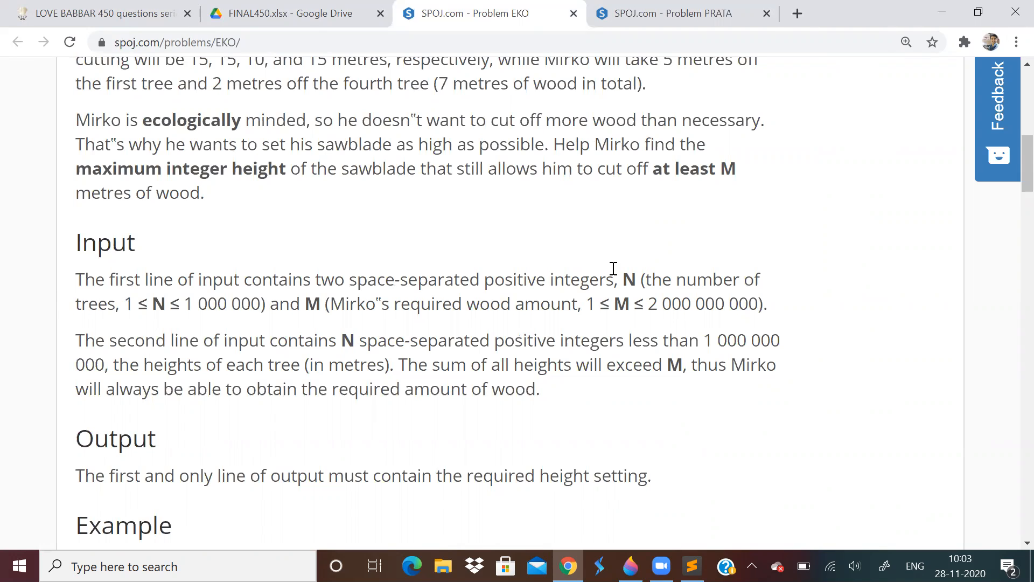
Step: Highlight the constraint on wood amount M, read the example, then return to the story
{"action": "left_click_drag", "start_coordinate": [620, 279], "coordinate": [663, 279]}
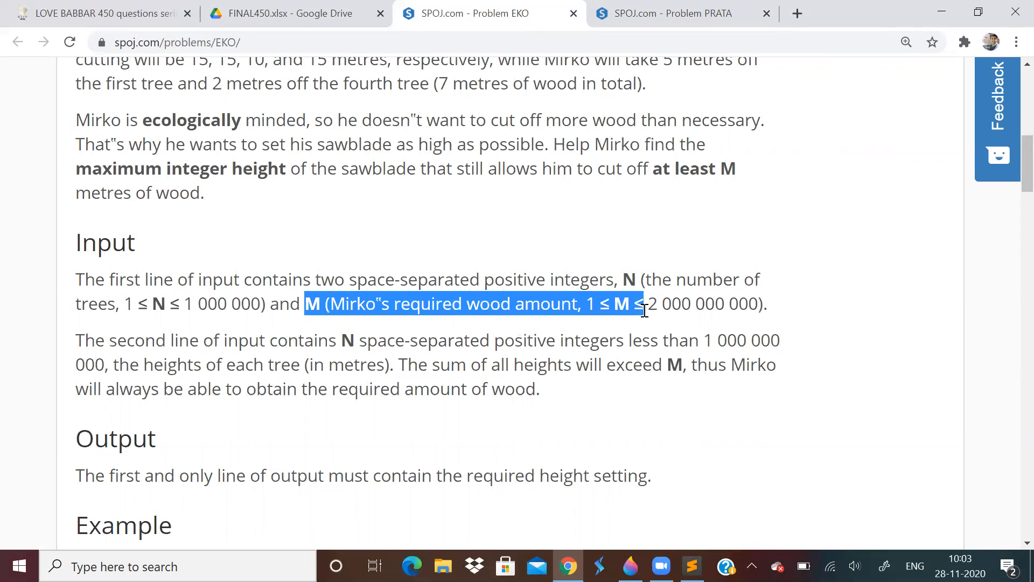
{"action": "scroll", "scroll_direction": "down", "scroll_amount": 3}
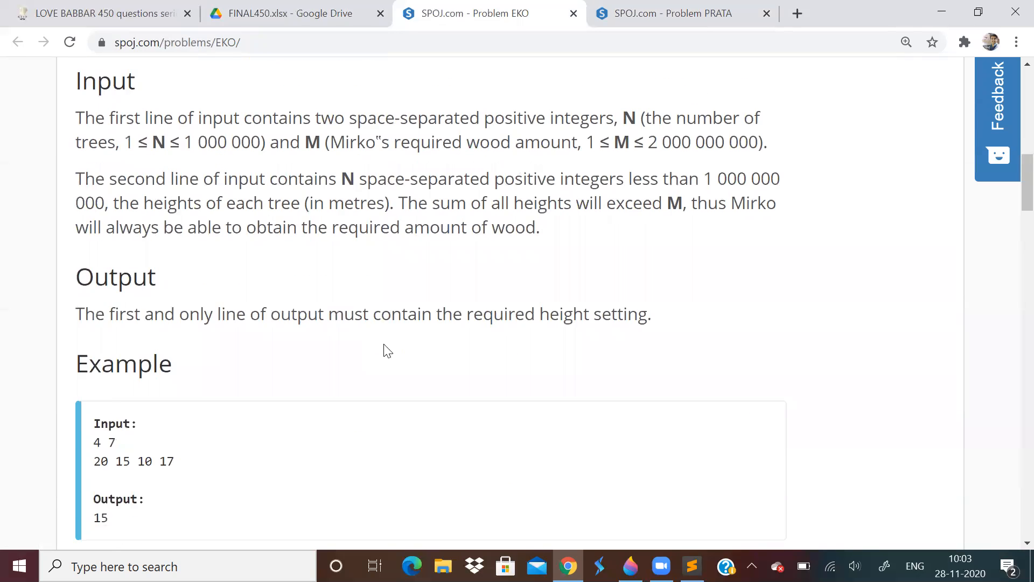
{"action": "scroll", "scroll_direction": "down", "scroll_amount": 3}
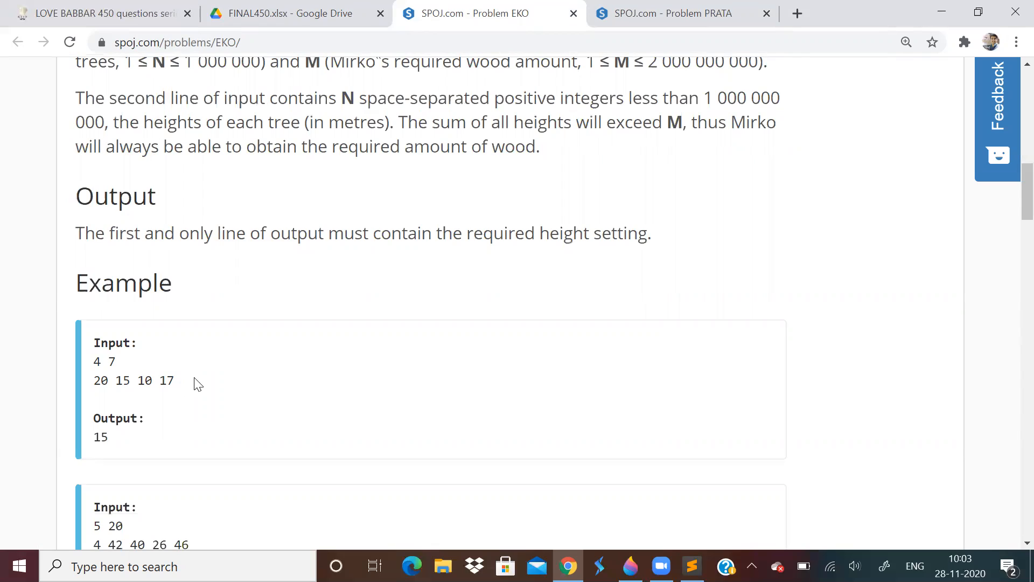
{"action": "mouse_move", "coordinate": [90, 385]}
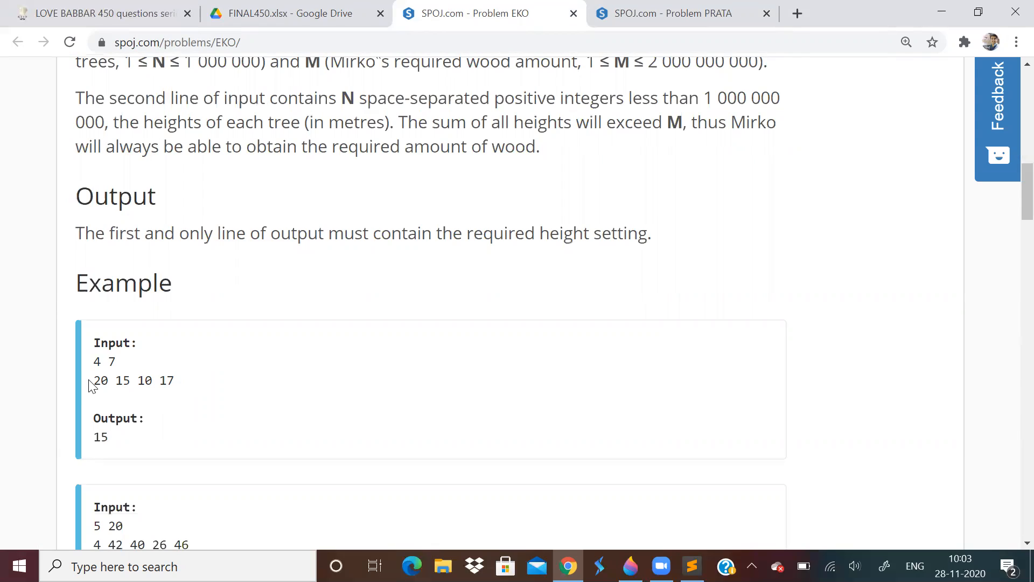
{"action": "mouse_move", "coordinate": [145, 380]}
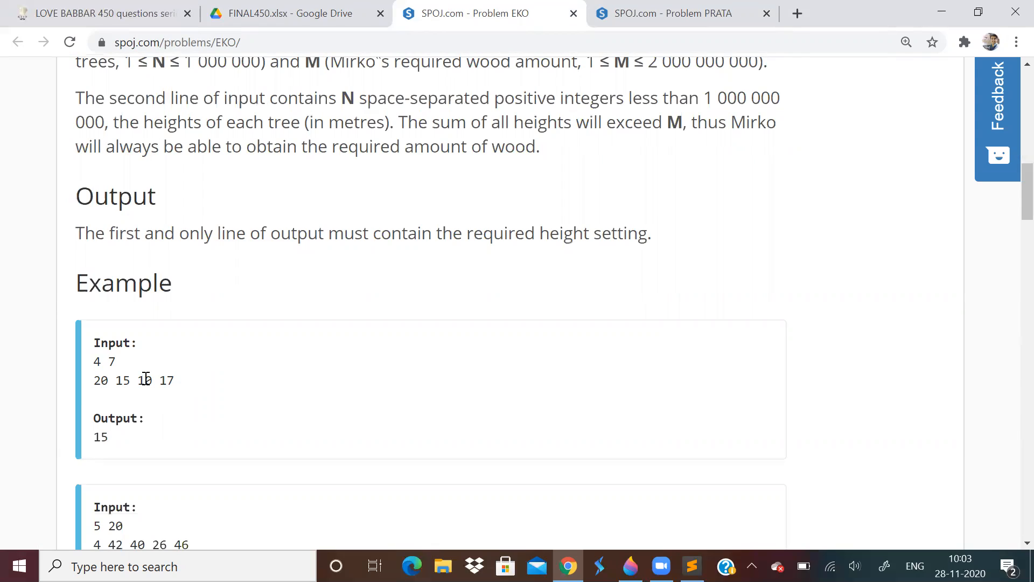
{"action": "scroll", "scroll_direction": "up", "scroll_amount": 3}
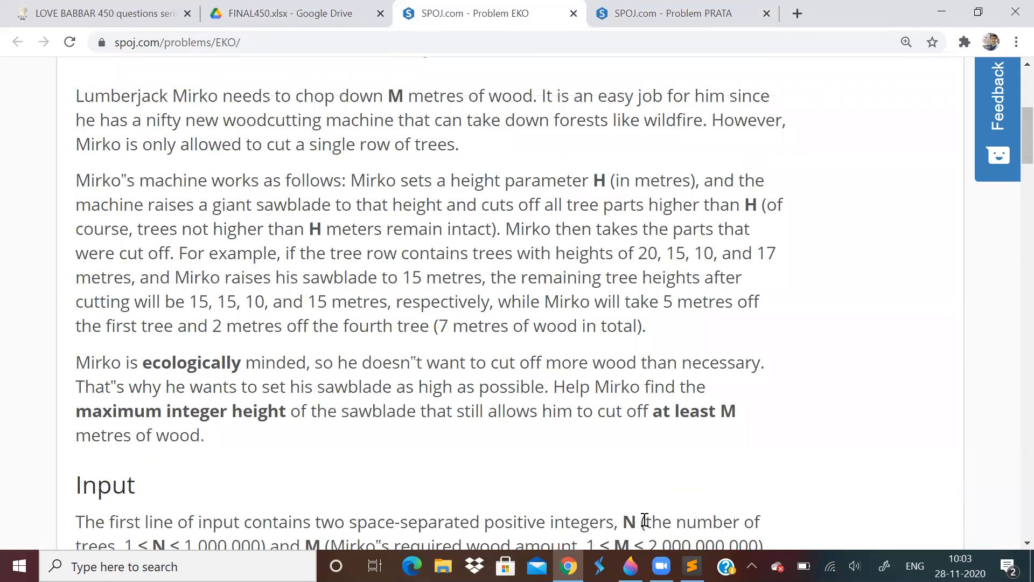
Step: Switch to the blank Paint 3D canvas and sketch two trees on the left
{"action": "left_click", "coordinate": [629, 565]}
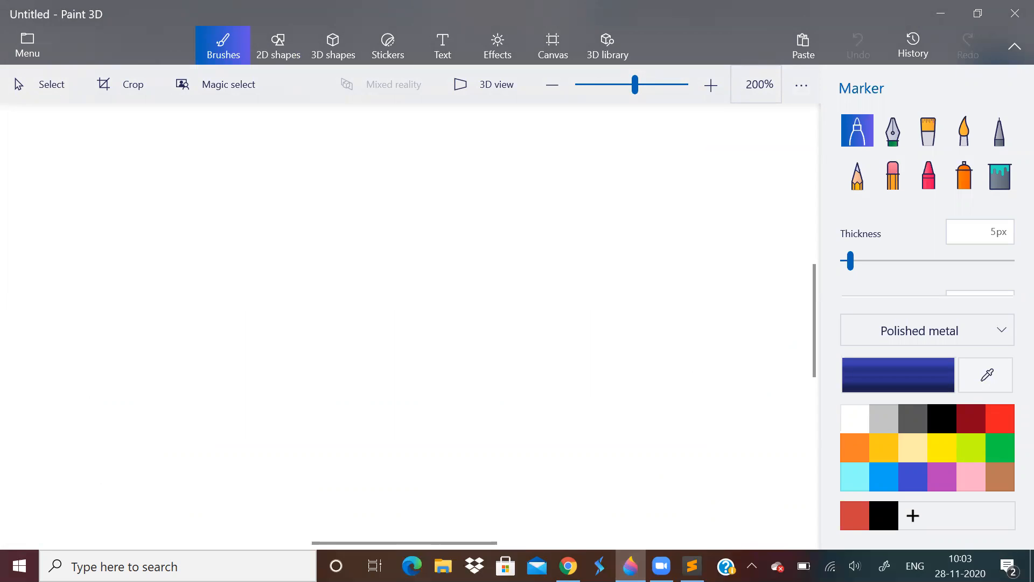
{"action": "left_click_drag", "start_coordinate": [86, 195], "coordinate": [132, 333]}
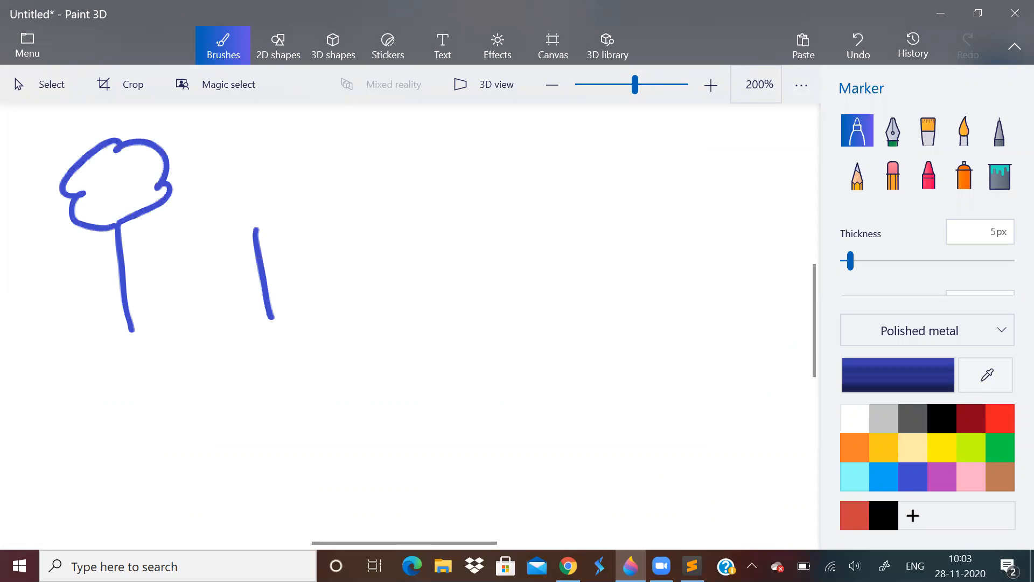
{"action": "left_click_drag", "start_coordinate": [224, 139], "coordinate": [260, 303]}
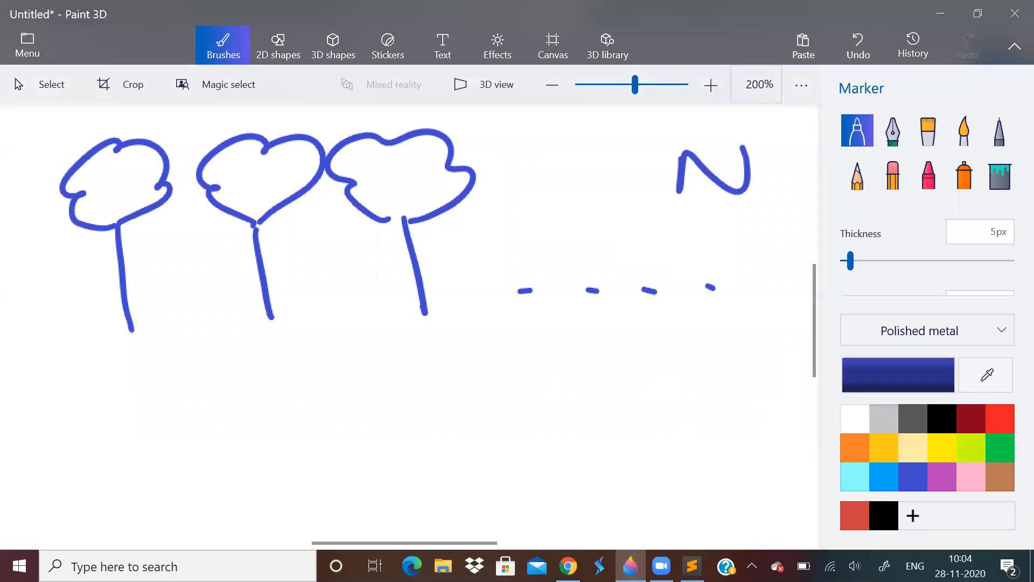
Step: Draw the horizontal cut line across the trunks and label N and M
{"action": "left_click_drag", "start_coordinate": [13, 305], "coordinate": [40, 298]}
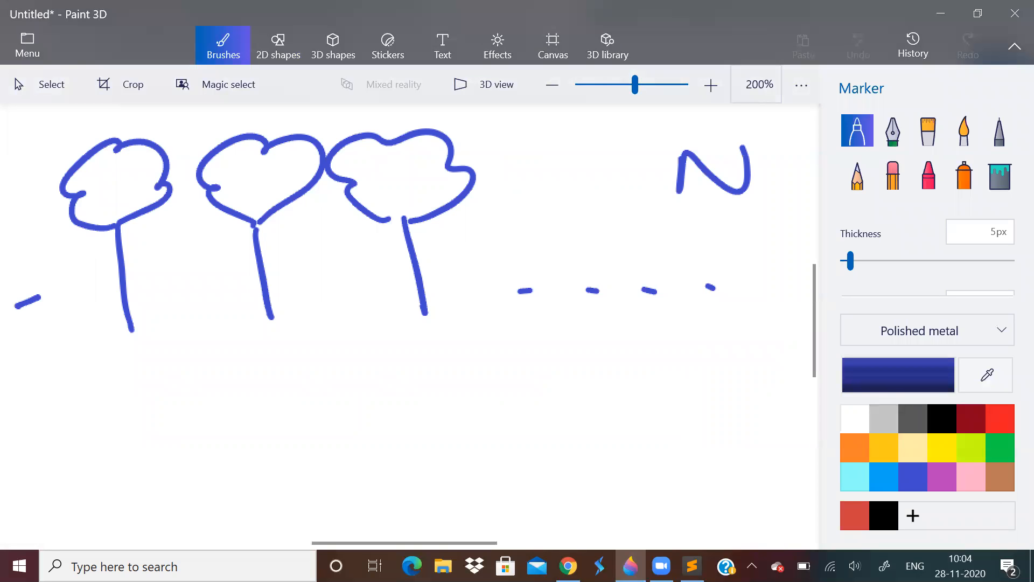
{"action": "left_click_drag", "start_coordinate": [16, 300], "coordinate": [482, 267]}
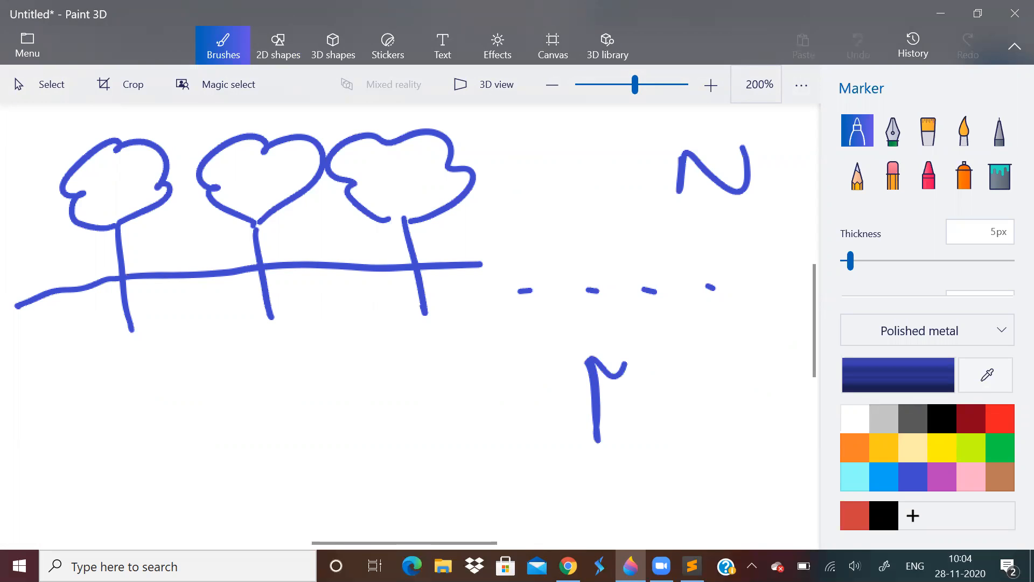
{"action": "left_click_drag", "start_coordinate": [624, 356], "coordinate": [647, 436]}
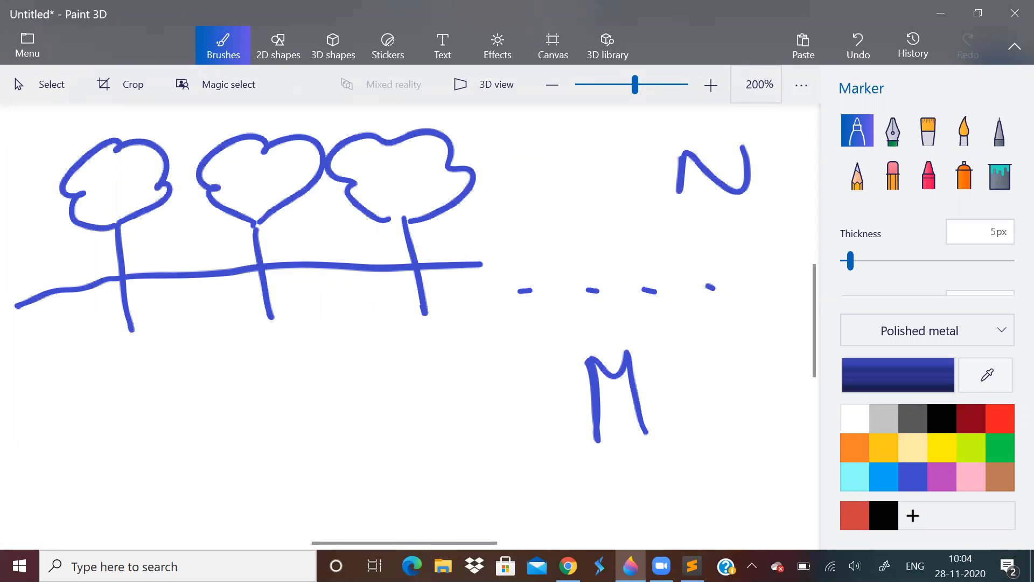
{"action": "left_click_drag", "start_coordinate": [669, 366], "coordinate": [782, 367]}
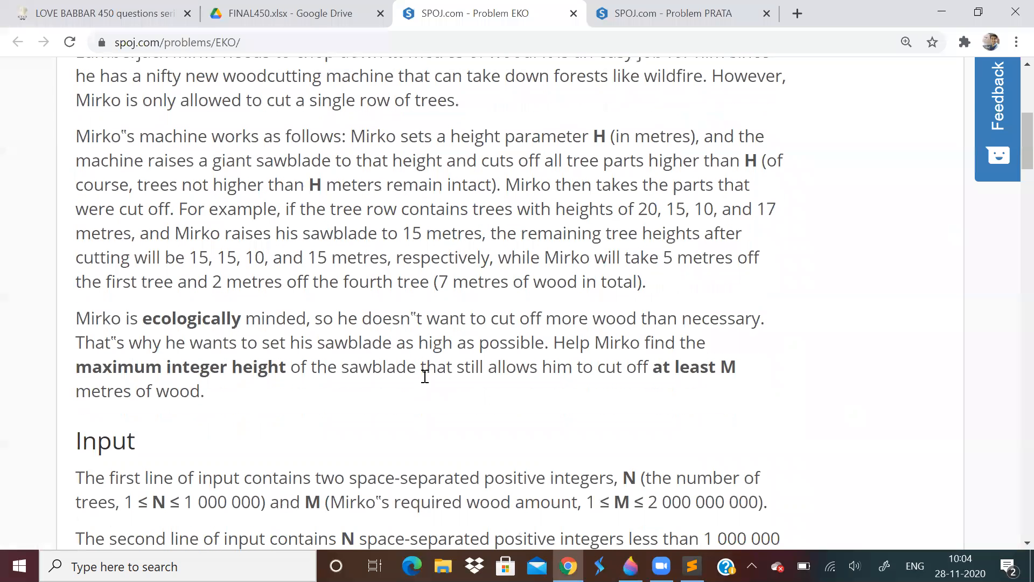
Step: Scroll down the EKO statement to the sawblade height and input format
{"action": "scroll", "scroll_direction": "down", "scroll_amount": 3}
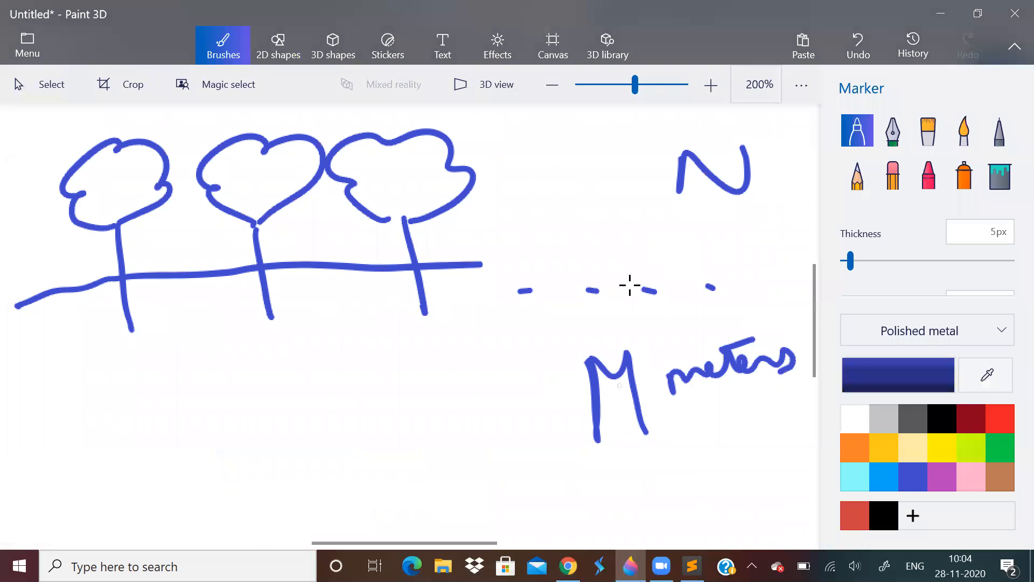
Step: Return to the EKO problem statement in Chrome
{"action": "left_click", "coordinate": [551, 45]}
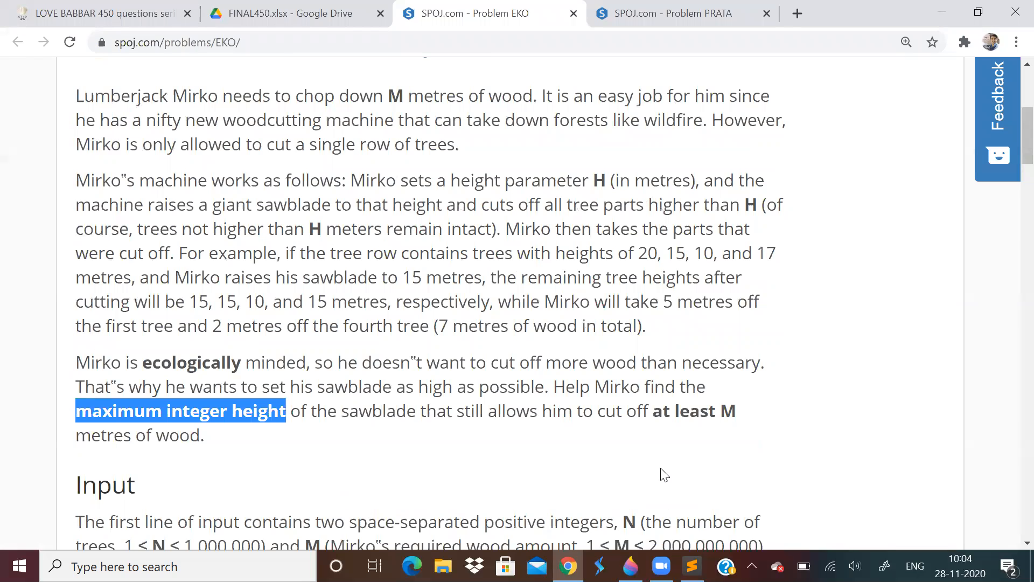
Step: Go back to the Paint 3D sketching canvas
{"action": "left_click", "coordinate": [629, 566]}
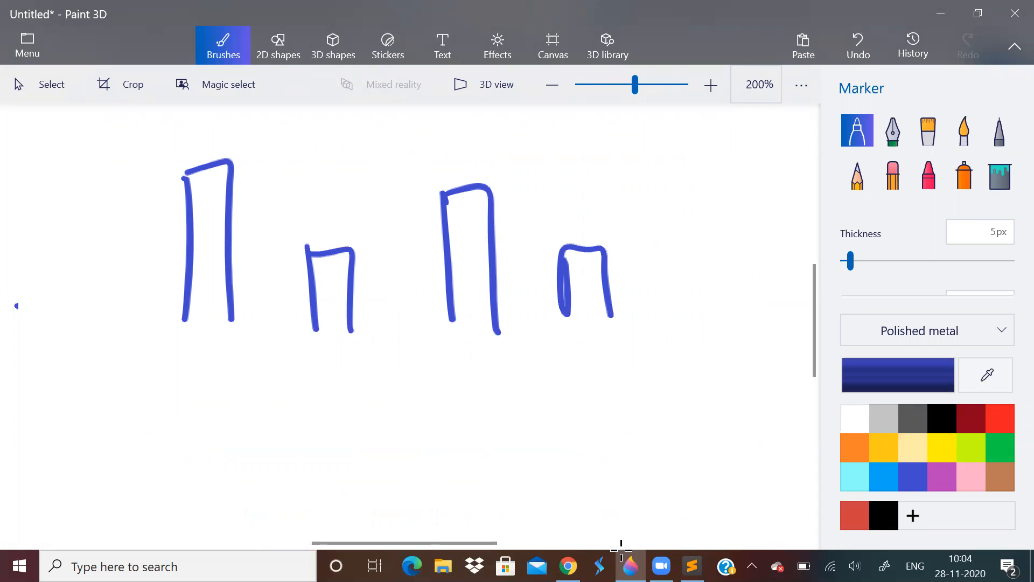
Step: Add a stroke to the tree-height sketch, then scroll the EKO page to the example input
{"action": "left_click_drag", "start_coordinate": [541, 370], "coordinate": [613, 436]}
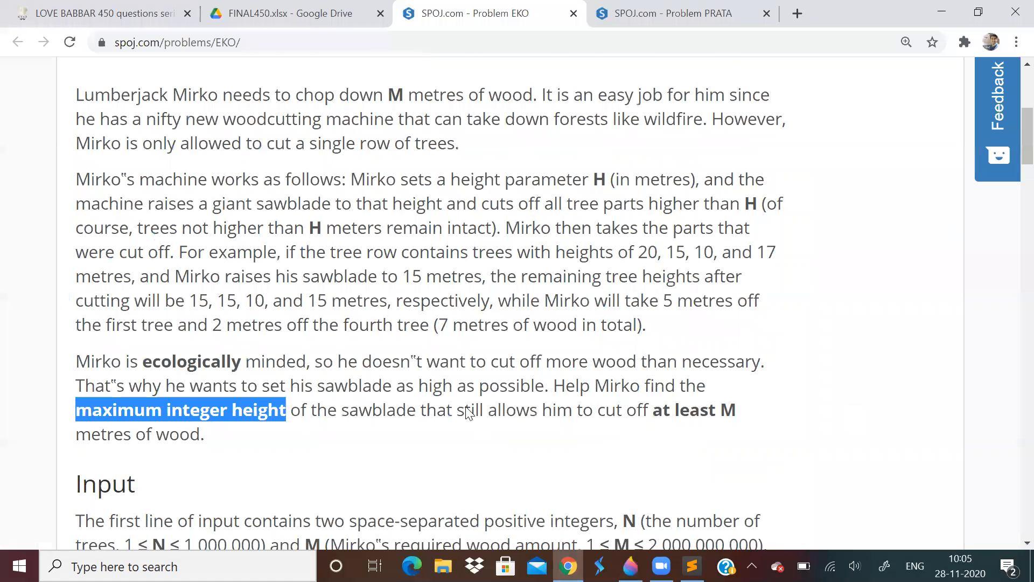
{"action": "scroll", "scroll_direction": "down", "scroll_amount": 3}
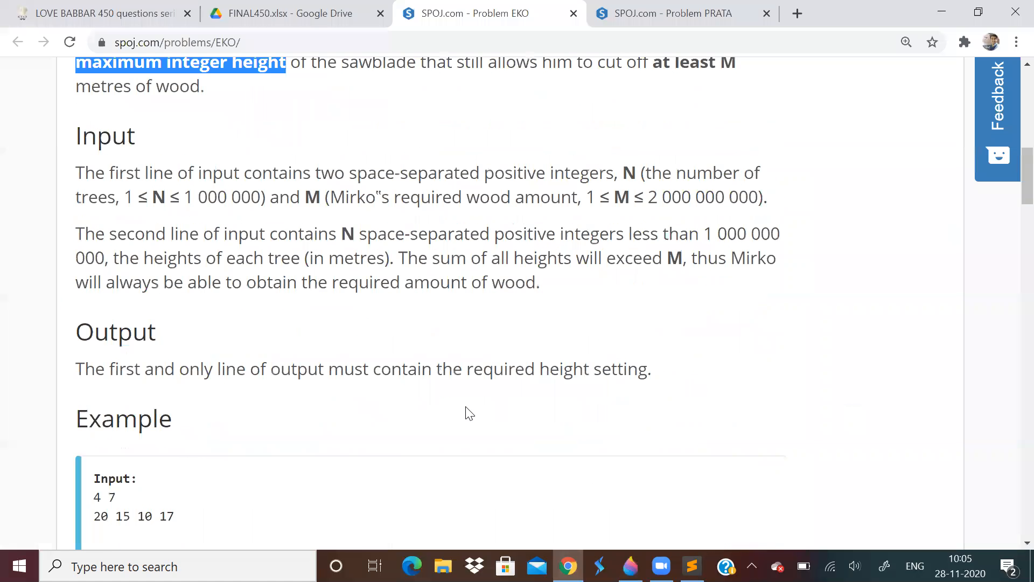
{"action": "mouse_move", "coordinate": [562, 55]}
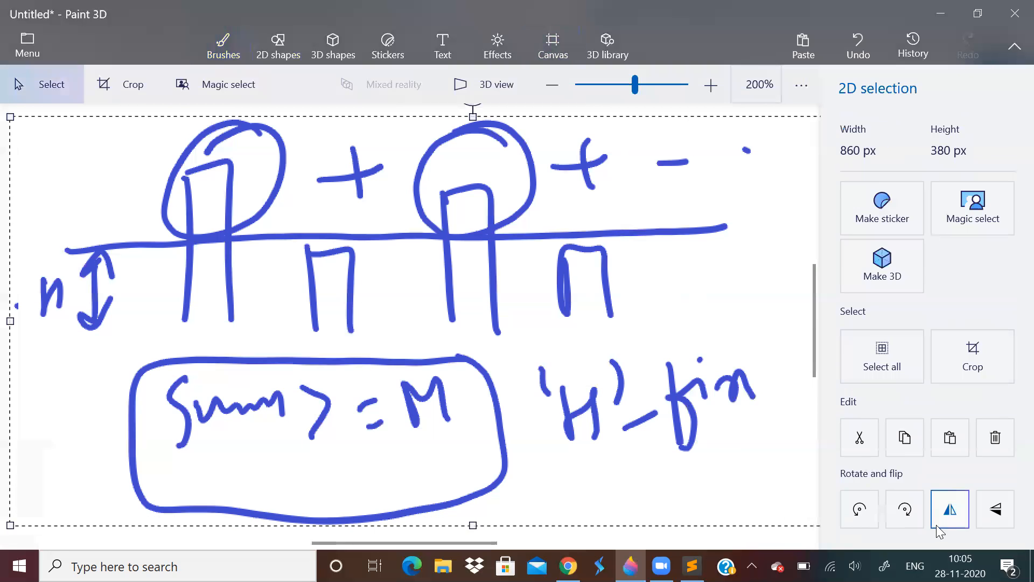
Step: Clear the canvas and write the example heights 20 10 15 17 with M = 7
{"action": "left_click", "coordinate": [222, 46]}
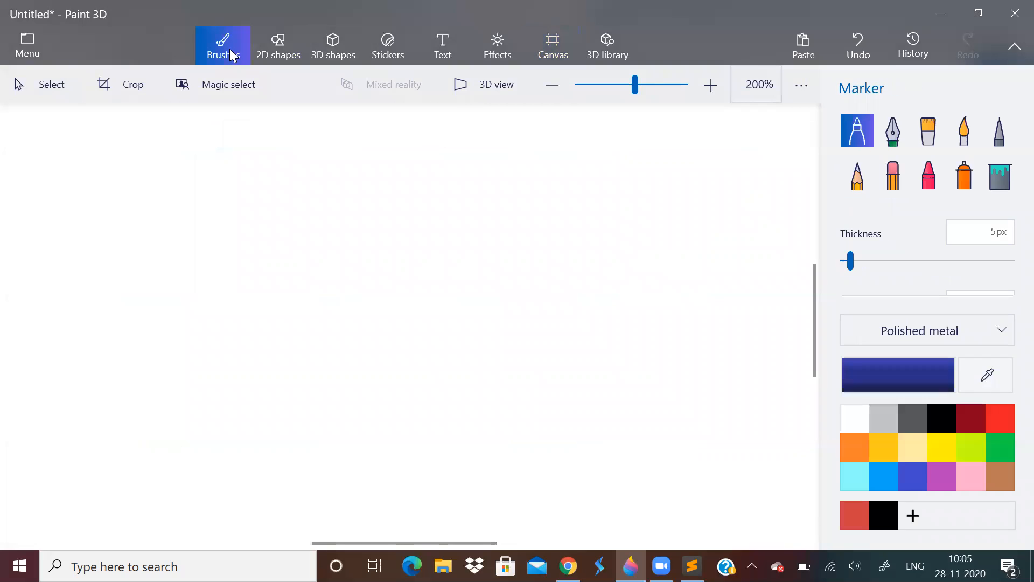
{"action": "left_click_drag", "start_coordinate": [155, 168], "coordinate": [254, 237]}
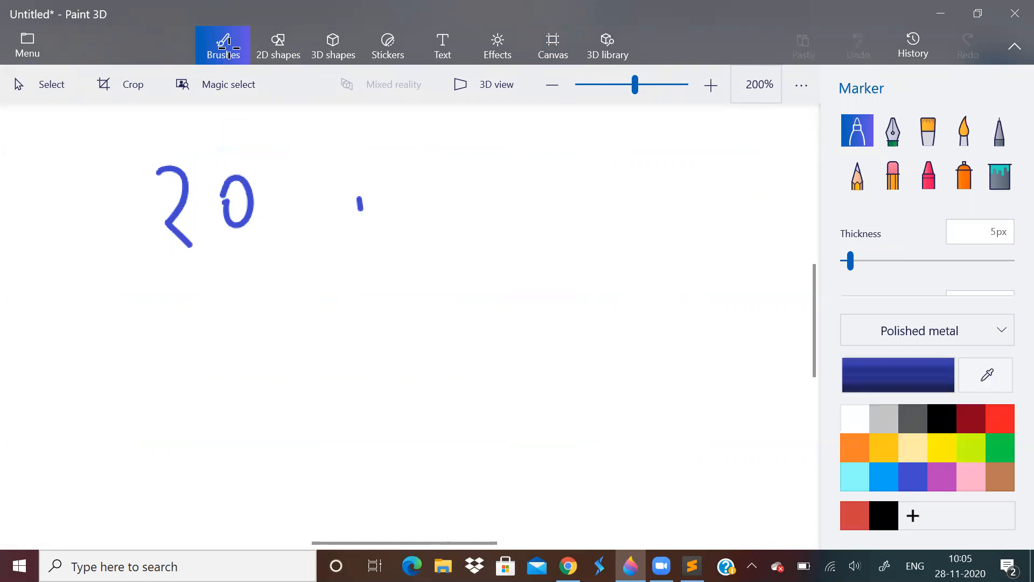
{"action": "left_click_drag", "start_coordinate": [360, 178], "coordinate": [541, 211]}
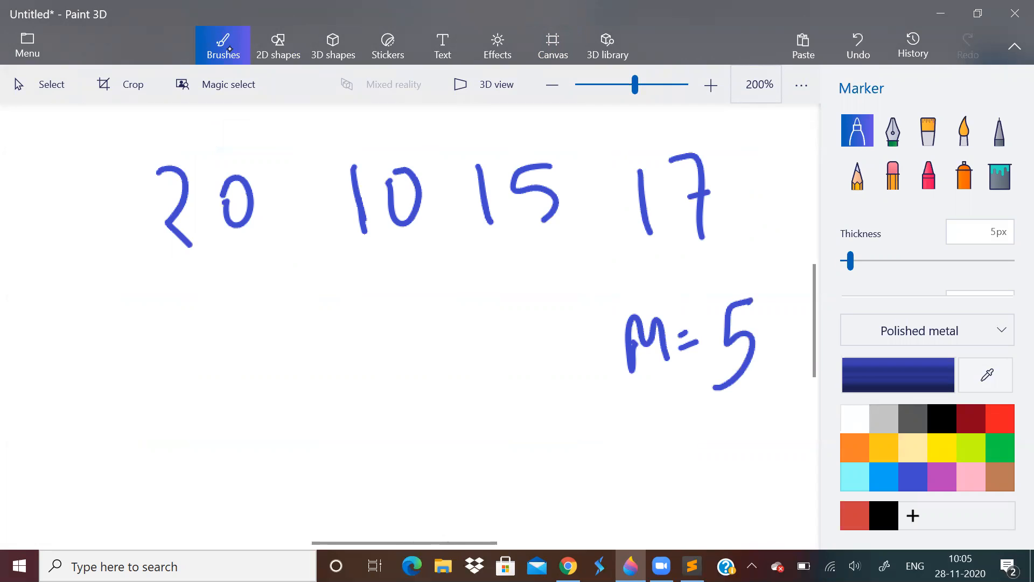
{"action": "mouse_move", "coordinate": [571, 490]}
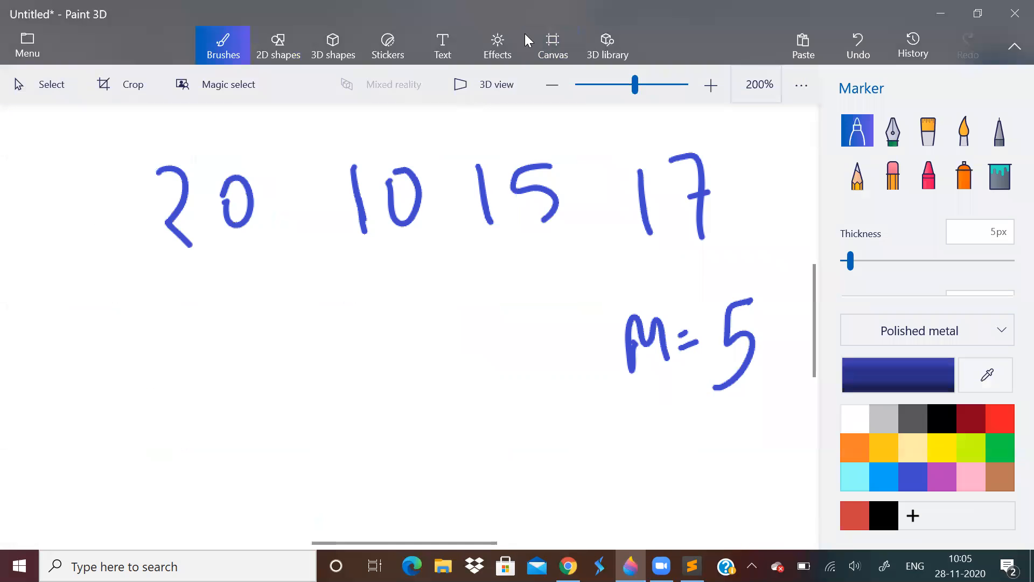
{"action": "left_click", "coordinate": [51, 84]}
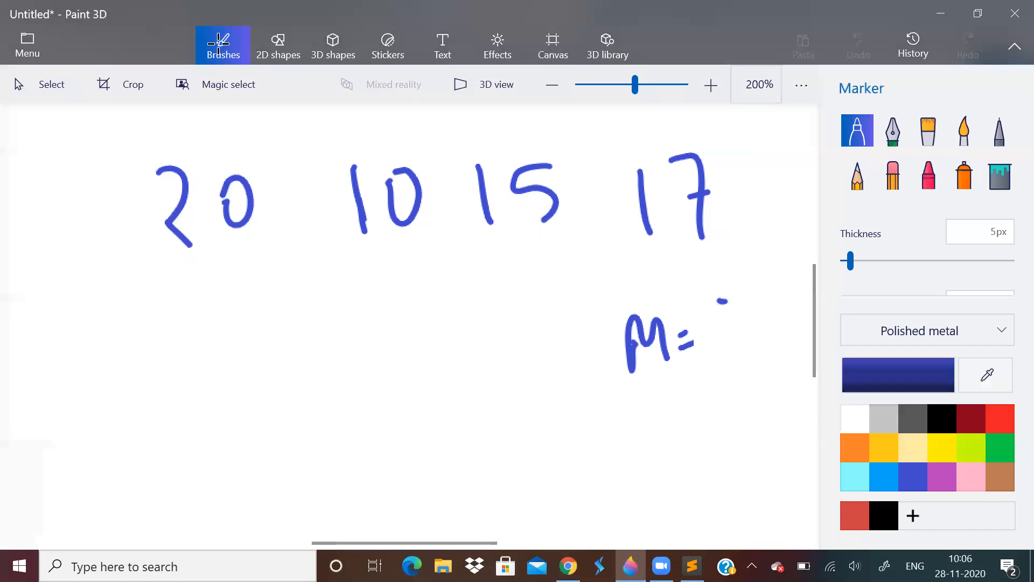
{"action": "left_click_drag", "start_coordinate": [722, 304], "coordinate": [762, 370]}
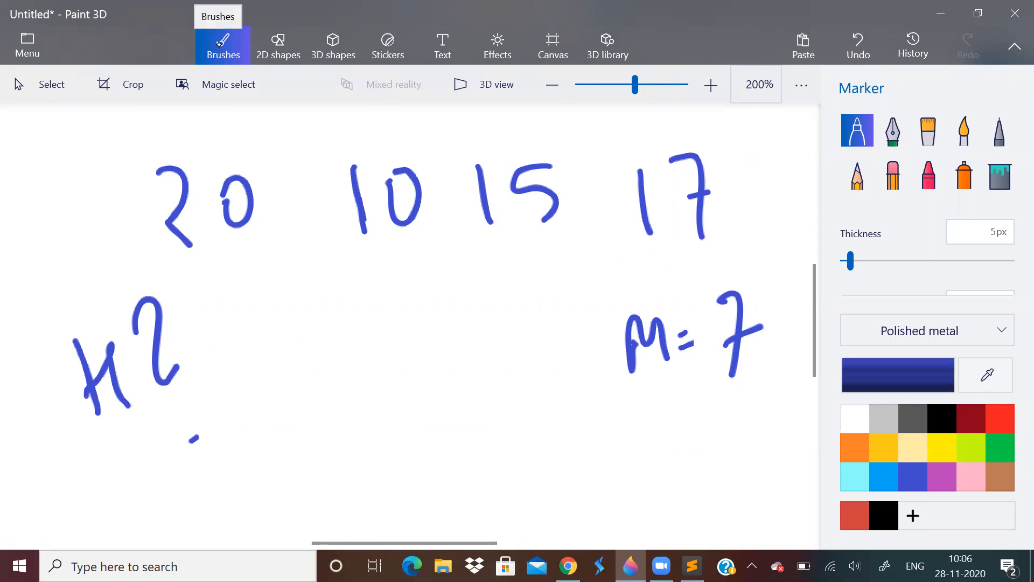
Step: Write H = 15 and annotate the cuts 20−15 = 5 and 2 under the trees
{"action": "left_click_drag", "start_coordinate": [357, 396], "coordinate": [409, 432]}
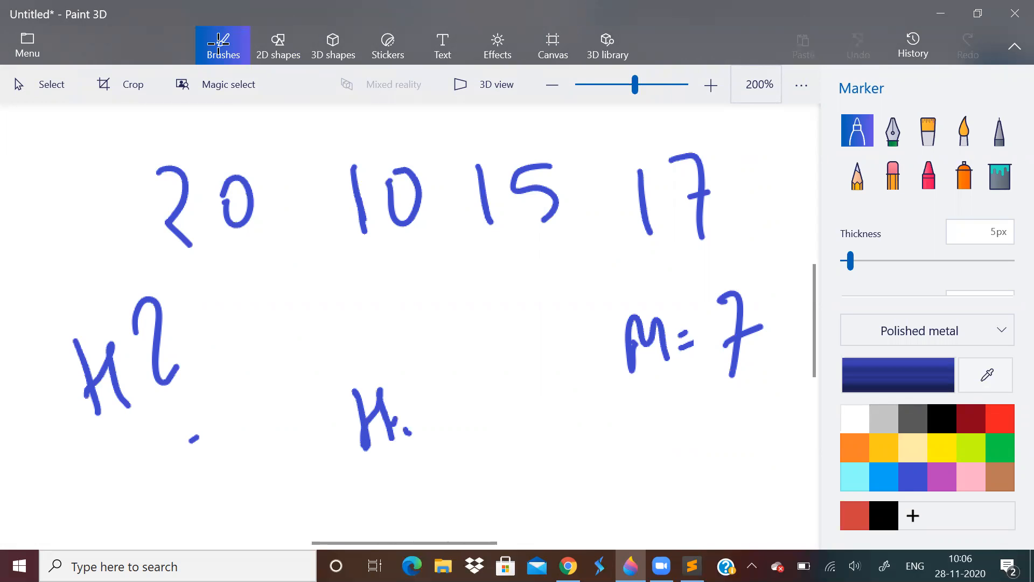
{"action": "left_click_drag", "start_coordinate": [422, 395], "coordinate": [475, 435]}
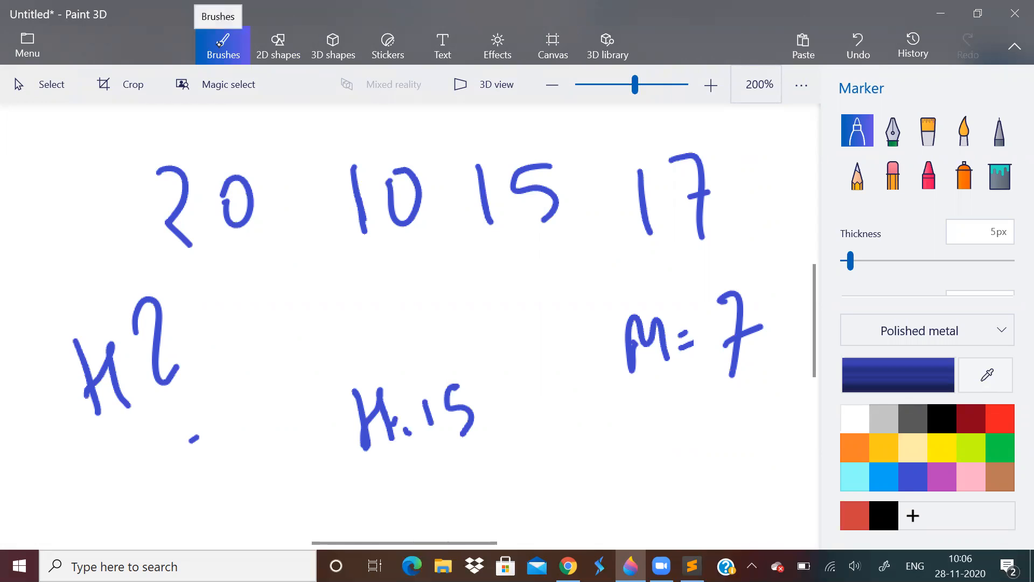
{"action": "left_click_drag", "start_coordinate": [205, 311], "coordinate": [248, 284]}
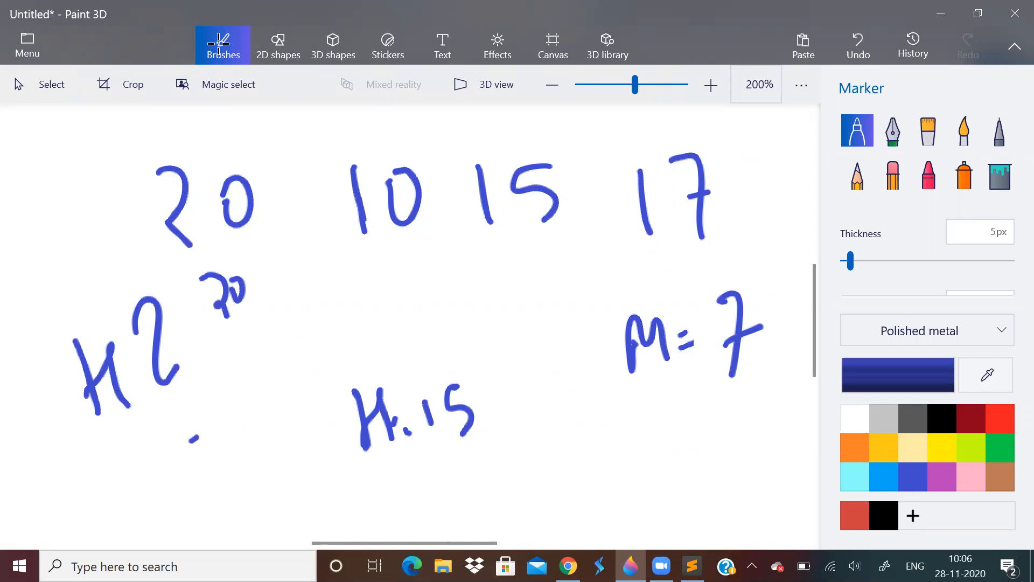
{"action": "left_click_drag", "start_coordinate": [251, 284], "coordinate": [310, 283]}
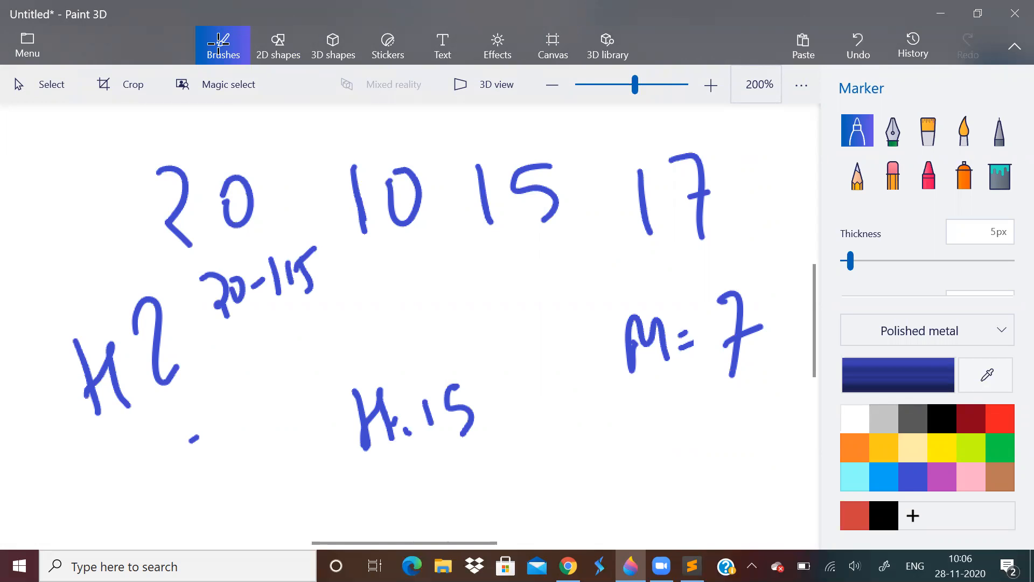
{"action": "left_click_drag", "start_coordinate": [376, 251], "coordinate": [409, 297]}
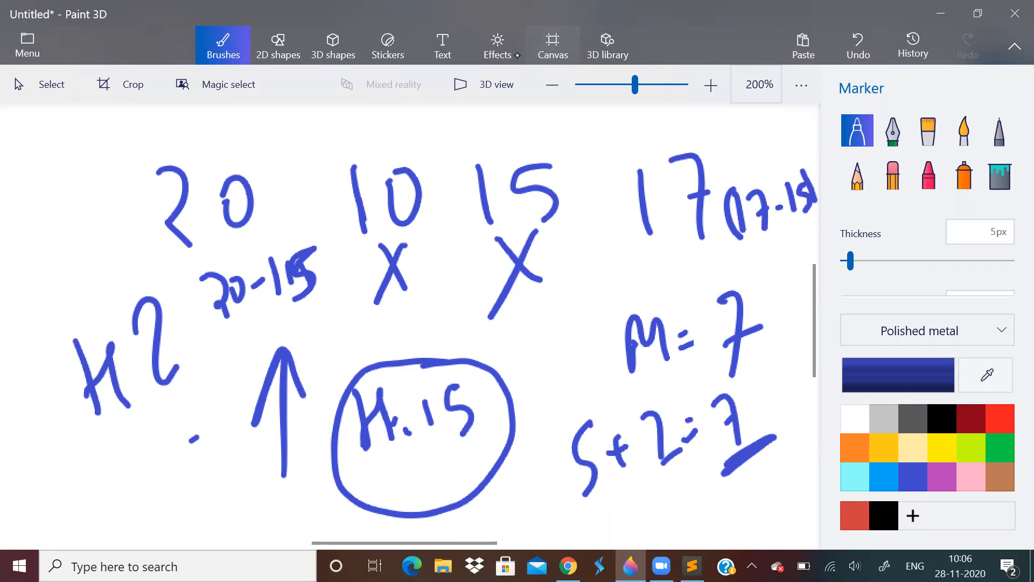
{"action": "left_click", "coordinate": [551, 46]}
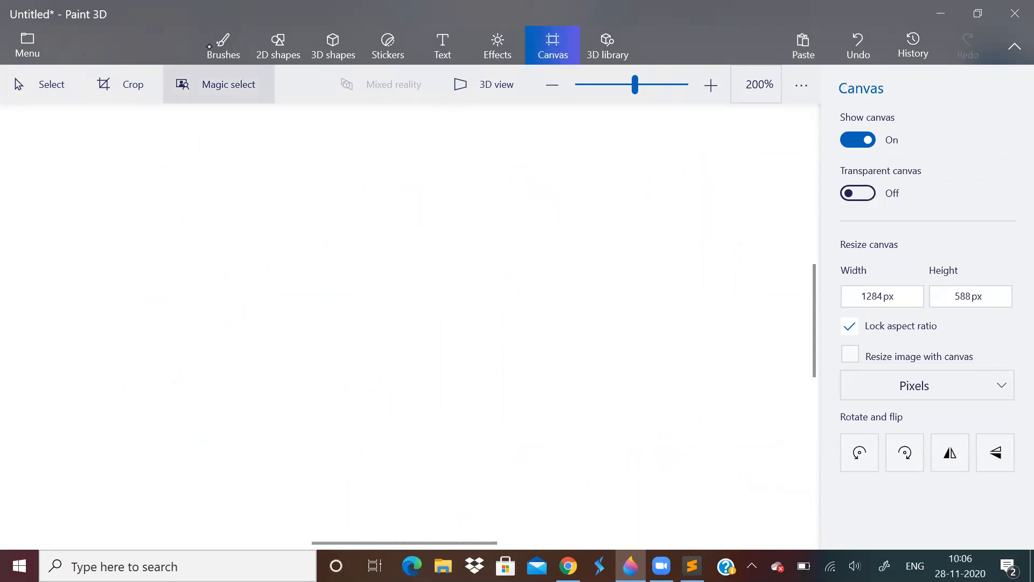
Step: From the EKO page, open My status and view the accepted submission's code
{"action": "left_click", "coordinate": [222, 45]}
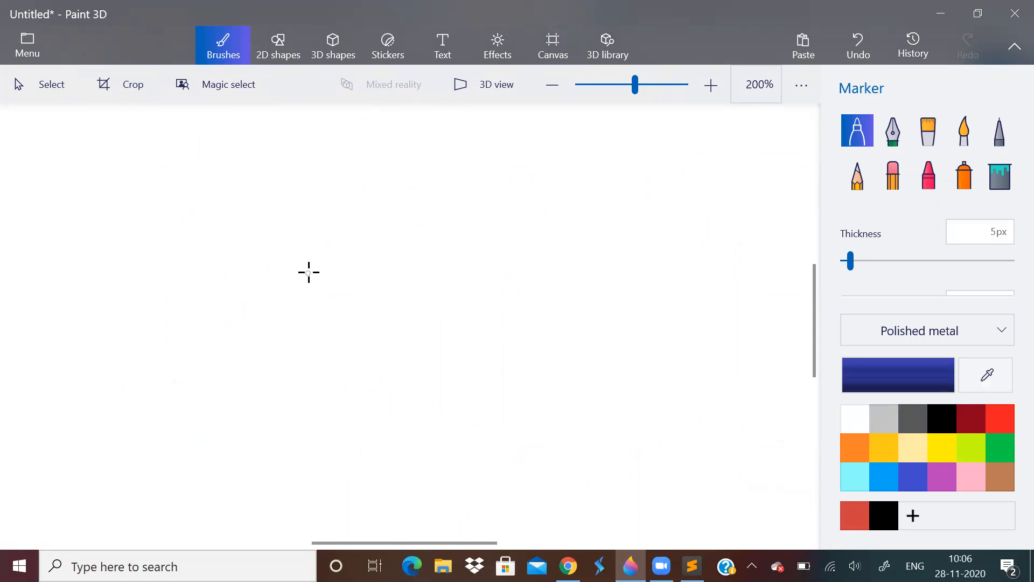
{"action": "mouse_move", "coordinate": [569, 513]}
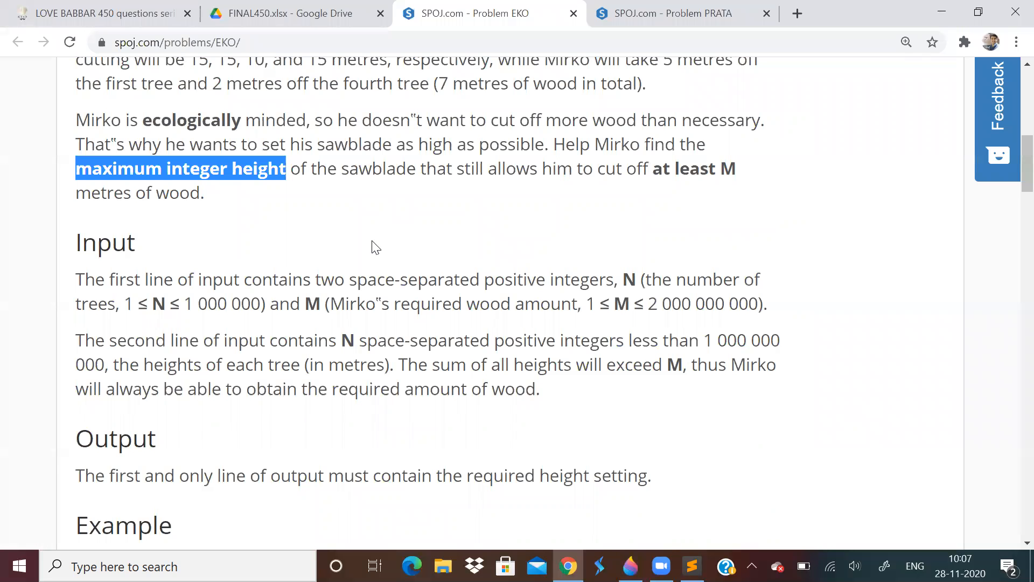
{"action": "scroll", "scroll_direction": "up", "scroll_amount": 3}
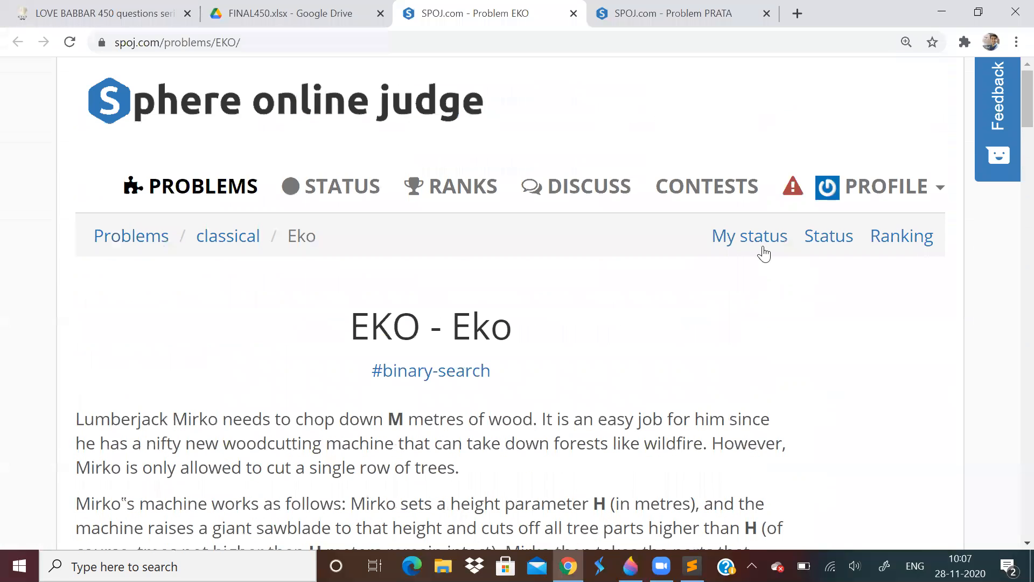
{"action": "left_click", "coordinate": [749, 236]}
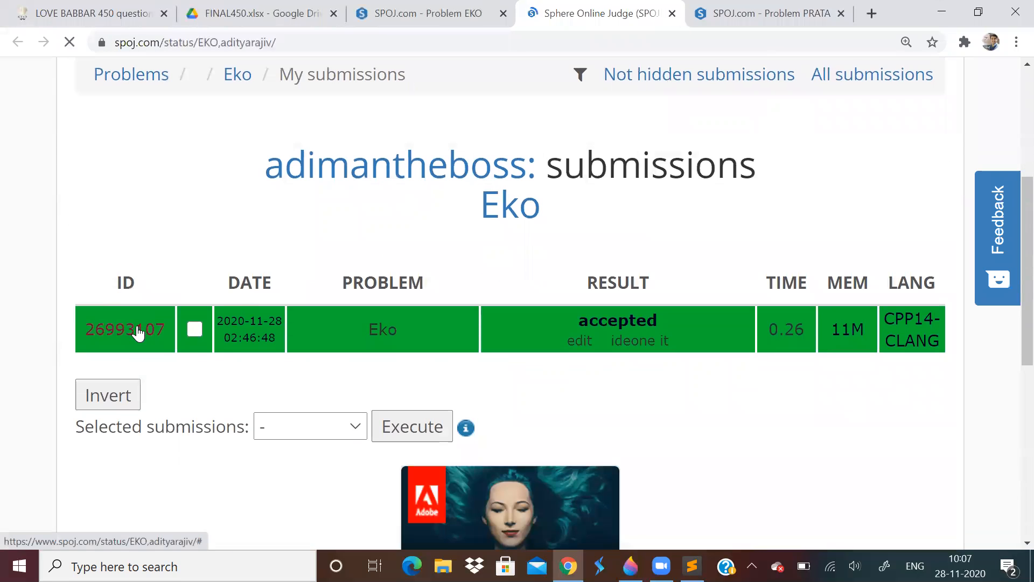
{"action": "left_click", "coordinate": [125, 330]}
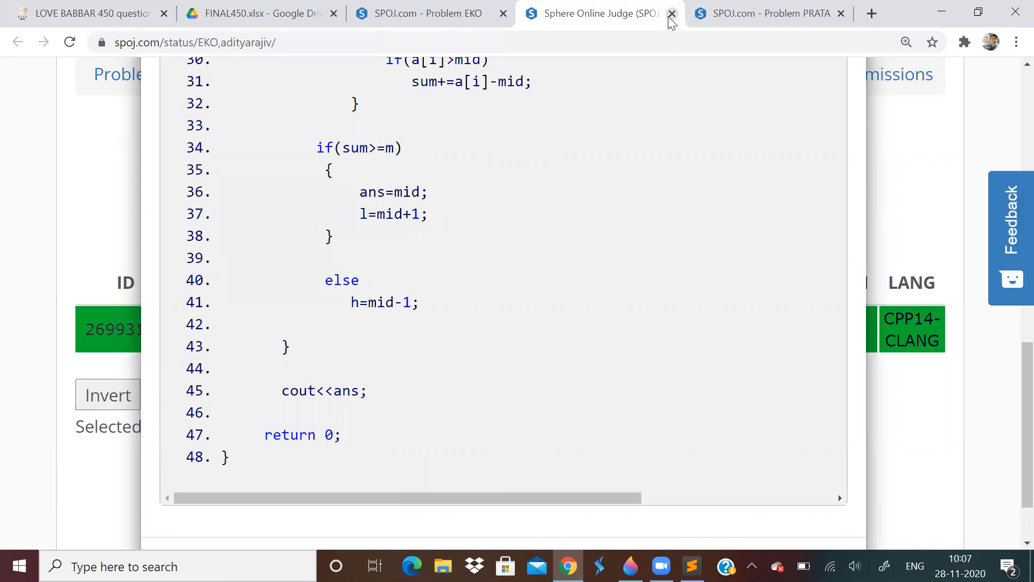
Step: Close the submission tab and switch to the Sublime Text editor
{"action": "left_click", "coordinate": [672, 13]}
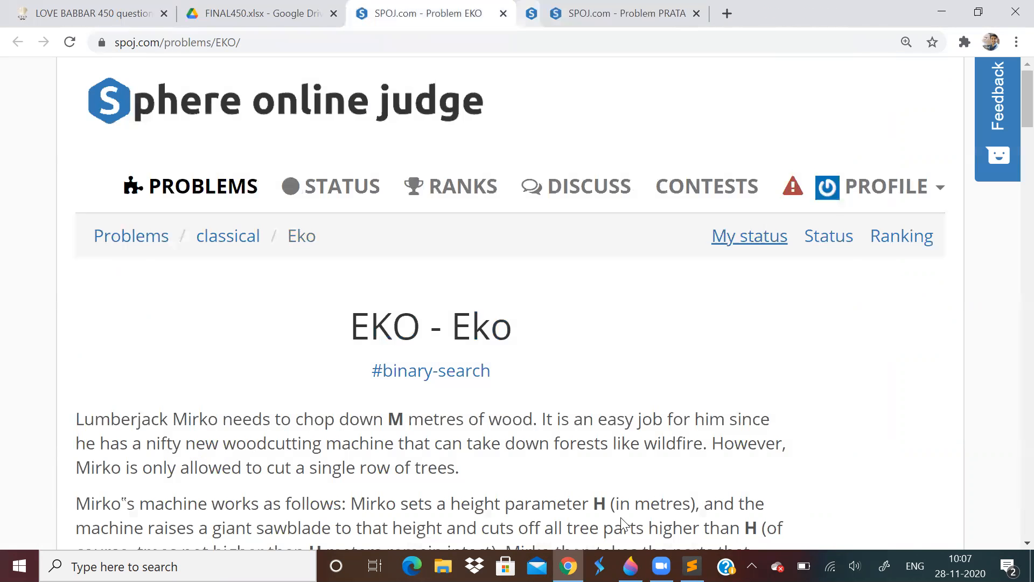
{"action": "left_click", "coordinate": [689, 566]}
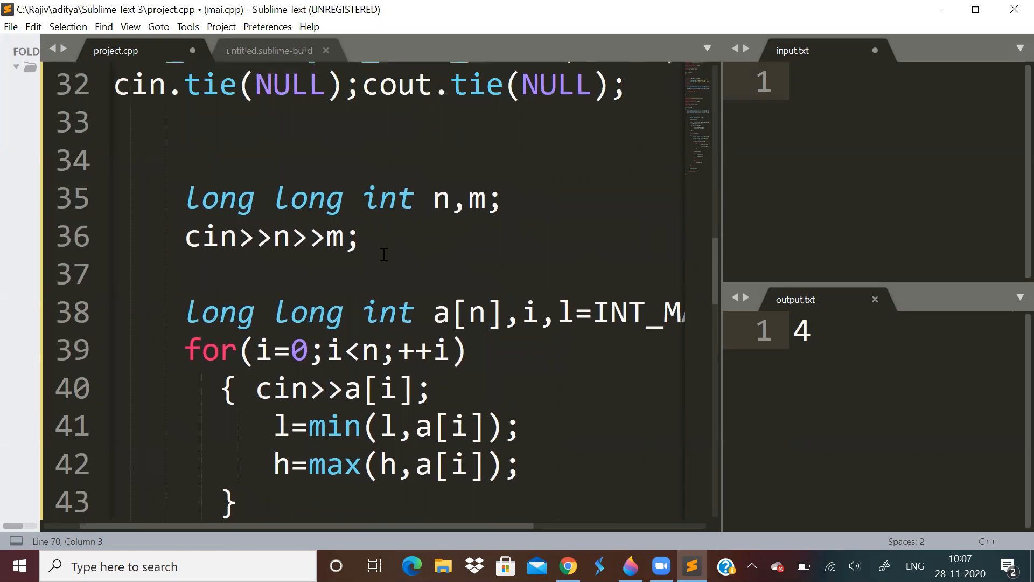
Step: Scroll project.cpp to the input loop and highlight the min/max tracking lines
{"action": "scroll", "scroll_direction": "down", "scroll_amount": 3}
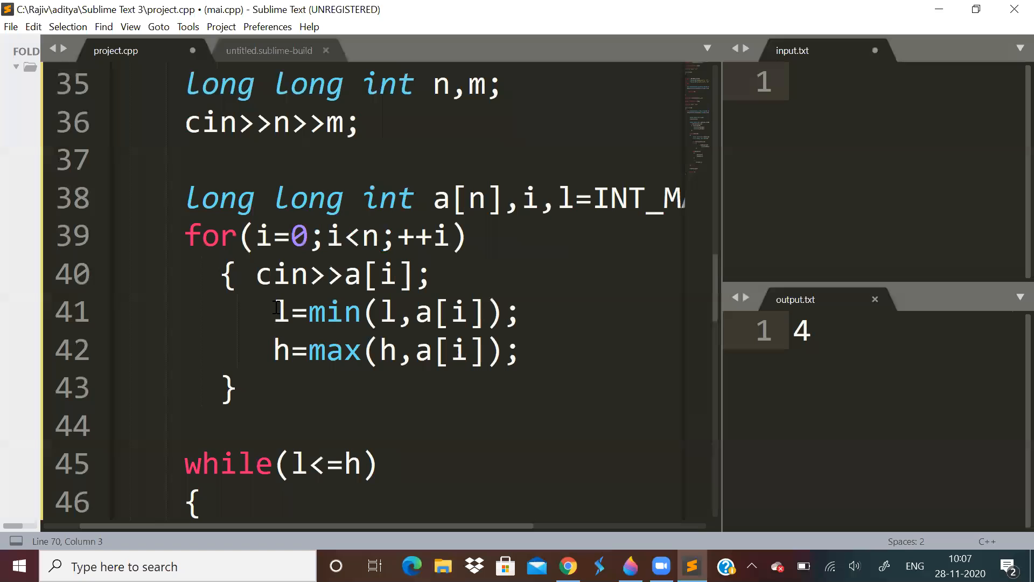
{"action": "left_click_drag", "start_coordinate": [273, 311], "coordinate": [432, 351]}
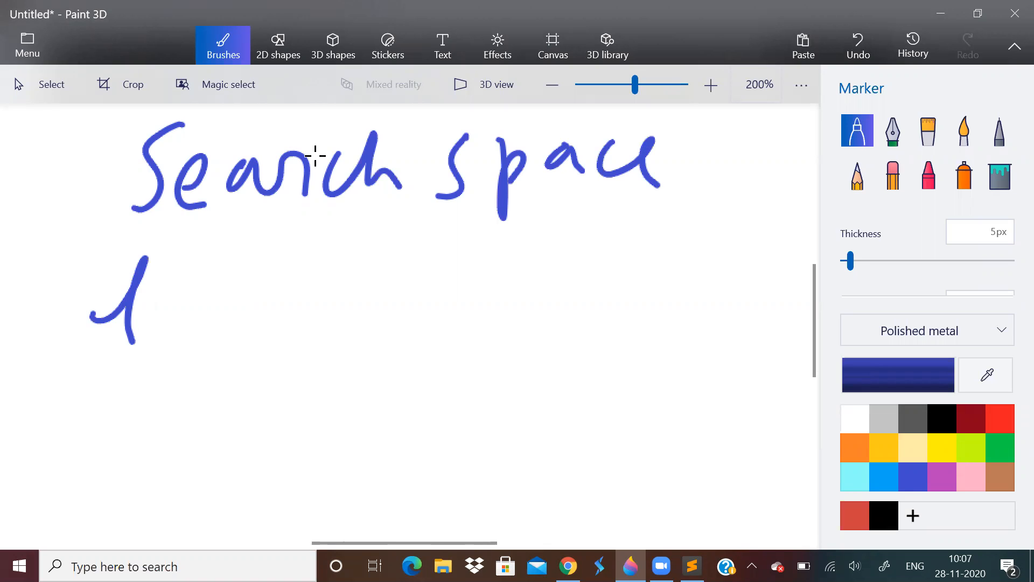
Step: Write the lower bound l under Search space and draw an arrow to a 0
{"action": "left_click_drag", "start_coordinate": [184, 271], "coordinate": [198, 422]}
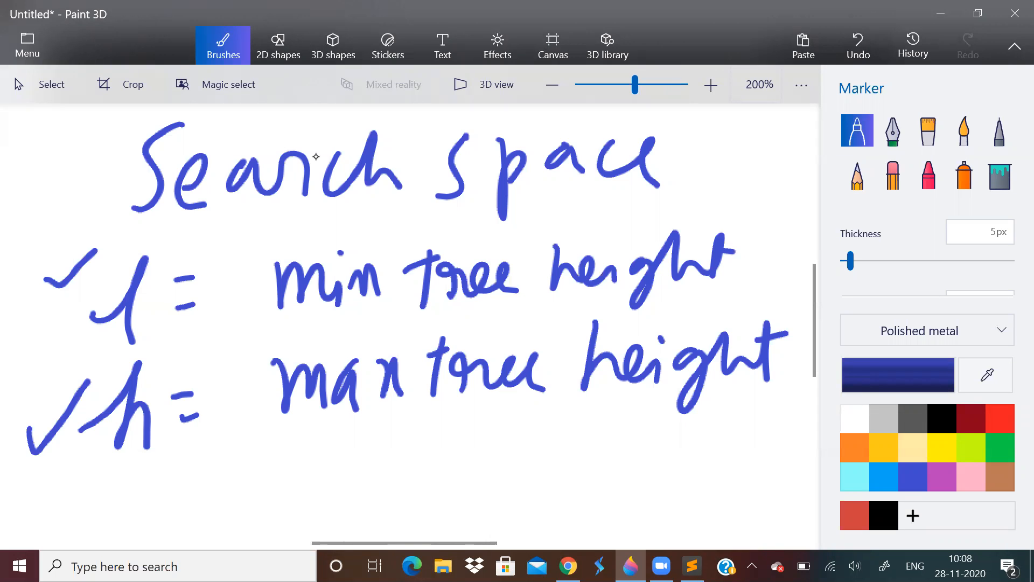
{"action": "left_click_drag", "start_coordinate": [706, 178], "coordinate": [725, 225]}
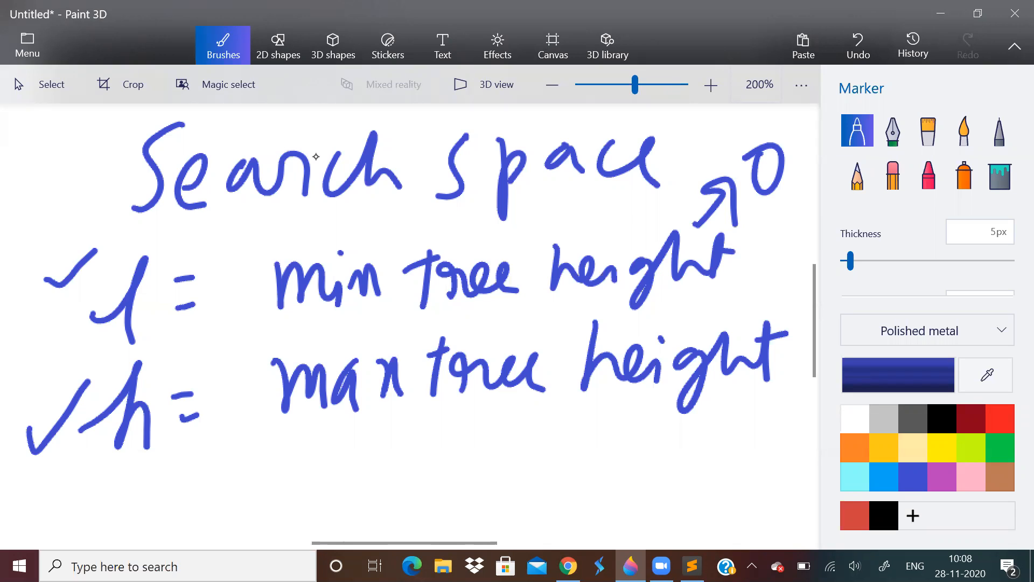
{"action": "mouse_move", "coordinate": [552, 512]}
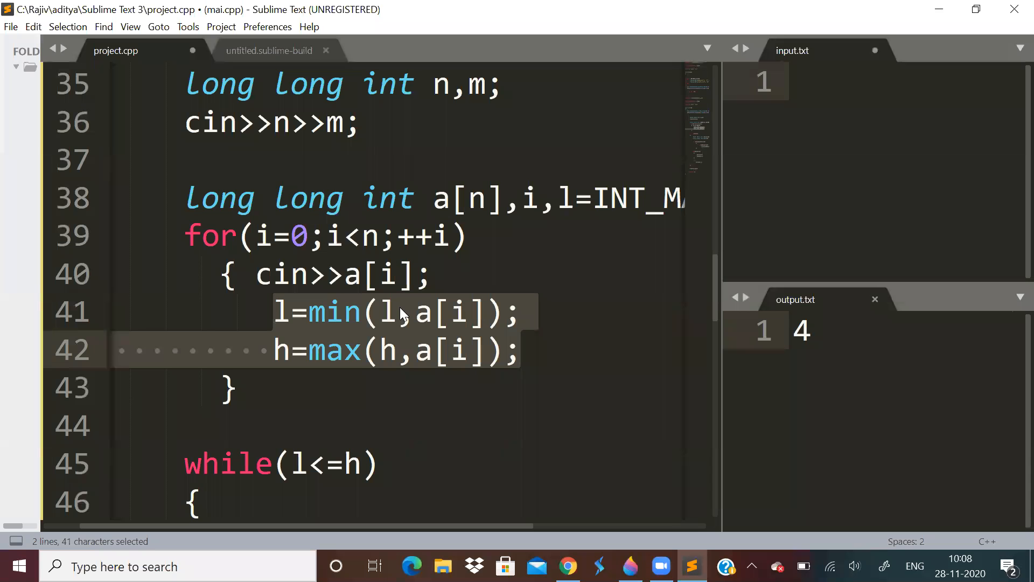
{"action": "left_click", "coordinate": [469, 401]}
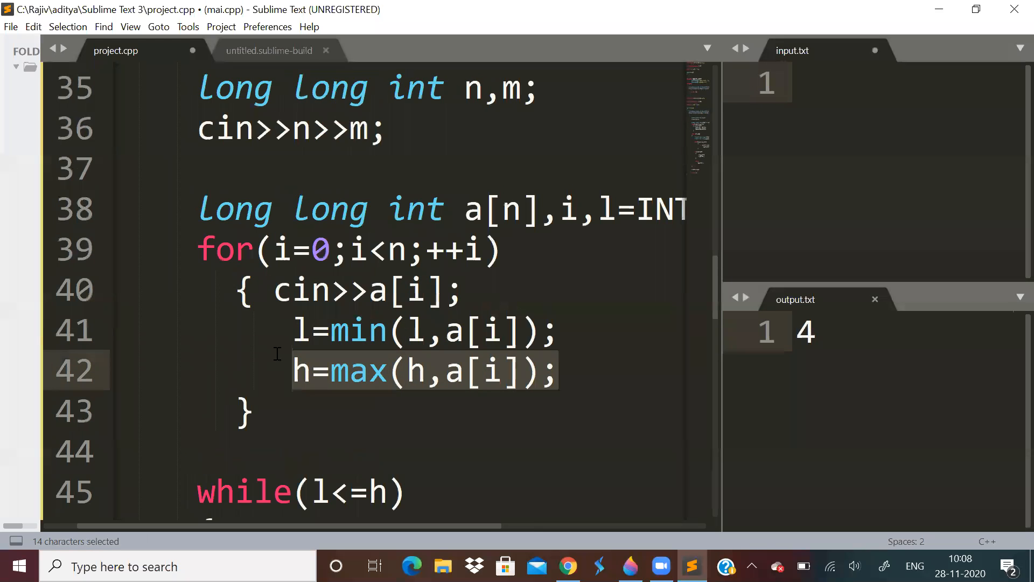
{"action": "scroll", "scroll_direction": "down", "scroll_amount": 3}
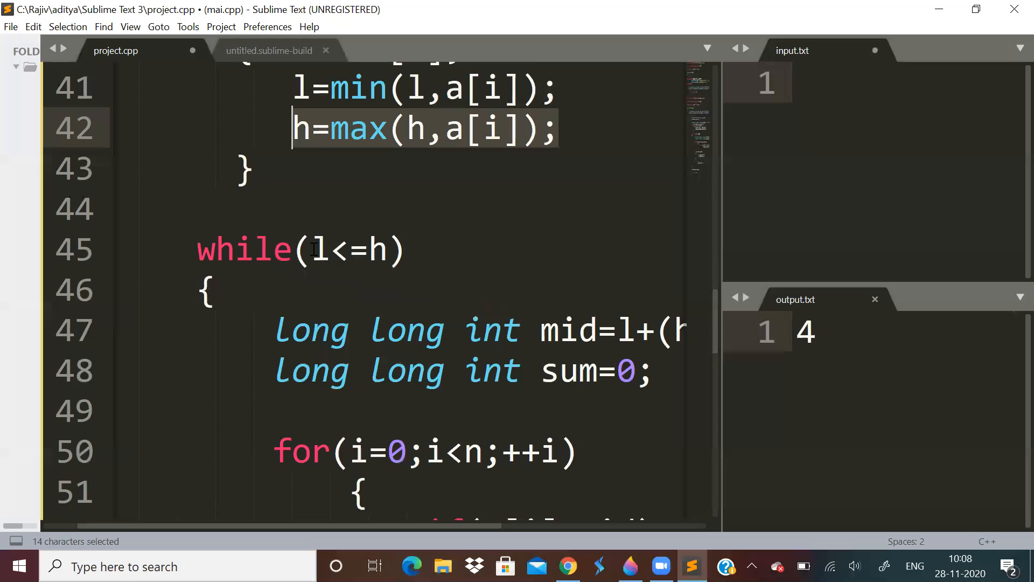
{"action": "scroll", "scroll_direction": "down", "scroll_amount": 3}
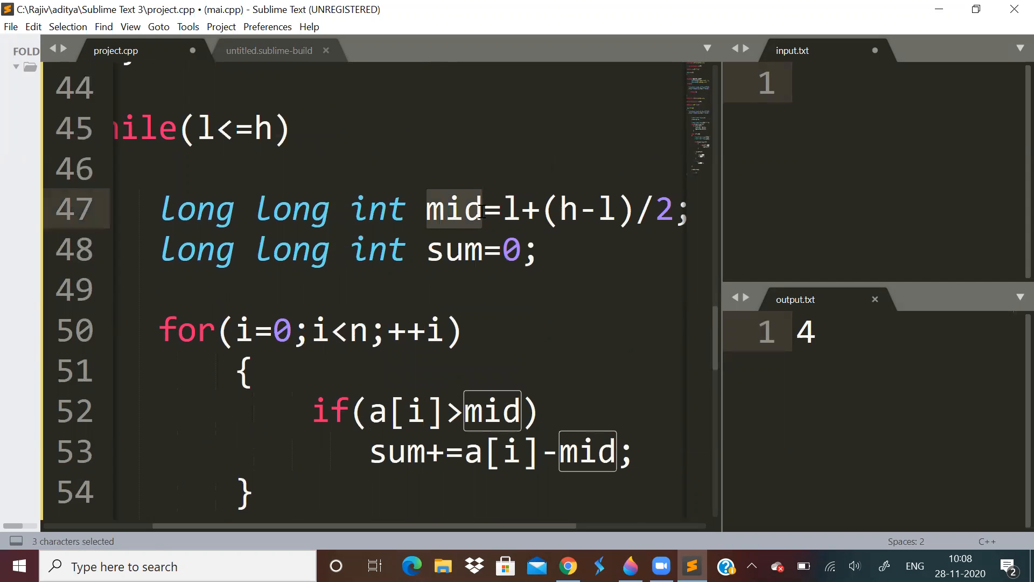
{"action": "scroll", "scroll_direction": "down", "scroll_amount": 3}
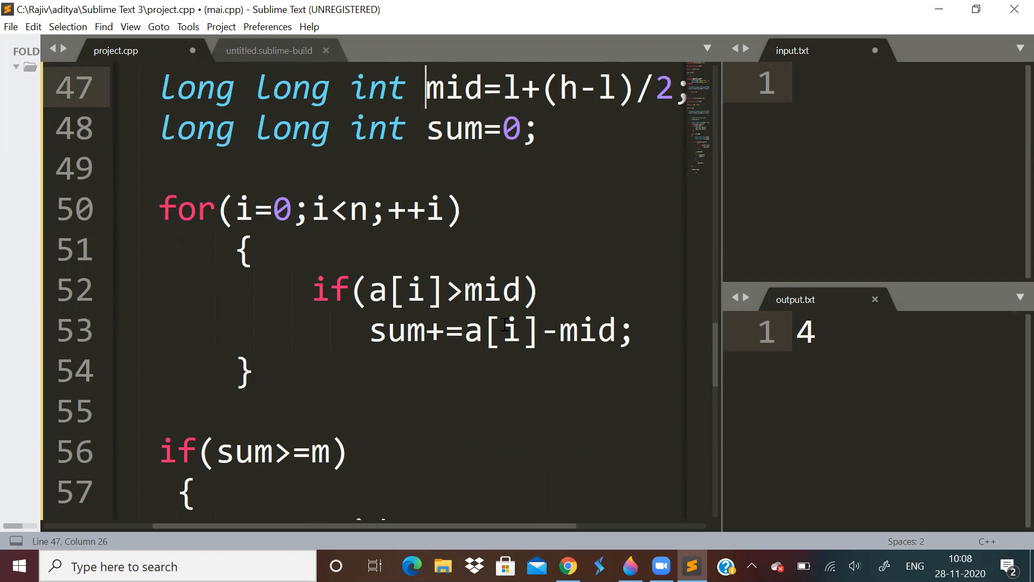
{"action": "scroll", "scroll_direction": "down", "scroll_amount": 3}
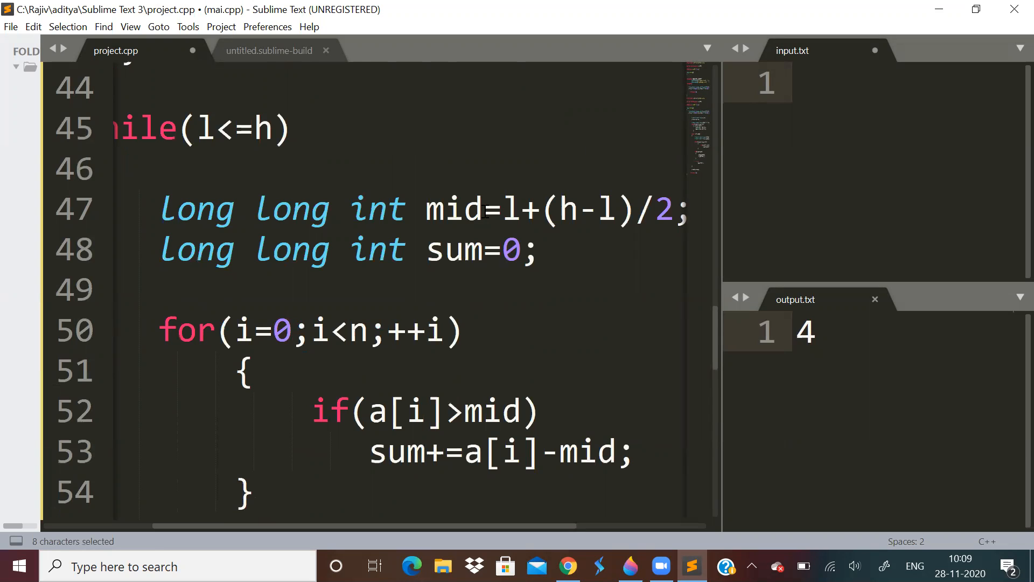
{"action": "scroll", "scroll_direction": "down", "scroll_amount": 3}
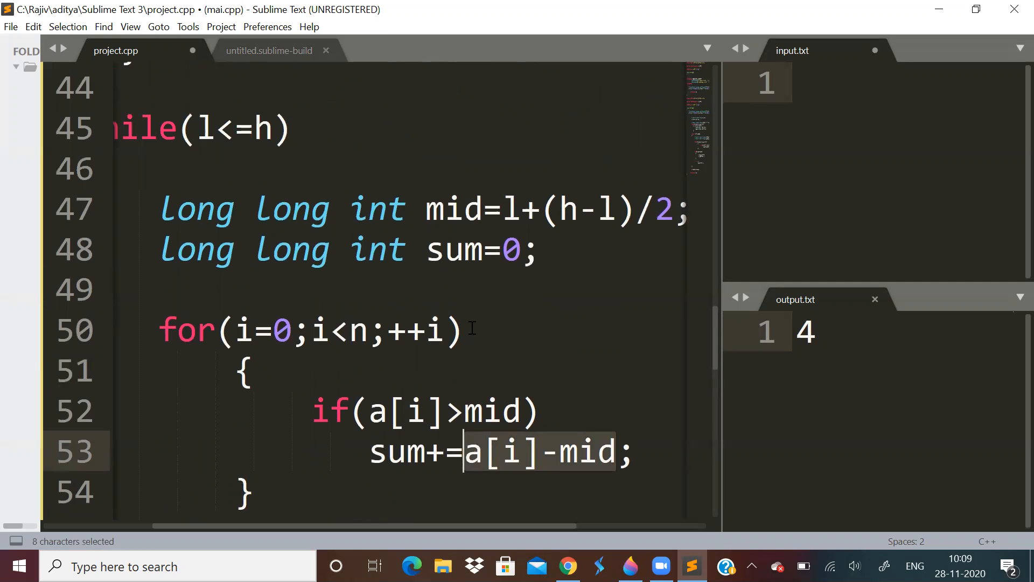
{"action": "scroll", "scroll_direction": "down", "scroll_amount": 3}
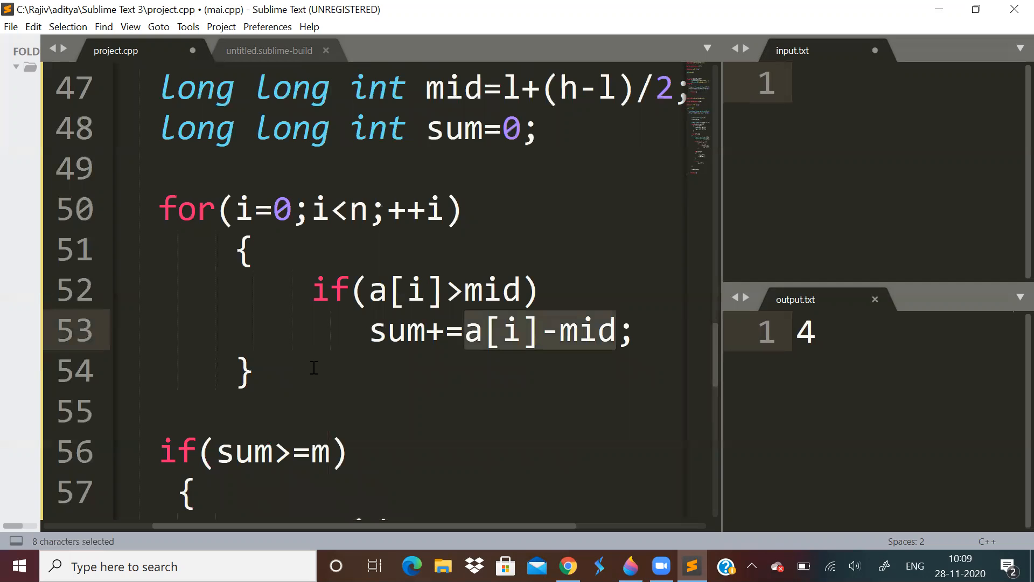
{"action": "scroll", "scroll_direction": "down", "scroll_amount": 3}
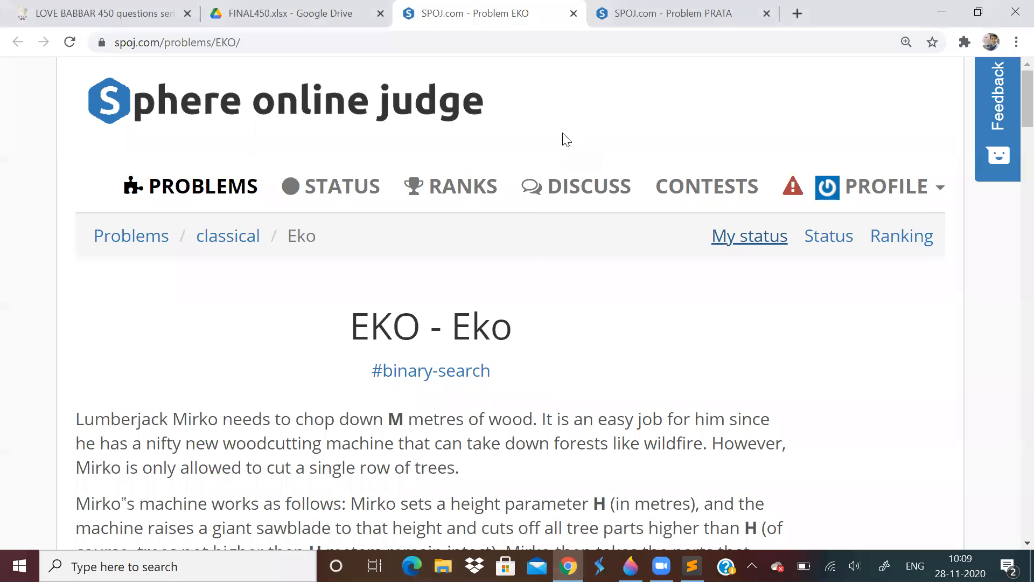
Step: Open another SPOJ page and scroll the EKO statement to its input/output sections
{"action": "left_click", "coordinate": [749, 236]}
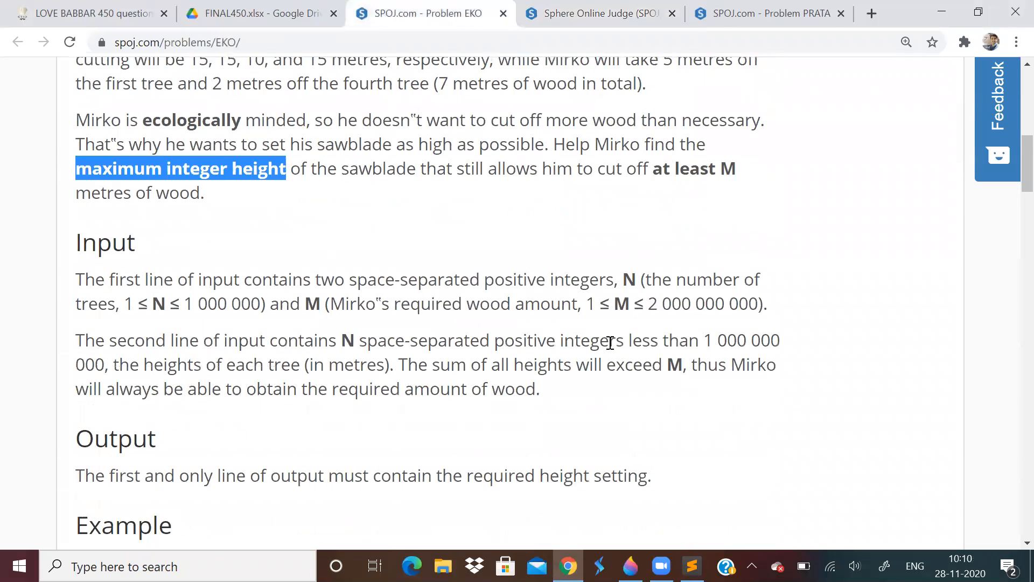
{"action": "scroll", "scroll_direction": "down", "scroll_amount": 3}
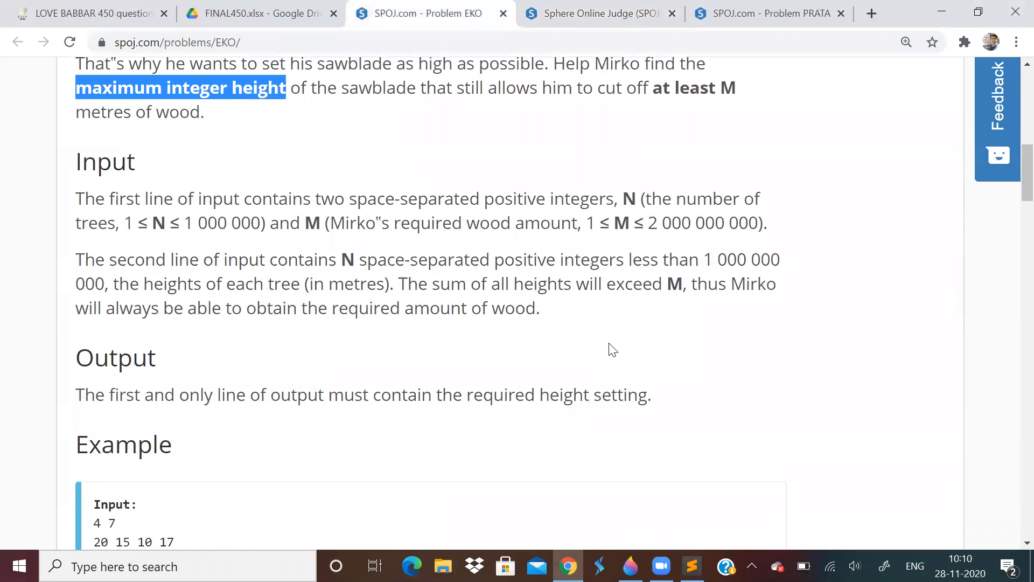
{"action": "scroll", "scroll_direction": "down", "scroll_amount": 3}
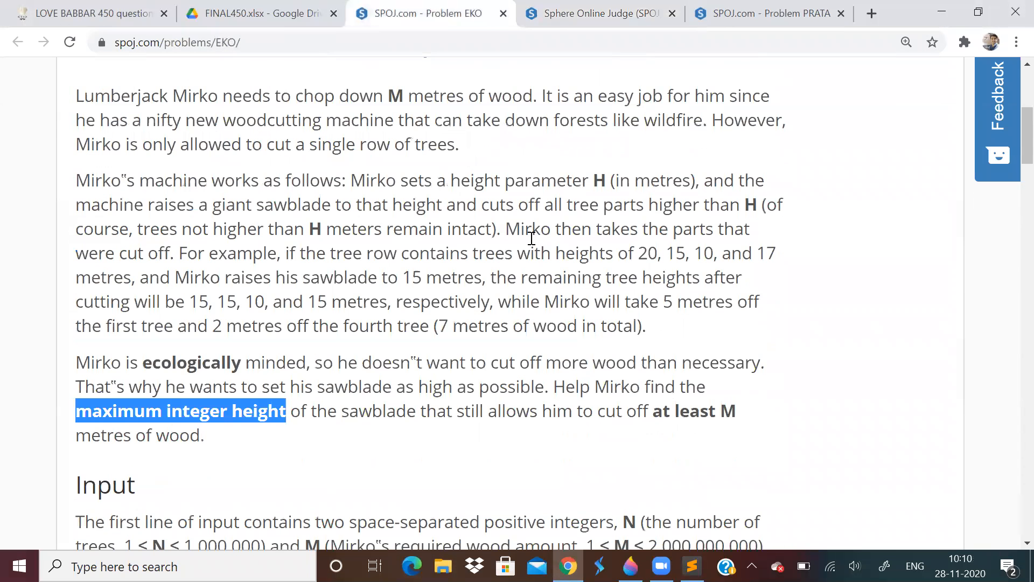
{"action": "mouse_move", "coordinate": [612, 496]}
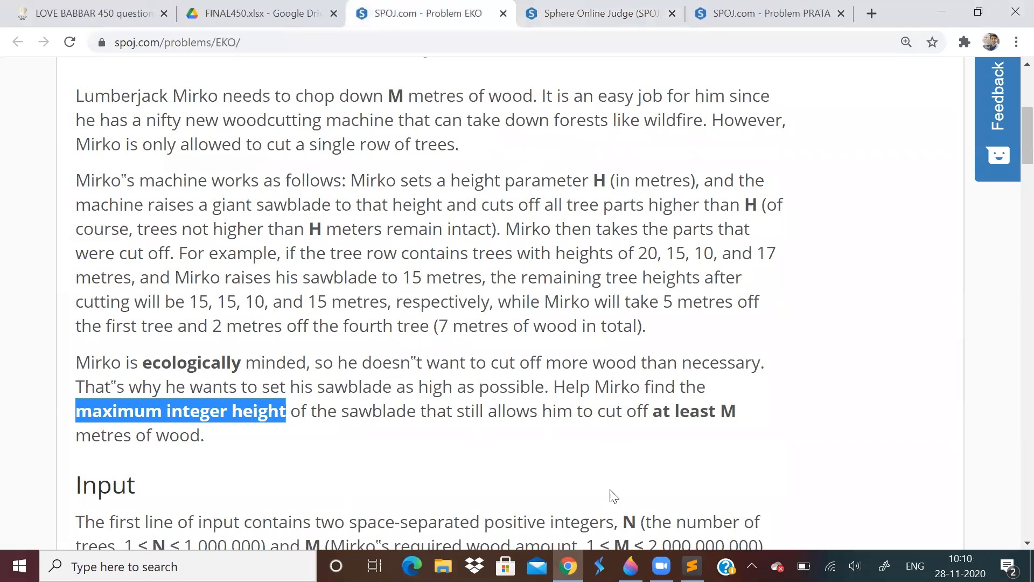
{"action": "mouse_move", "coordinate": [512, 362]}
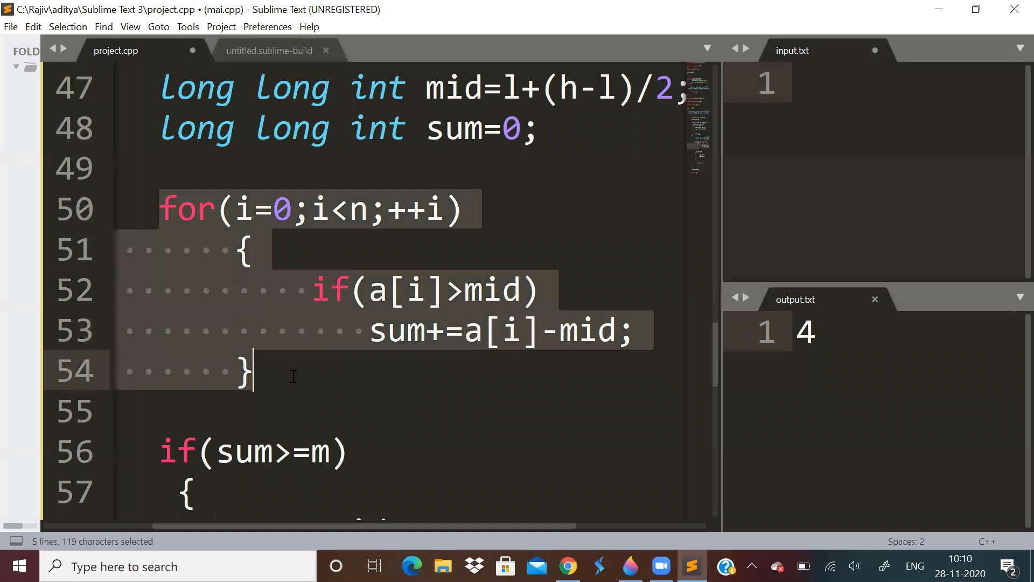
{"action": "mouse_move", "coordinate": [295, 382]}
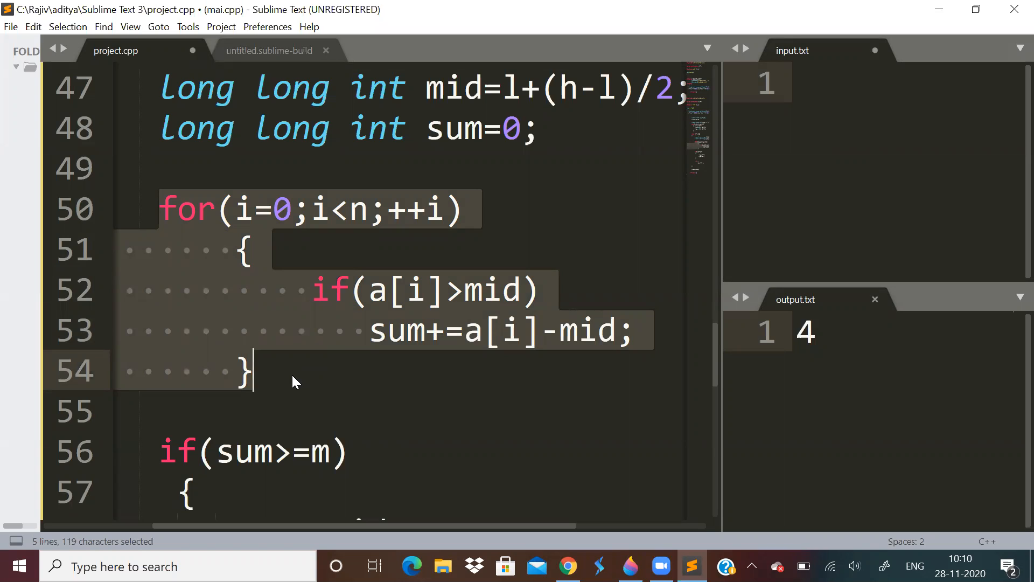
{"action": "mouse_move", "coordinate": [590, 527]}
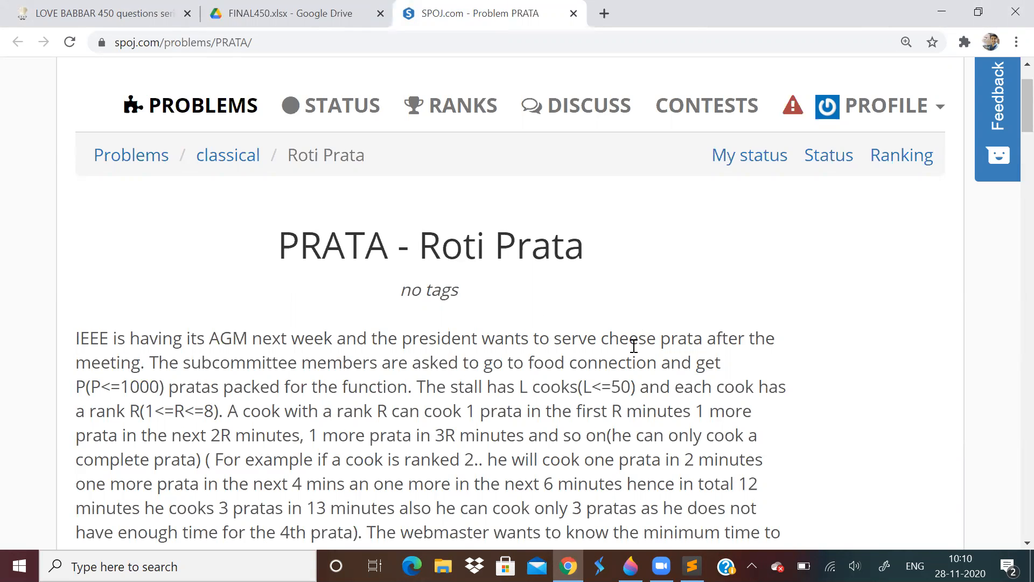
Step: Return to the PRATA statement and highlight the '2R minutes' timing phrase
{"action": "scroll", "scroll_direction": "down", "scroll_amount": 3}
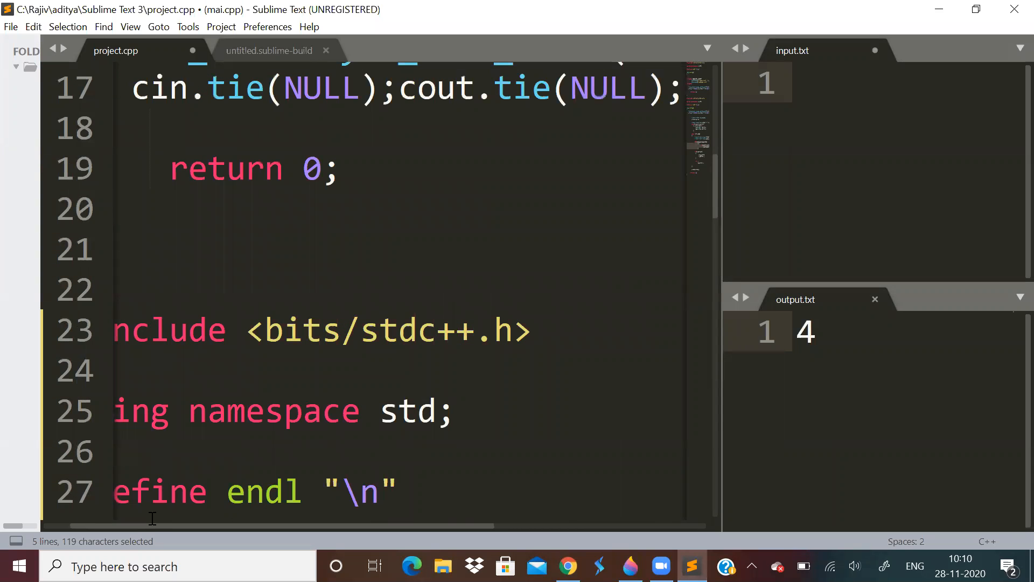
{"action": "mouse_move", "coordinate": [155, 529]}
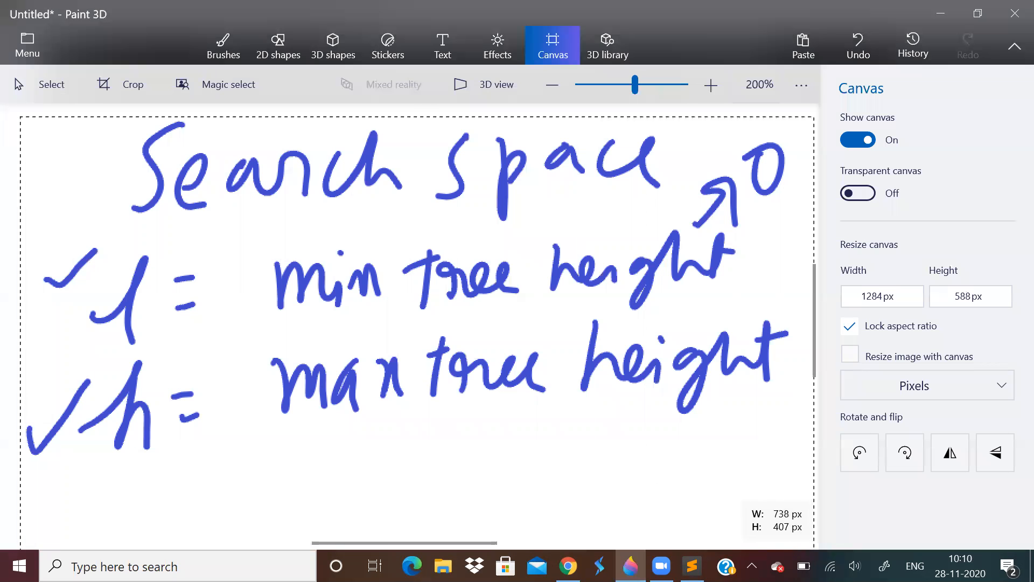
{"action": "left_click", "coordinate": [223, 45]}
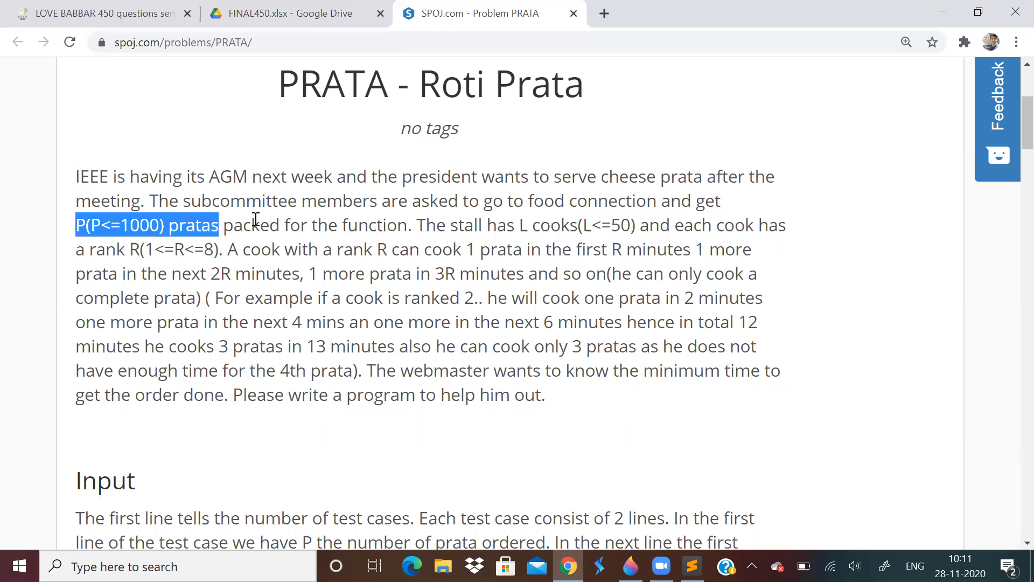
{"action": "left_click", "coordinate": [398, 305]}
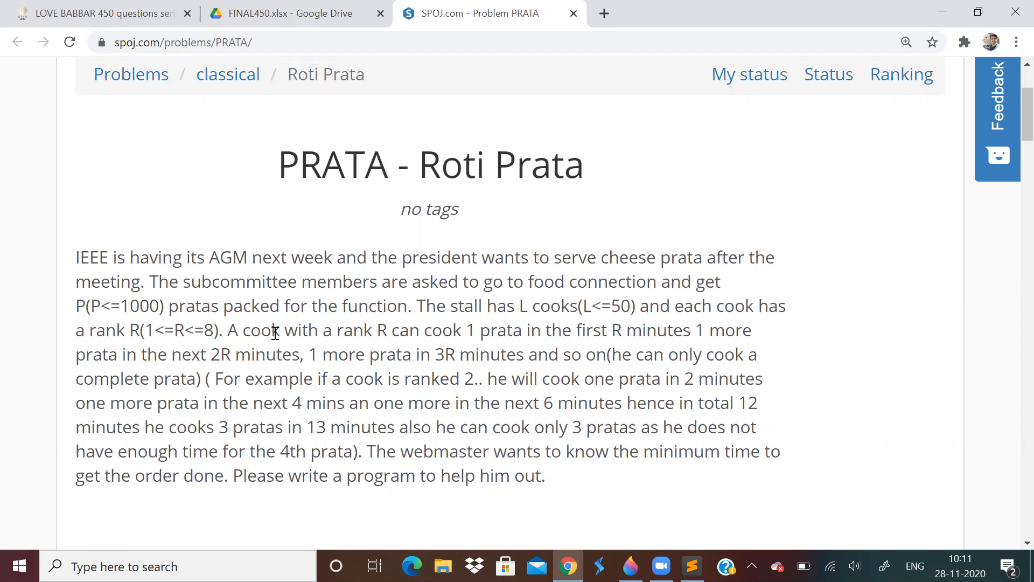
{"action": "double_click", "coordinate": [382, 330]}
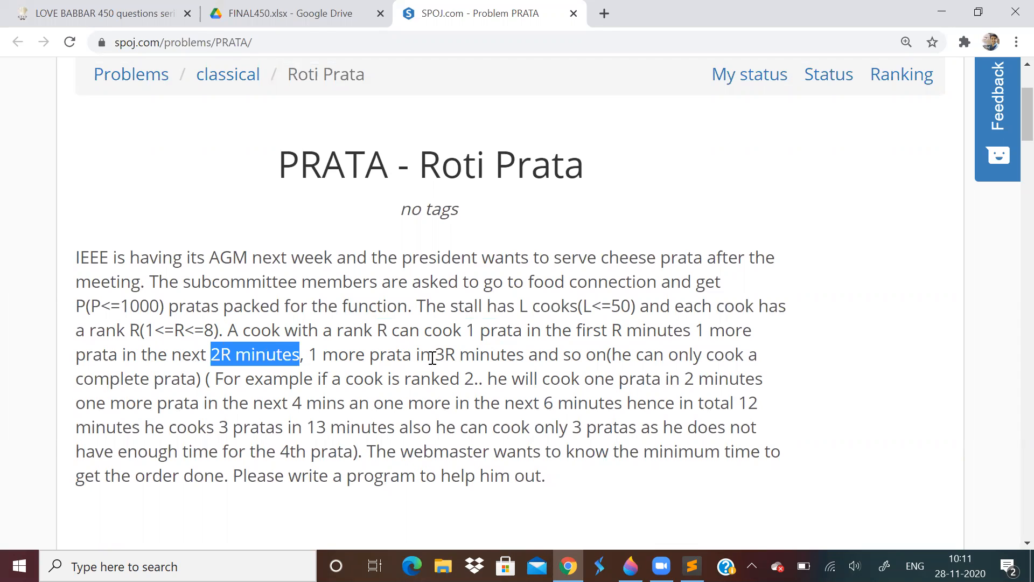
{"action": "left_click_drag", "start_coordinate": [435, 354], "coordinate": [579, 354]}
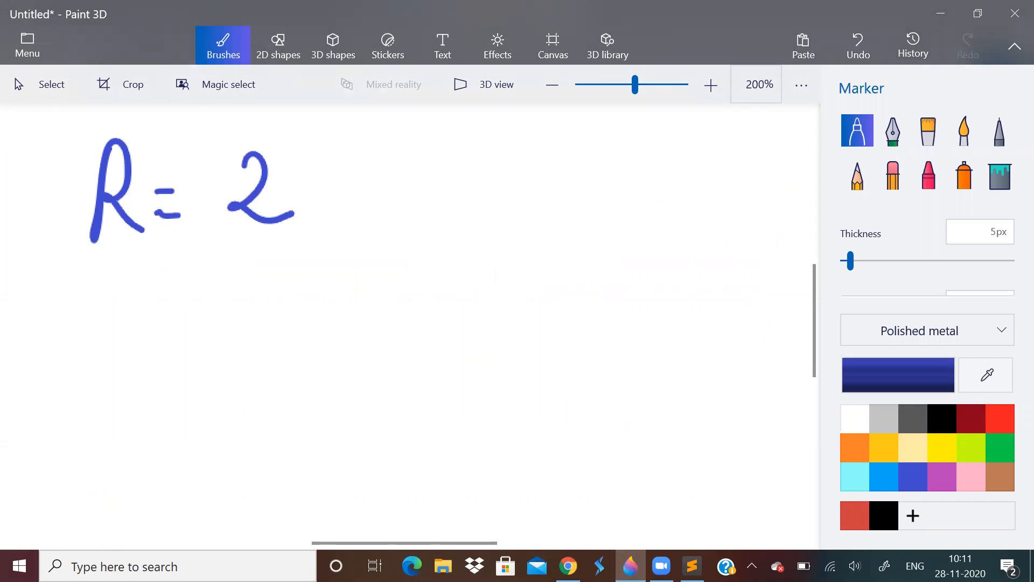
Step: Write R = 2, the cooking times 2, 4, 6, 8 and the running totals 2, 2+4 with ticks
{"action": "left_click_drag", "start_coordinate": [115, 310], "coordinate": [251, 376]}
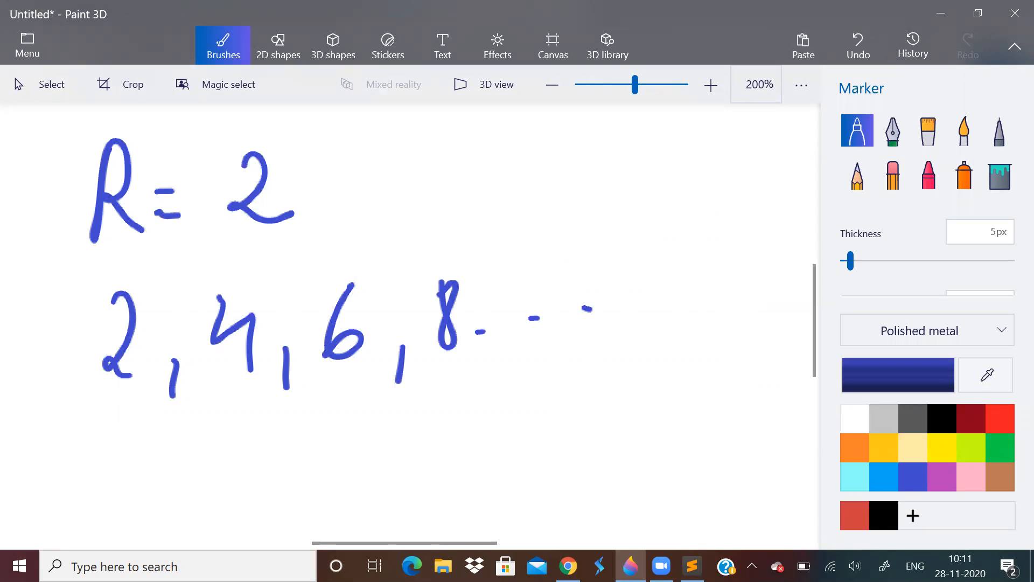
{"action": "left_click_drag", "start_coordinate": [659, 139], "coordinate": [712, 198]}
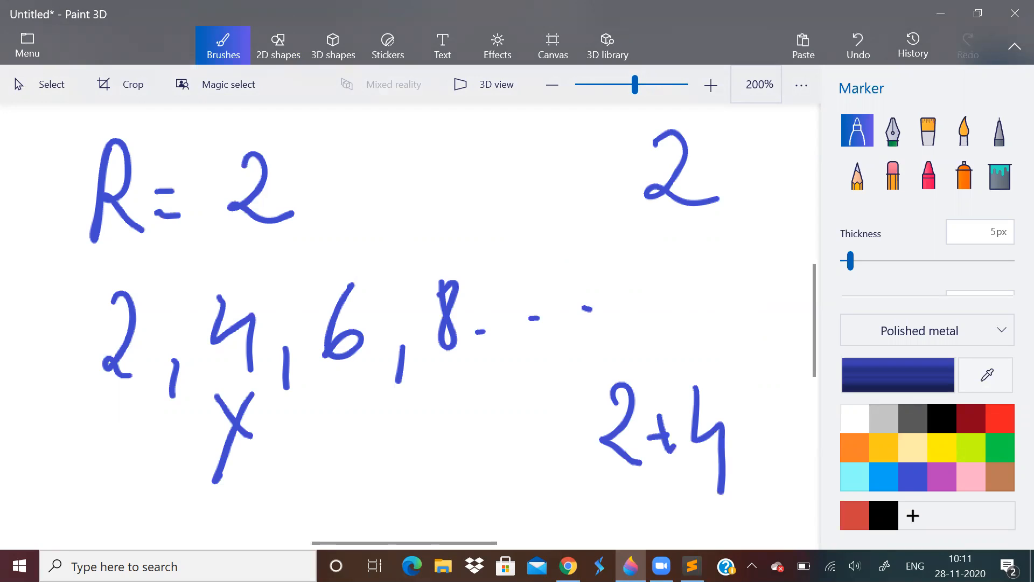
{"action": "left_click_drag", "start_coordinate": [303, 416], "coordinate": [329, 475]}
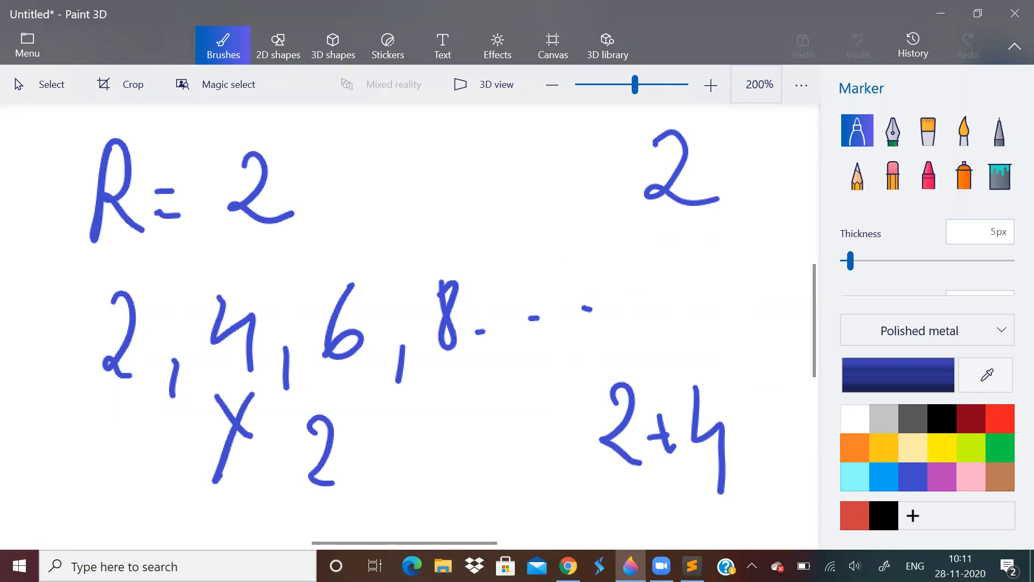
{"action": "left_click_drag", "start_coordinate": [730, 229], "coordinate": [745, 280]}
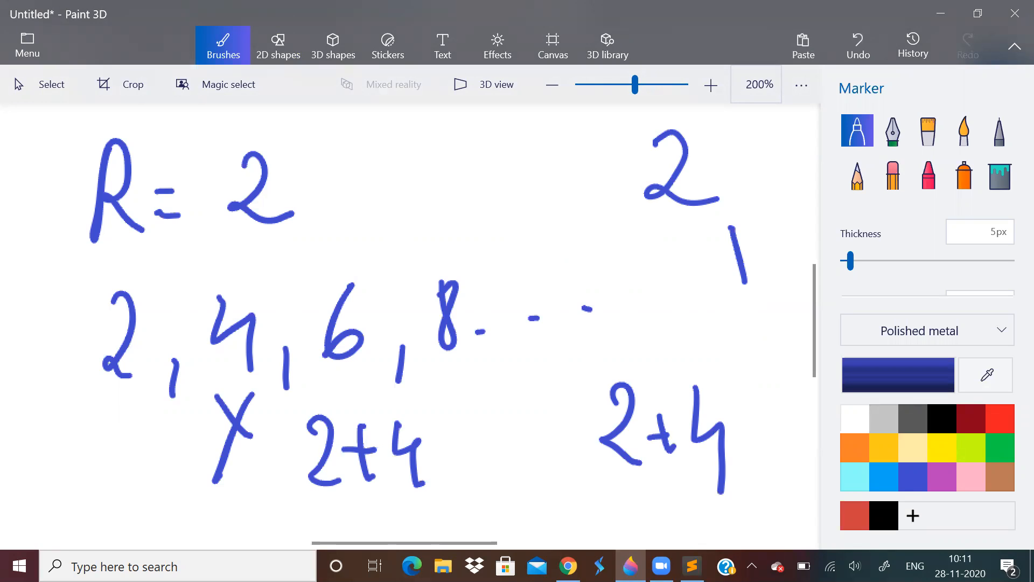
{"action": "left_click_drag", "start_coordinate": [702, 324], "coordinate": [761, 359]}
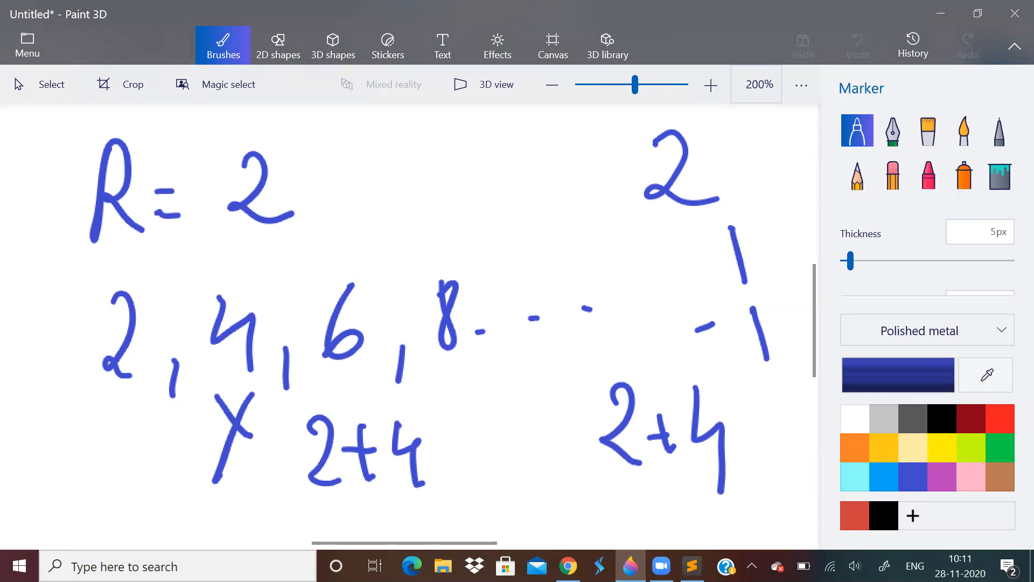
{"action": "left_click_drag", "start_coordinate": [709, 310], "coordinate": [722, 342]}
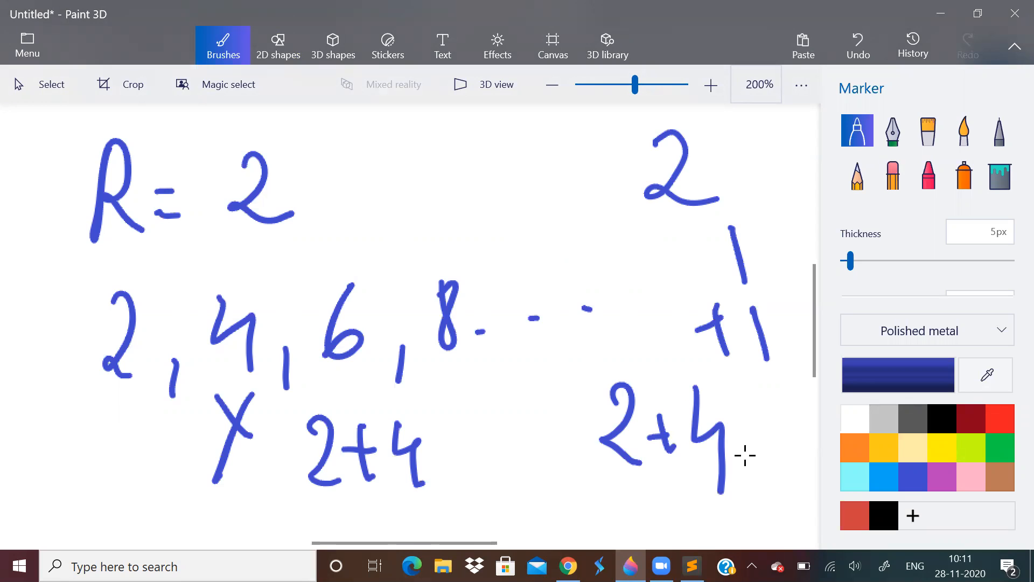
Step: Erase the lower notes, write P = 3, label the sum of first n AP terms and underline 2+4+6
{"action": "left_click", "coordinate": [552, 45]}
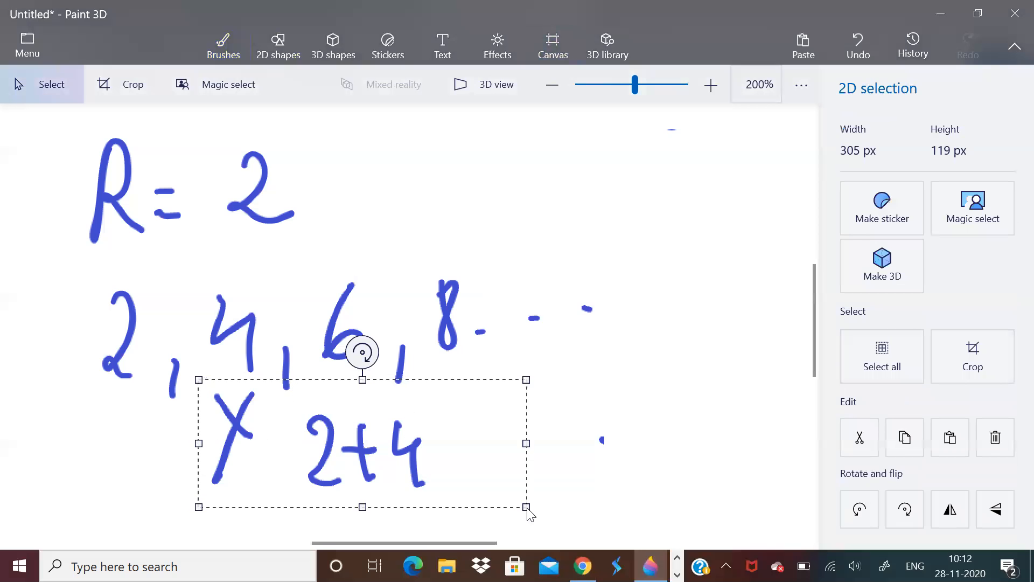
{"action": "left_click", "coordinate": [551, 45]}
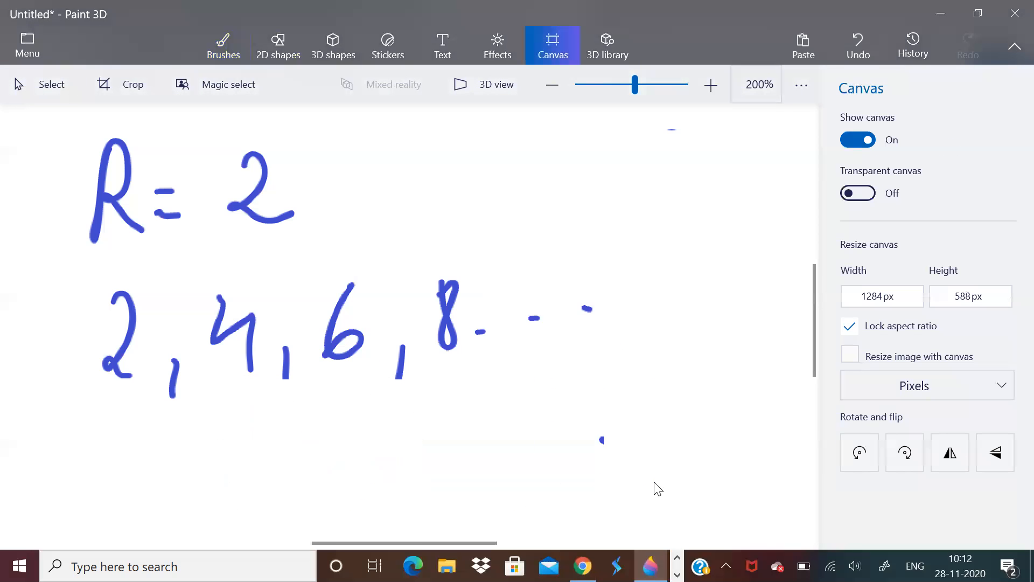
{"action": "left_click", "coordinate": [222, 45]}
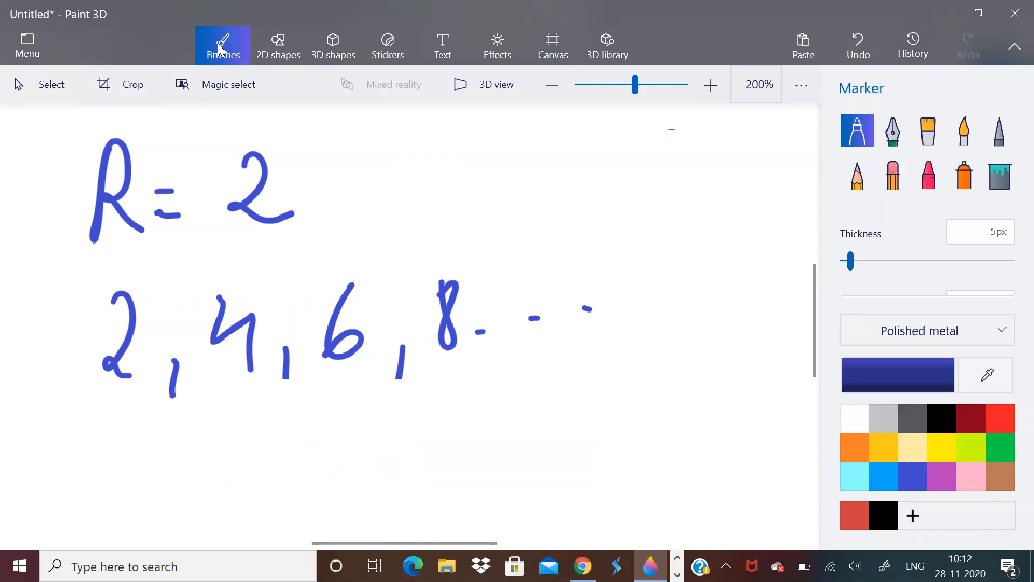
{"action": "left_click_drag", "start_coordinate": [666, 129], "coordinate": [649, 218]}
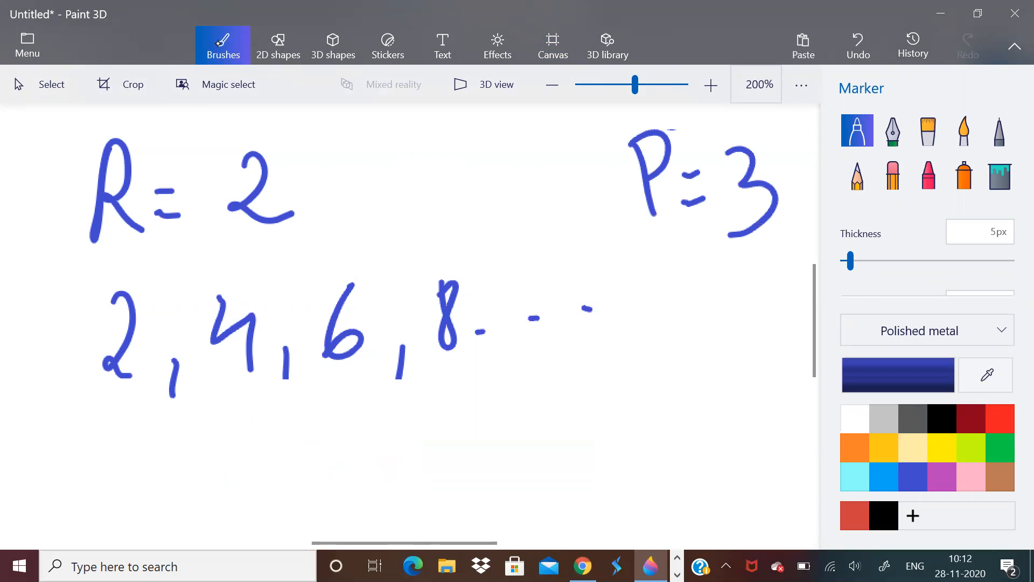
{"action": "mouse_move", "coordinate": [222, 45]}
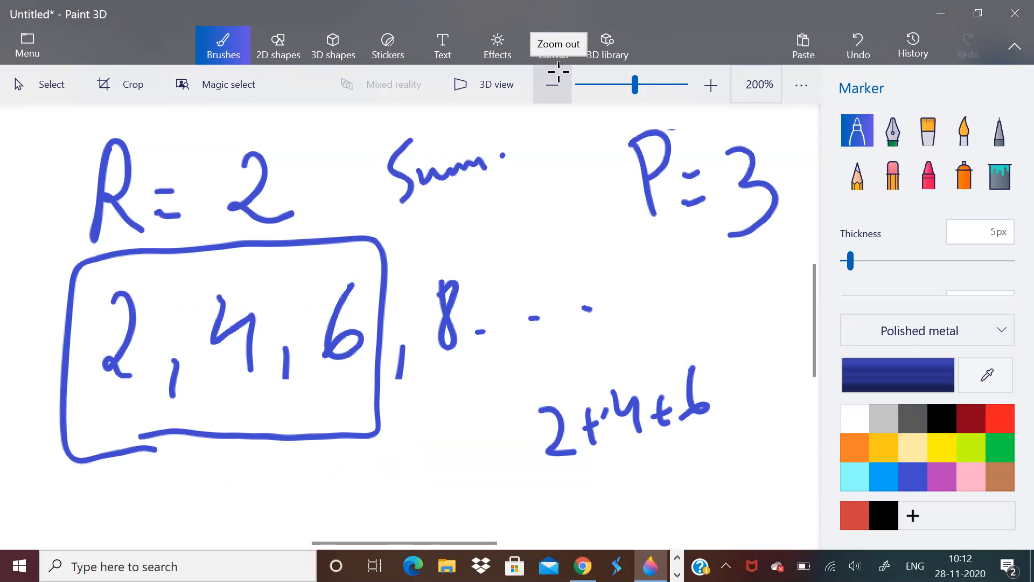
{"action": "left_click_drag", "start_coordinate": [422, 198], "coordinate": [485, 224]}
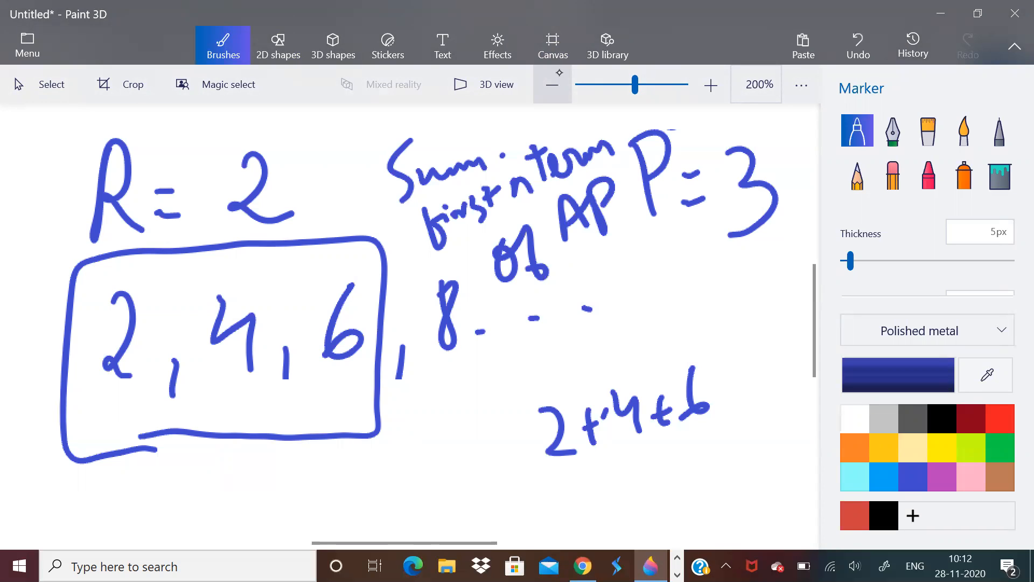
{"action": "left_click_drag", "start_coordinate": [289, 483], "coordinate": [546, 361]}
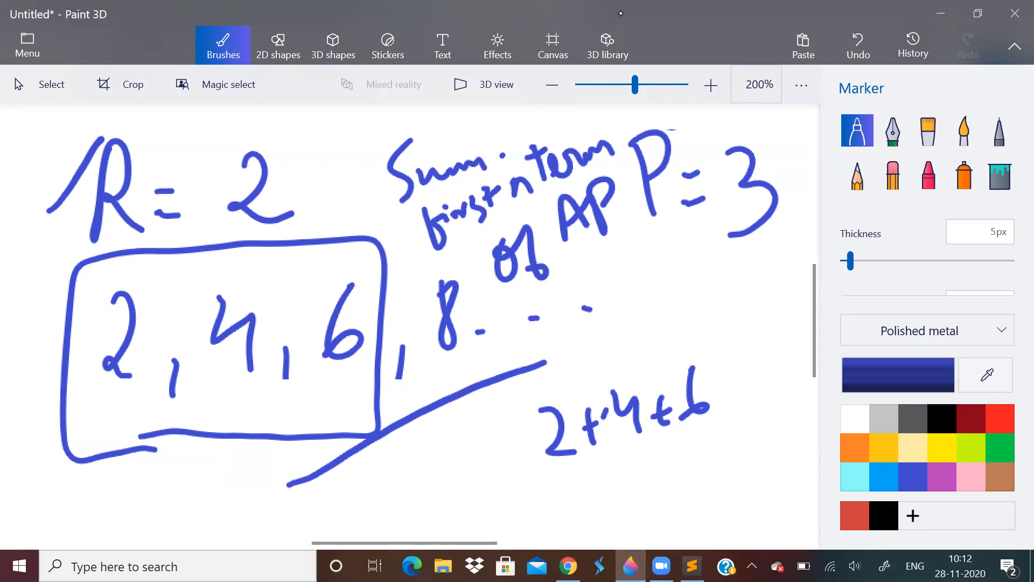
{"action": "left_click", "coordinate": [552, 45]}
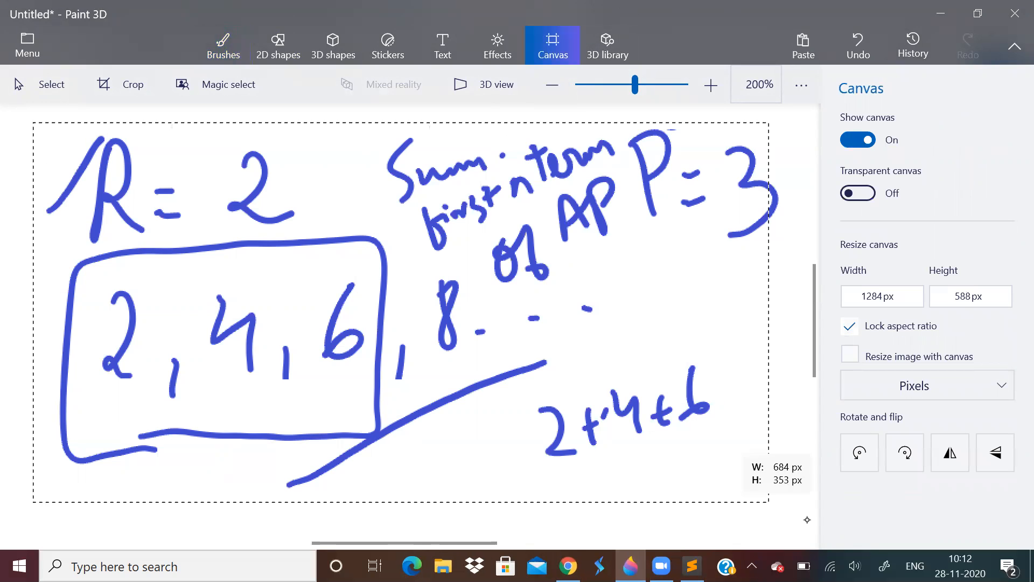
Step: Draw the R, 2R, 3R, 4R sequence with an arrow, then go back to the problem statement
{"action": "left_click", "coordinate": [222, 45]}
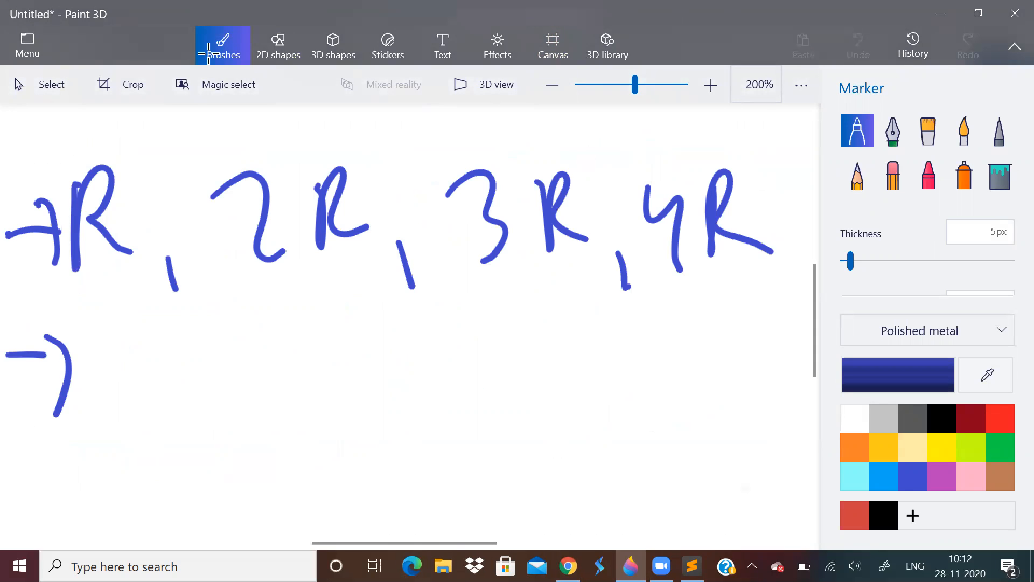
{"action": "left_click_drag", "start_coordinate": [712, 366], "coordinate": [771, 482]}
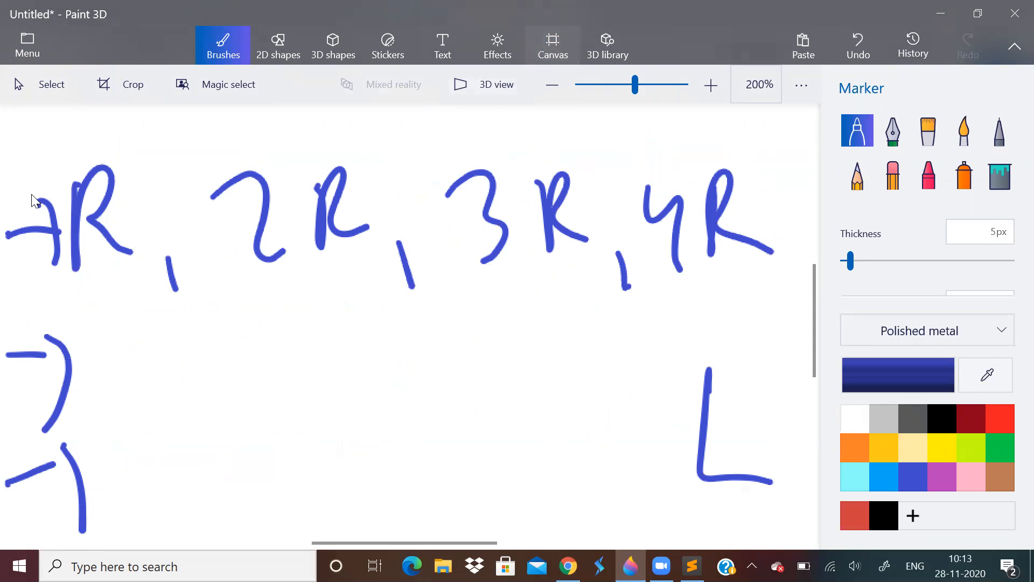
{"action": "left_click", "coordinate": [42, 84]}
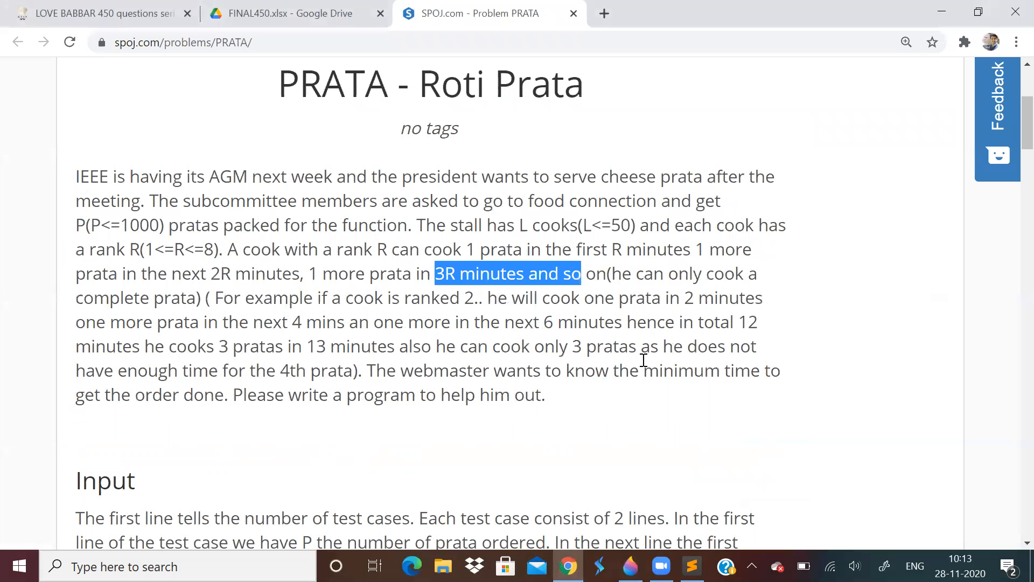
Step: Highlight the phrase about P pratas ordered and scroll to PRATA's Input/Output sections
{"action": "left_click_drag", "start_coordinate": [637, 370], "coordinate": [545, 394]}
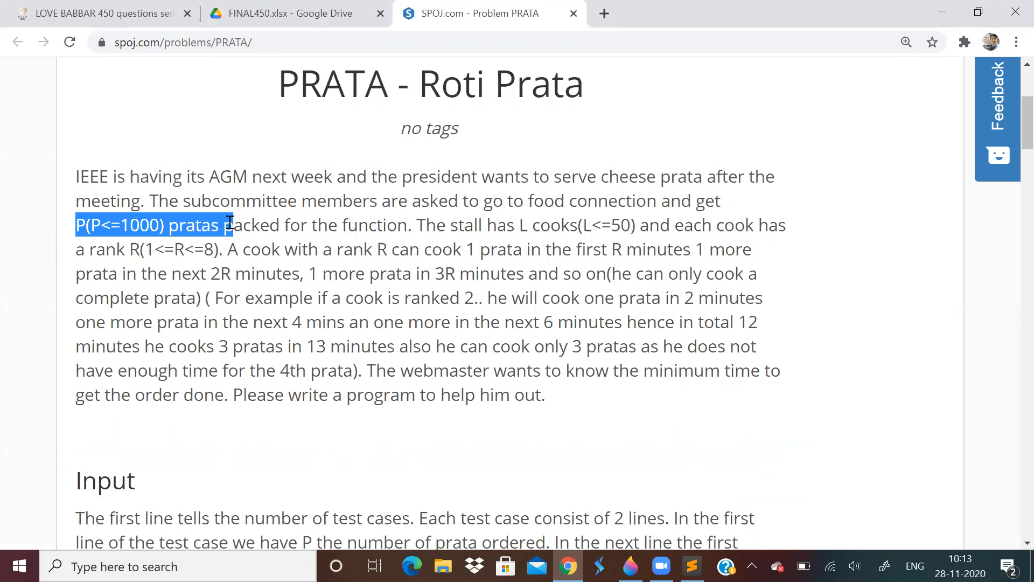
{"action": "scroll", "scroll_direction": "down", "scroll_amount": 3}
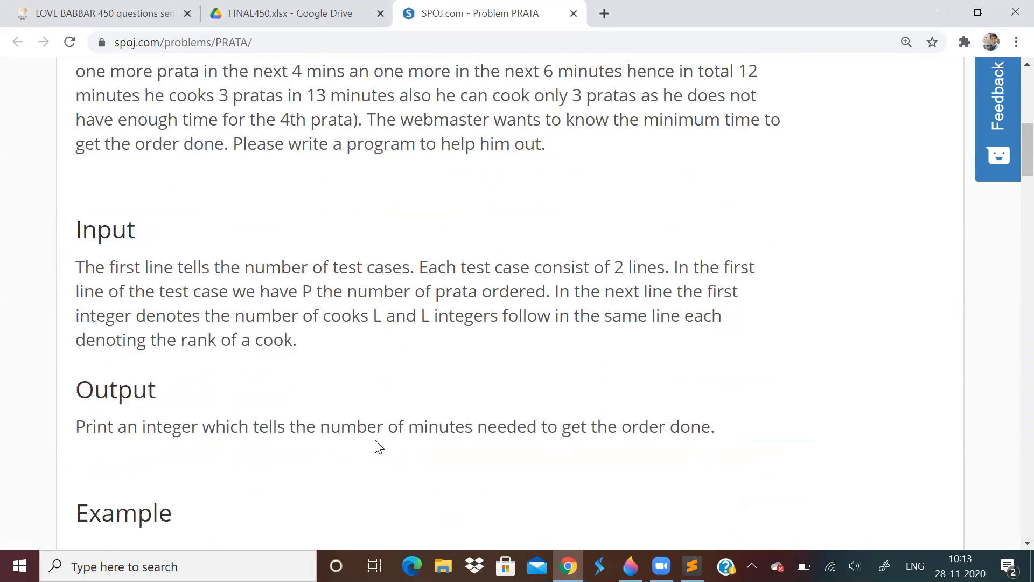
{"action": "scroll", "scroll_direction": "down", "scroll_amount": 3}
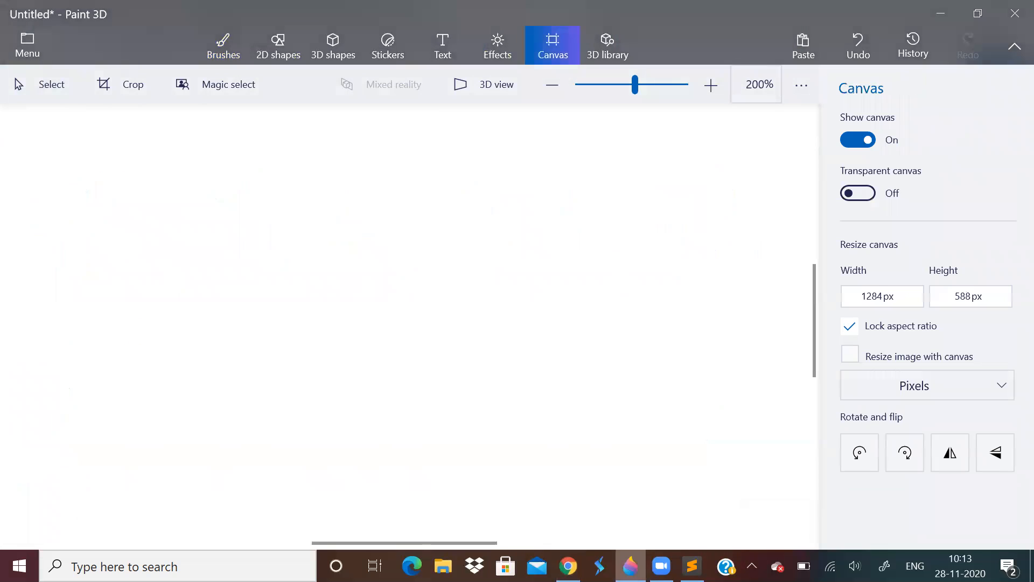
Step: Write the cook ranks 1 2 3 4 below P = 10 and the heading 'Search space'
{"action": "left_click", "coordinate": [222, 45]}
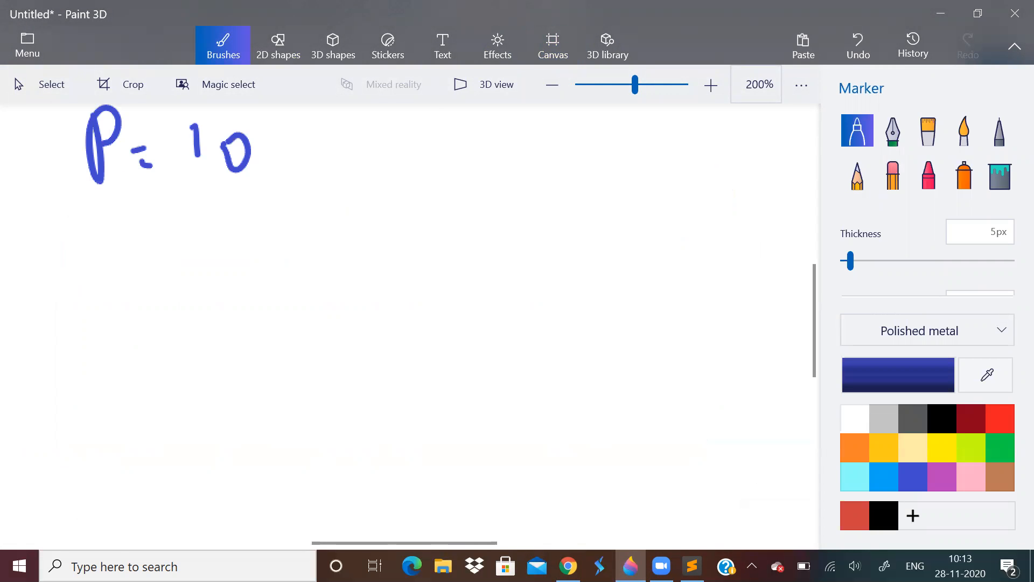
{"action": "left_click_drag", "start_coordinate": [122, 227], "coordinate": [122, 303]}
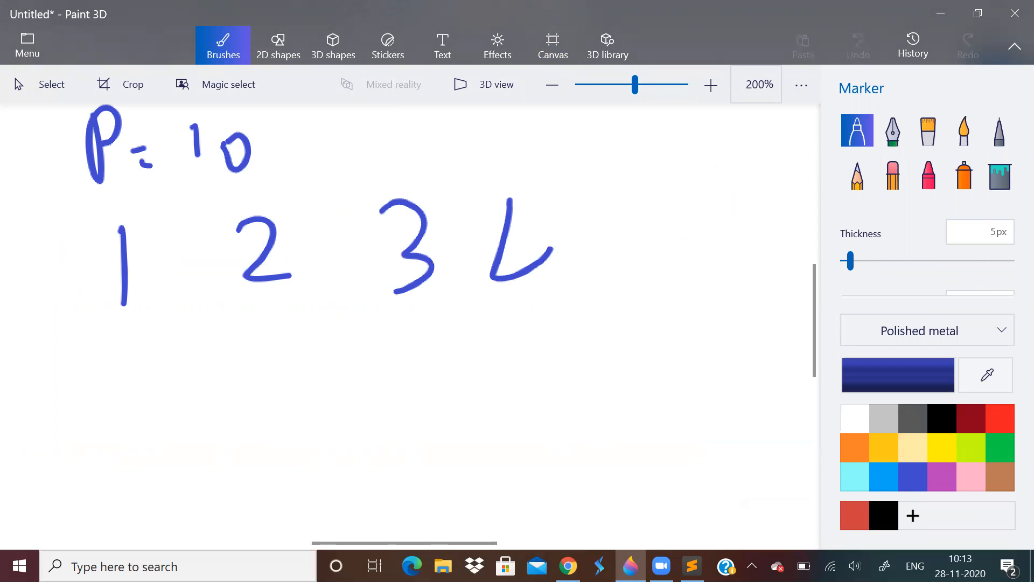
{"action": "left_click_drag", "start_coordinate": [547, 245], "coordinate": [546, 349]}
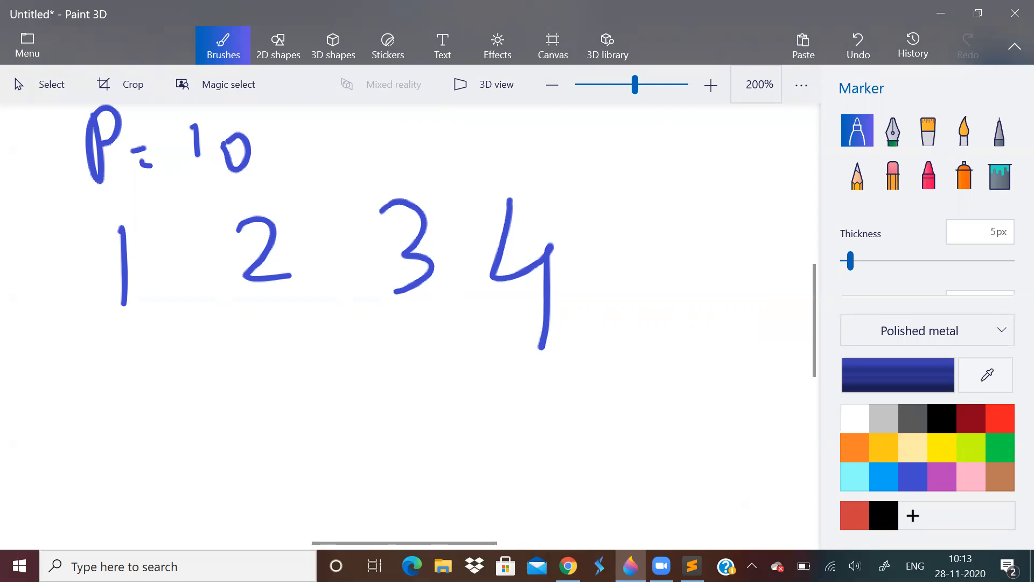
{"action": "left_click_drag", "start_coordinate": [248, 342], "coordinate": [373, 435]}
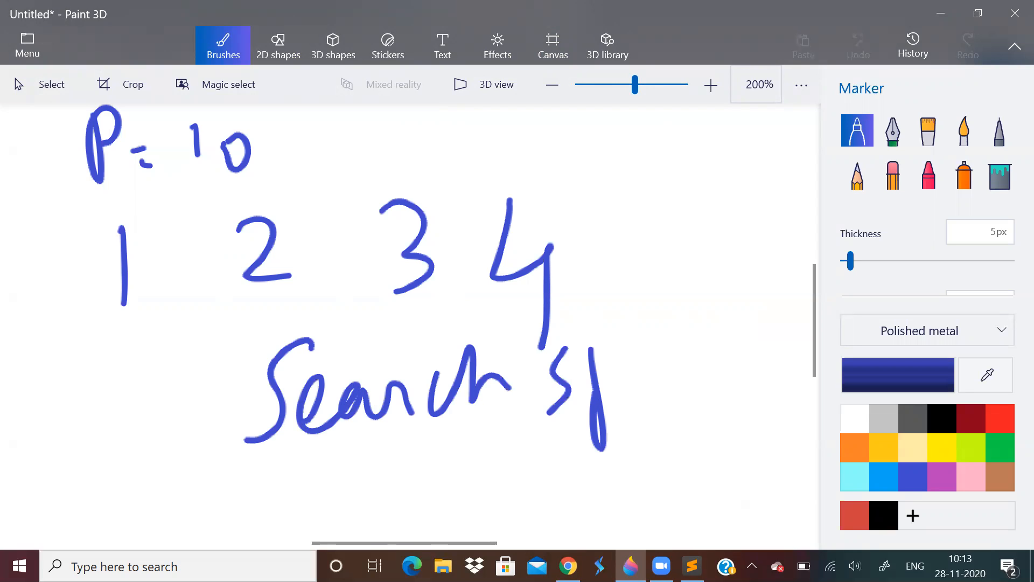
{"action": "left_click_drag", "start_coordinate": [575, 369], "coordinate": [746, 369]}
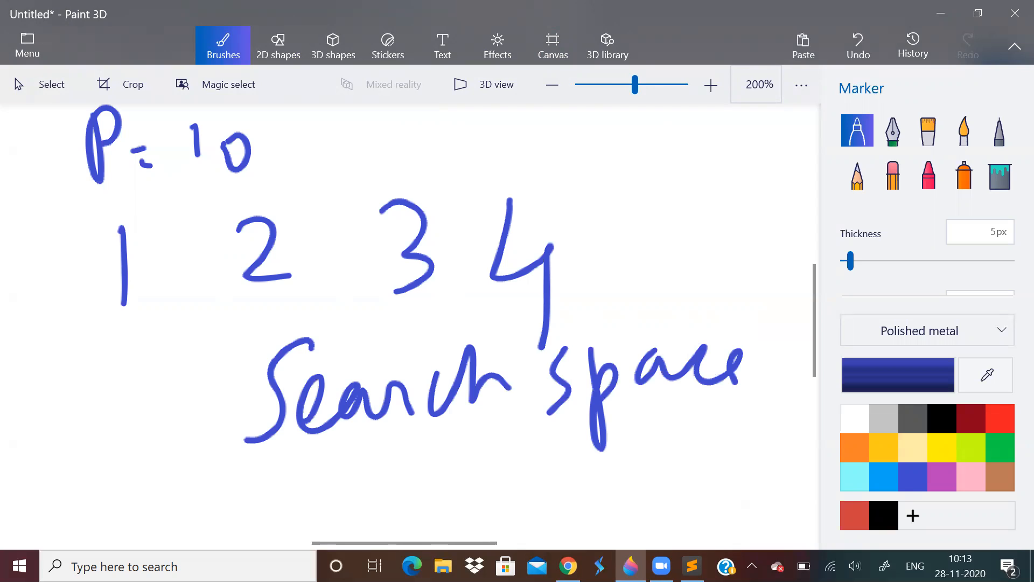
Step: Write l = 0 and start 'h =', then erase the search-space notes
{"action": "left_click_drag", "start_coordinate": [105, 409], "coordinate": [195, 501]}
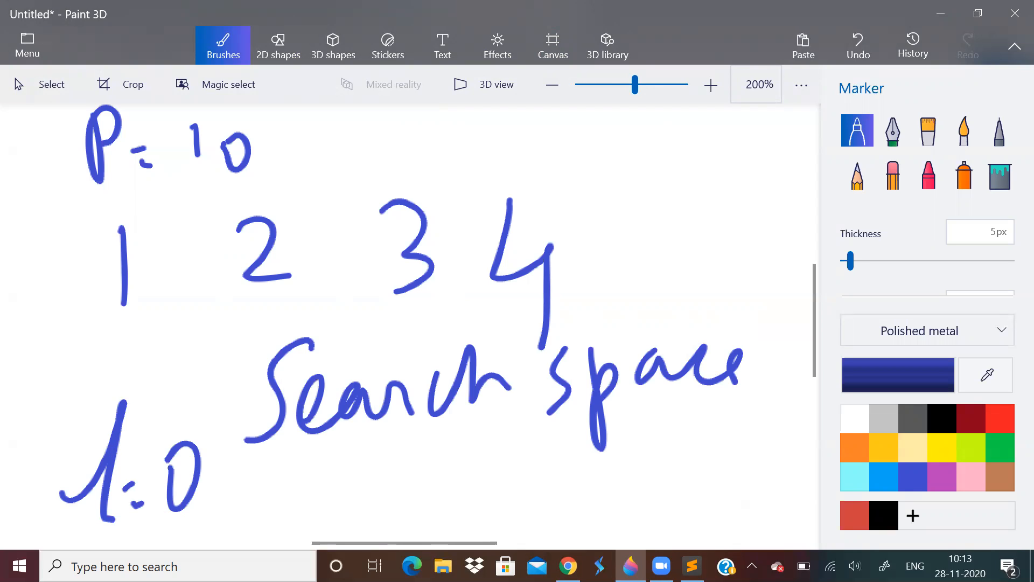
{"action": "left_click_drag", "start_coordinate": [643, 139], "coordinate": [666, 251]}
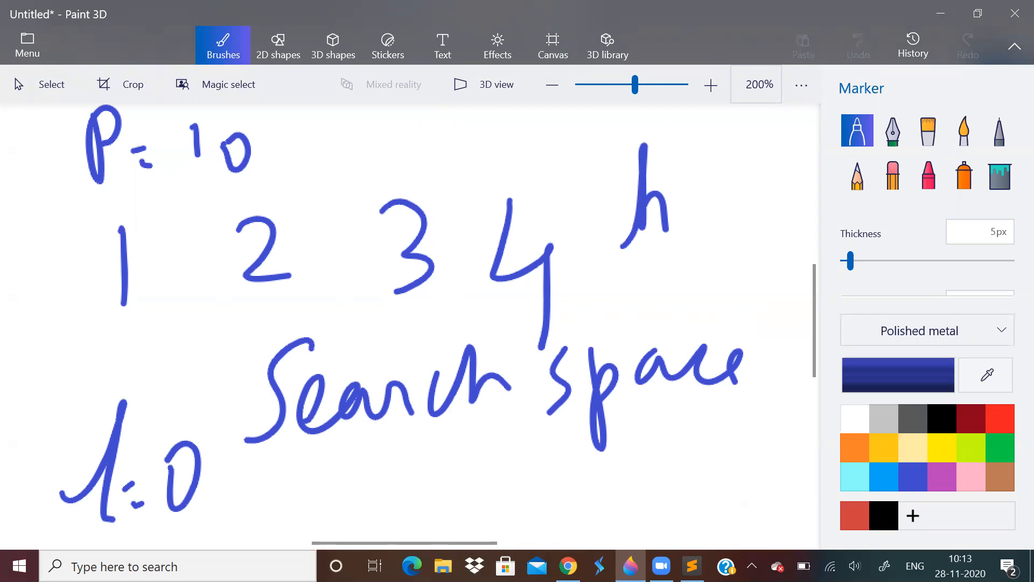
{"action": "left_click_drag", "start_coordinate": [666, 205], "coordinate": [721, 230]}
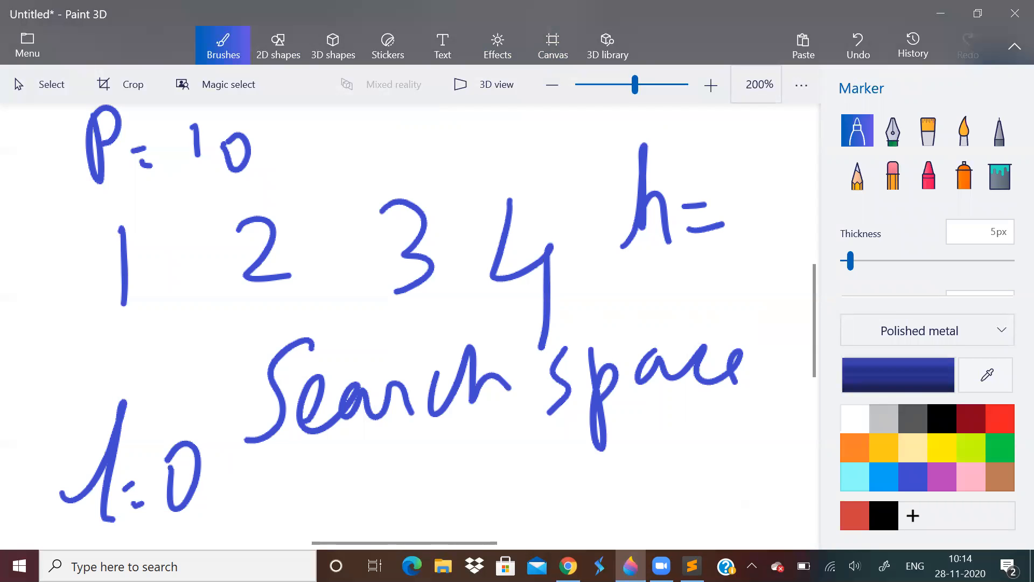
{"action": "left_click", "coordinate": [552, 45]}
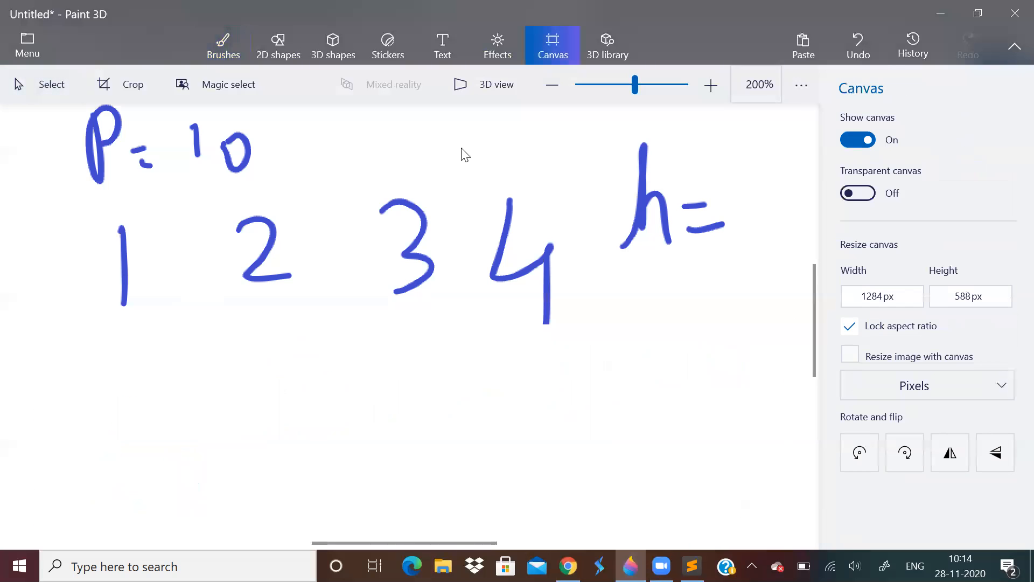
{"action": "left_click", "coordinate": [223, 45]}
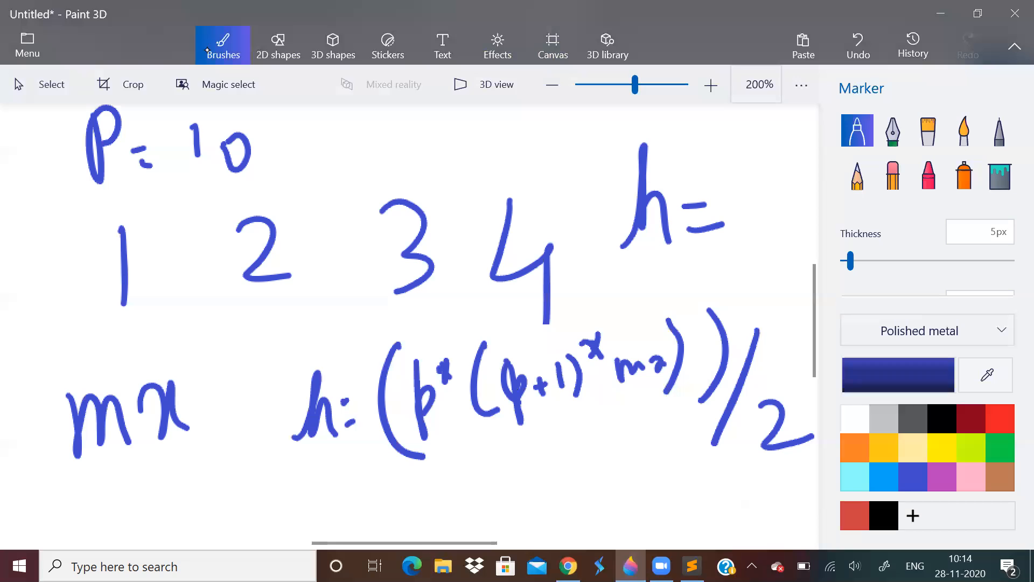
{"action": "left_click_drag", "start_coordinate": [491, 448], "coordinate": [581, 495]}
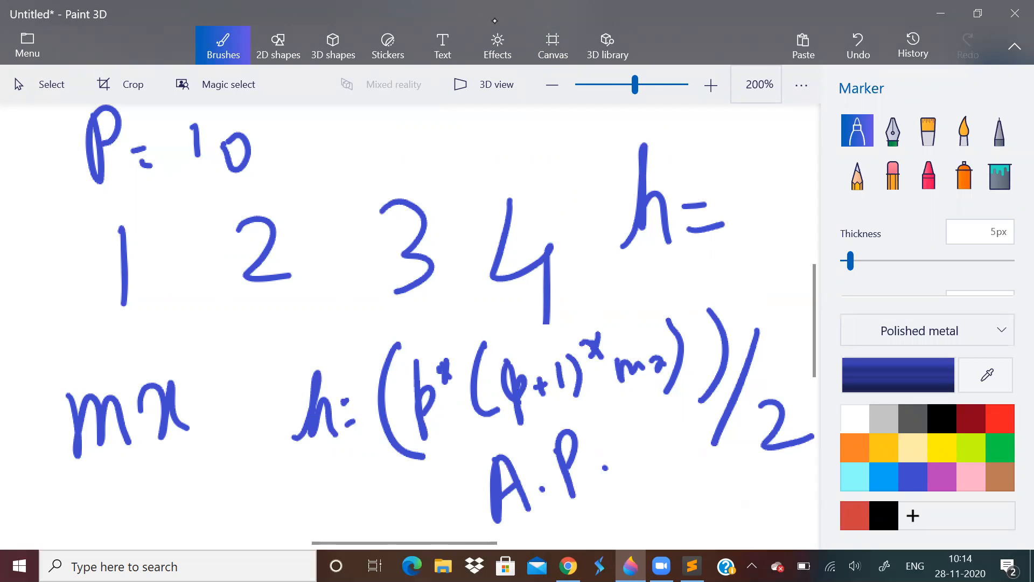
{"action": "left_click", "coordinate": [552, 45]}
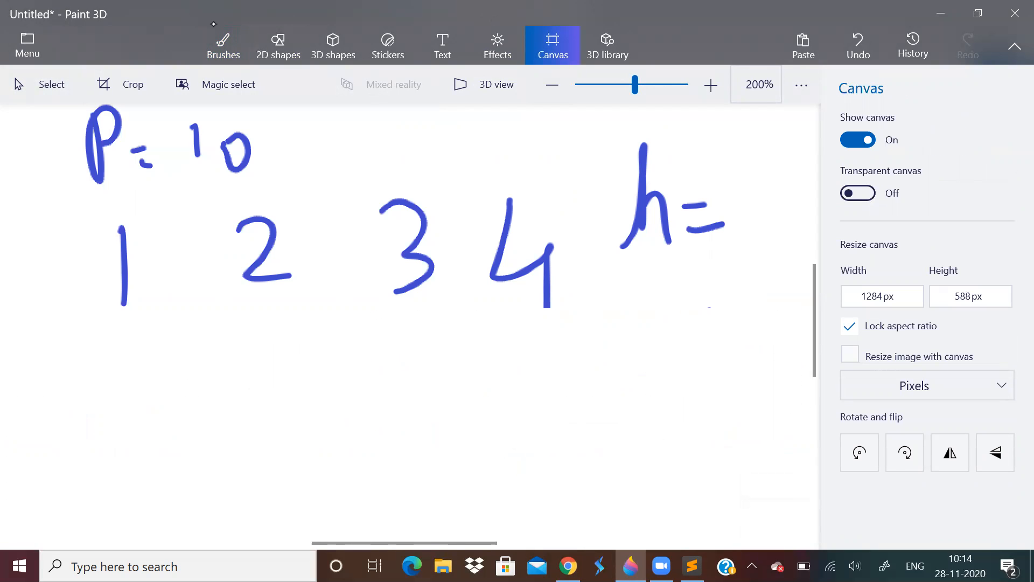
Step: Note that ranks 1 and 4 each make 1 prata and write 'more' beside h
{"action": "left_click", "coordinate": [223, 45]}
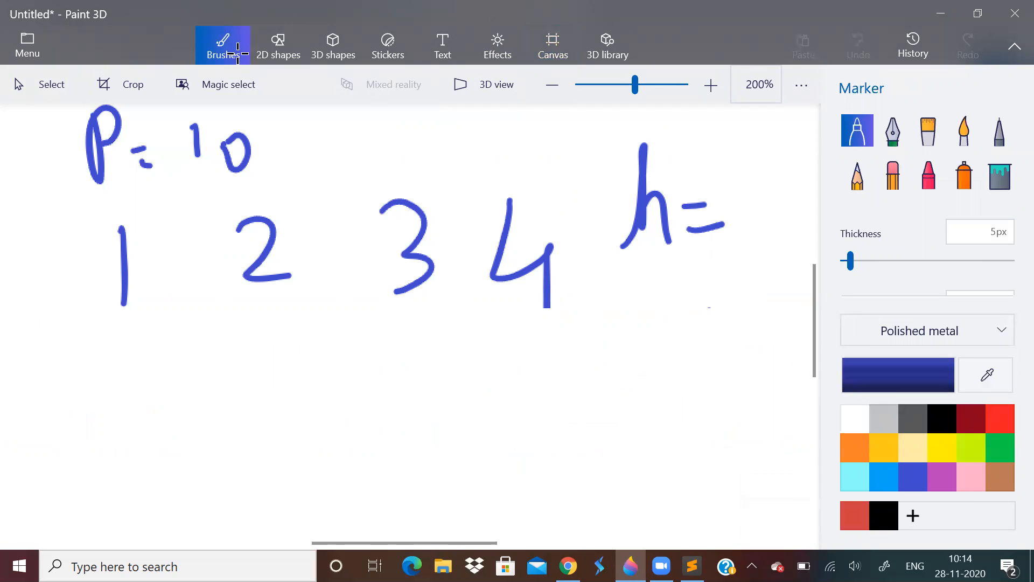
{"action": "left_click_drag", "start_coordinate": [534, 366], "coordinate": [518, 320]}
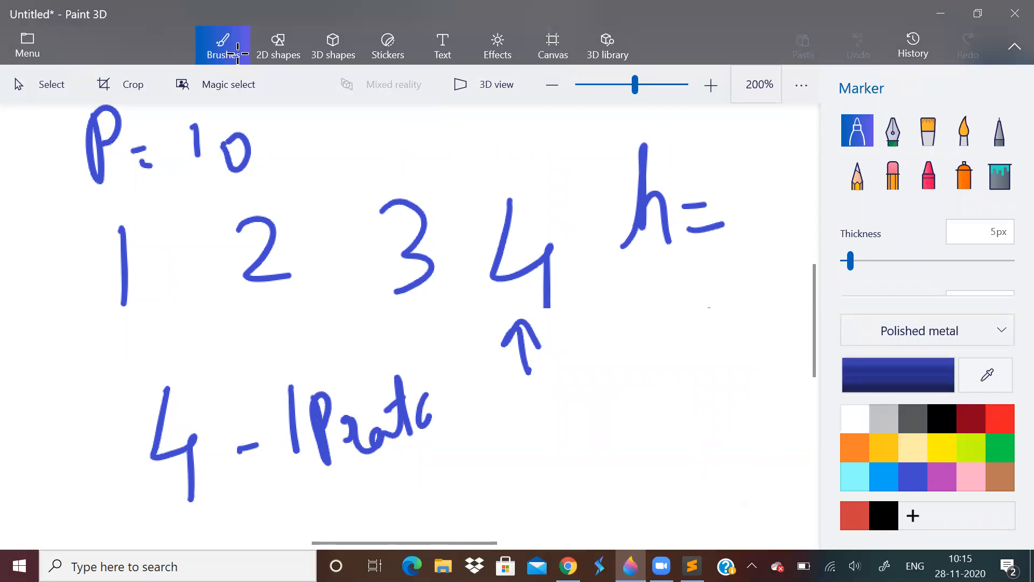
{"action": "left_click_drag", "start_coordinate": [116, 270], "coordinate": [60, 360]}
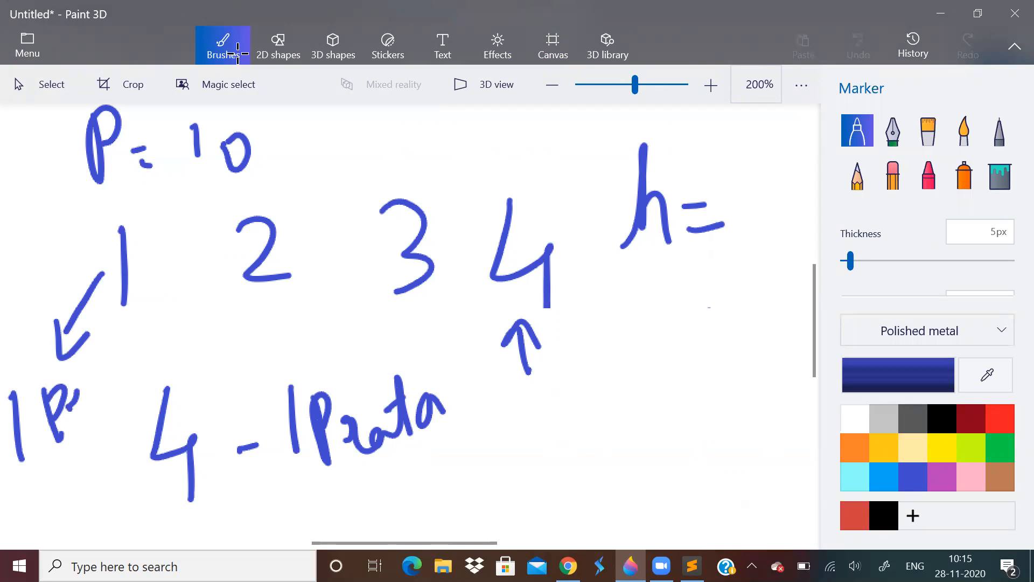
{"action": "left_click_drag", "start_coordinate": [59, 323], "coordinate": [145, 369]}
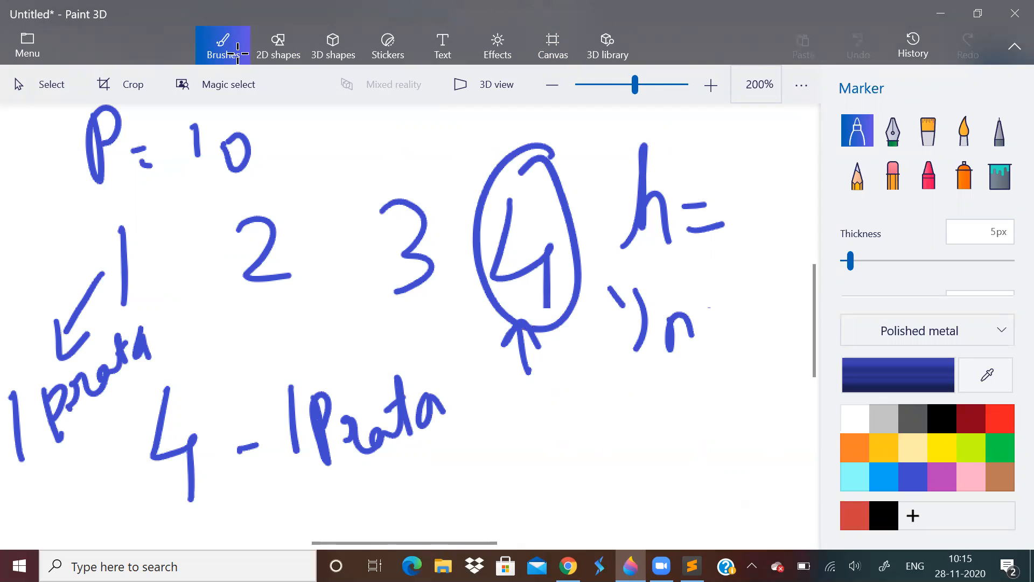
{"action": "left_click_drag", "start_coordinate": [672, 324], "coordinate": [783, 317]}
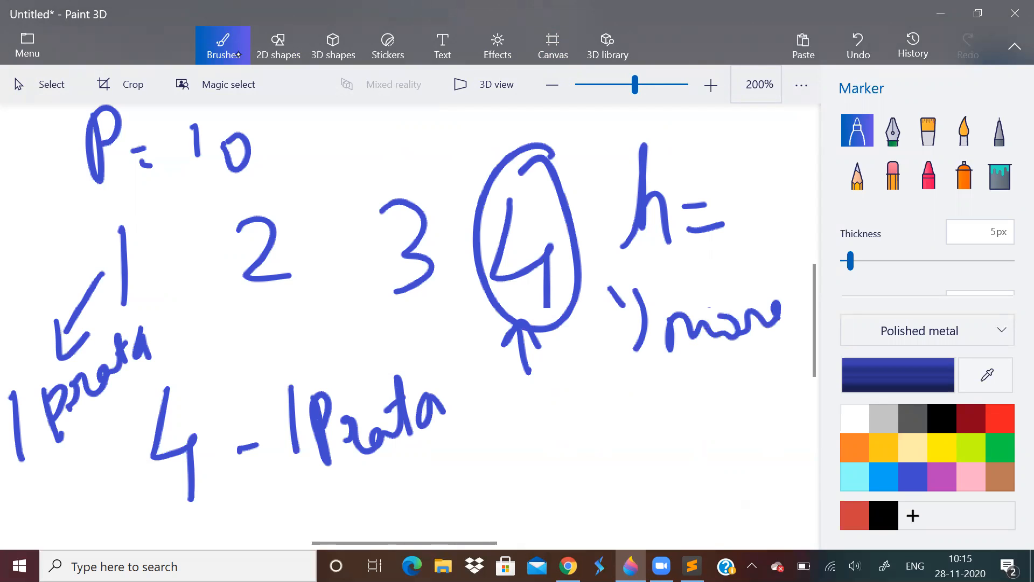
{"action": "mouse_move", "coordinate": [223, 45]}
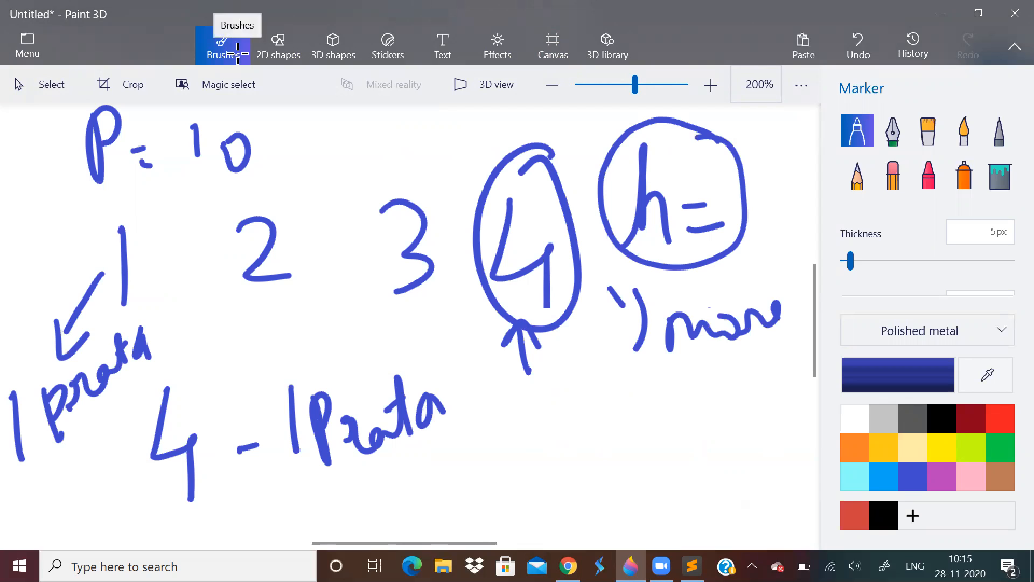
Step: Draw a double-headed arrow labelled Time and bring up the canvas settings
{"action": "left_click_drag", "start_coordinate": [521, 455], "coordinate": [777, 363]}
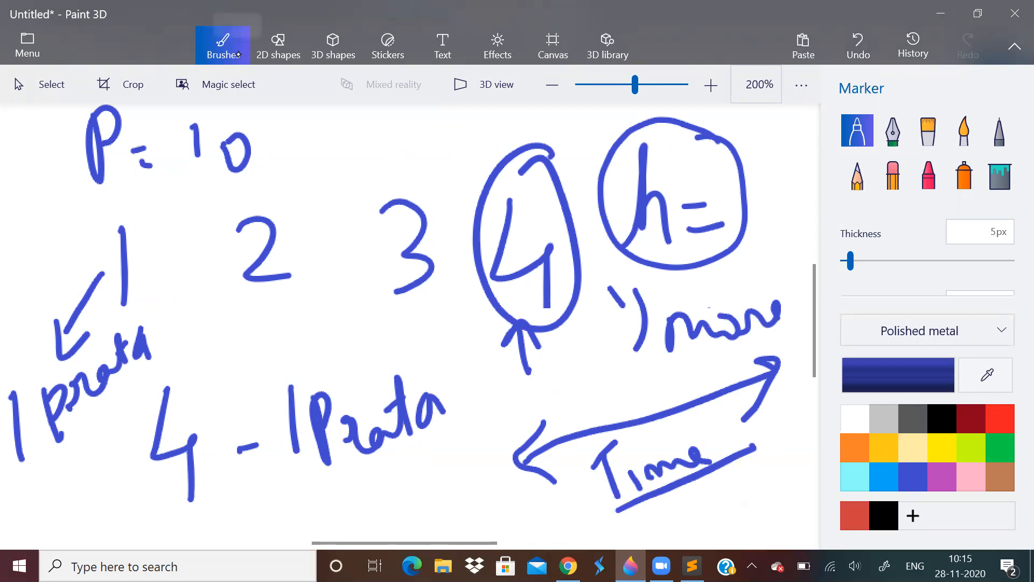
{"action": "mouse_move", "coordinate": [223, 45]}
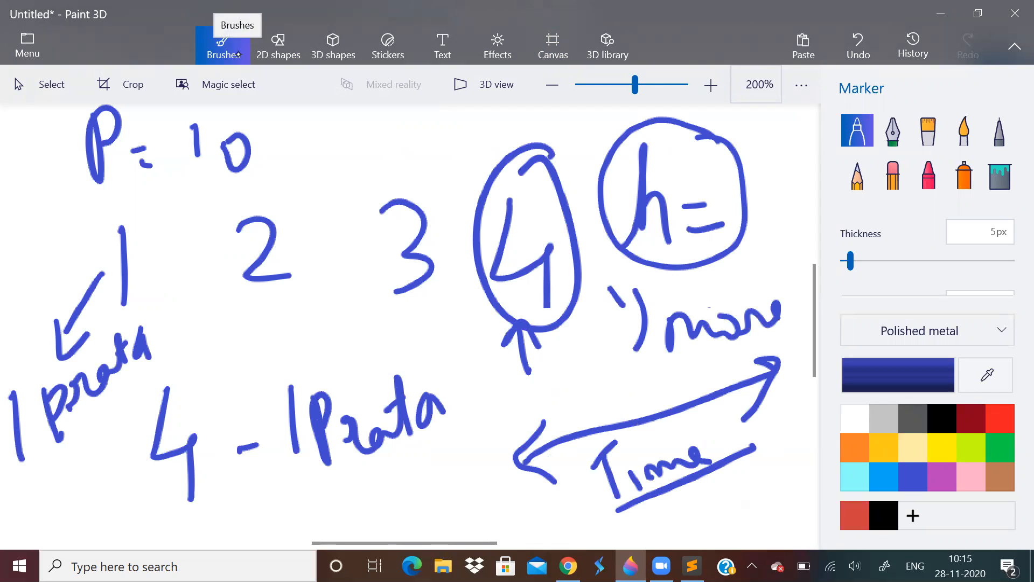
{"action": "mouse_move", "coordinate": [465, 84]}
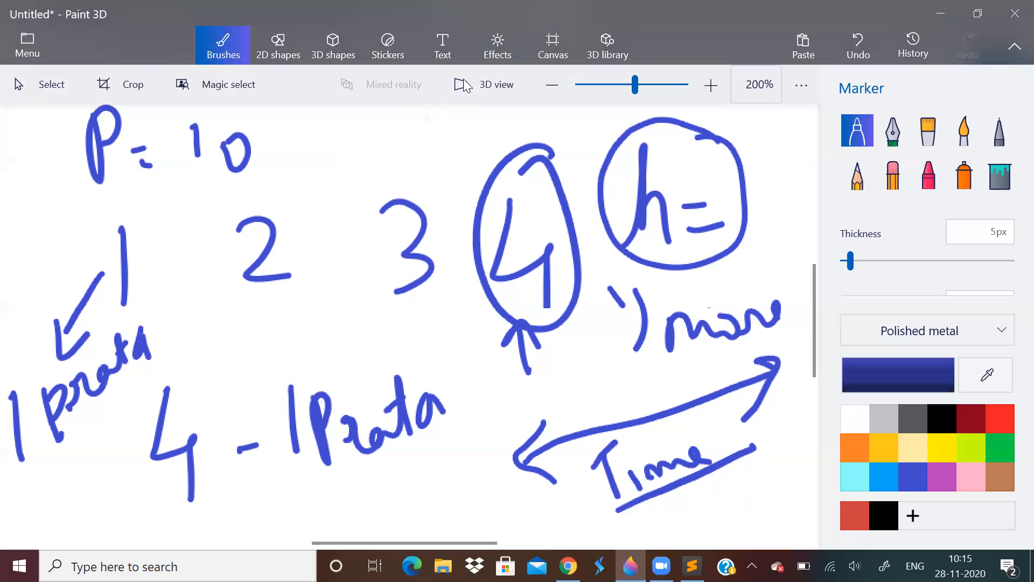
{"action": "left_click", "coordinate": [552, 45]}
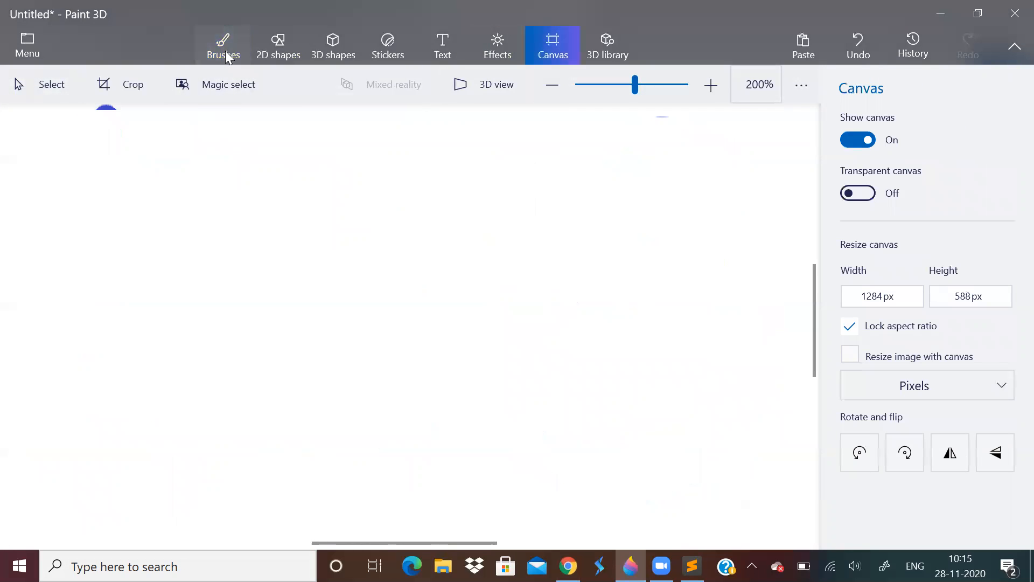
Step: Write h = (p*(p+1)*mx)/2 and Sn = n(a+l)/2, then return to the SPOJ page
{"action": "left_click", "coordinate": [223, 45]}
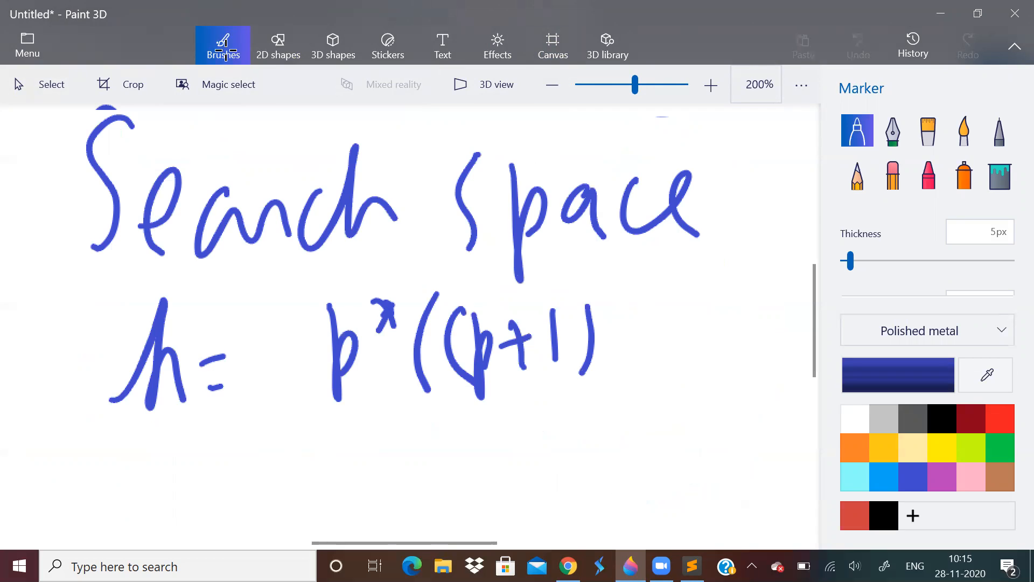
{"action": "left_click_drag", "start_coordinate": [613, 297], "coordinate": [712, 357]}
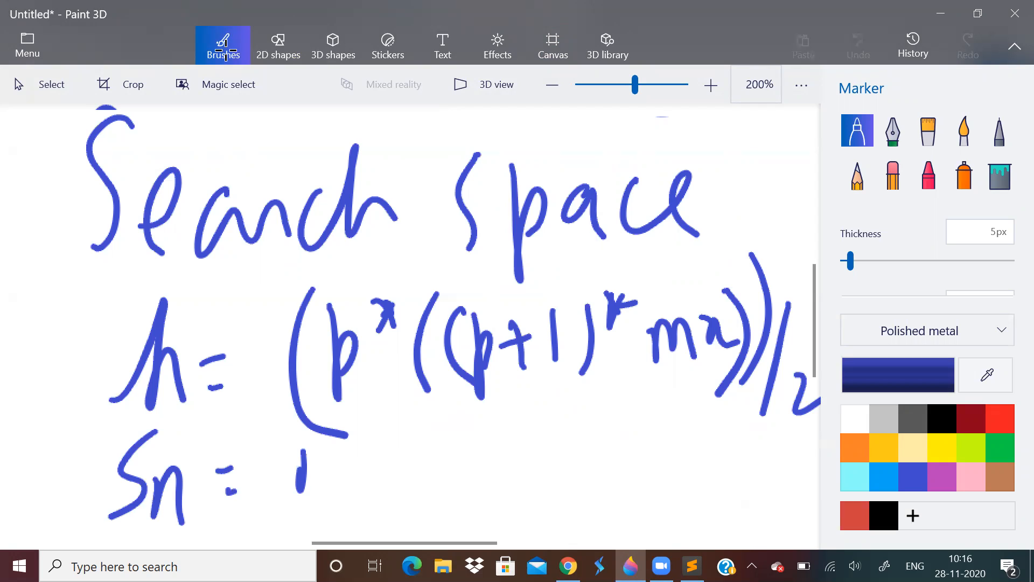
{"action": "left_click_drag", "start_coordinate": [304, 462], "coordinate": [462, 462]}
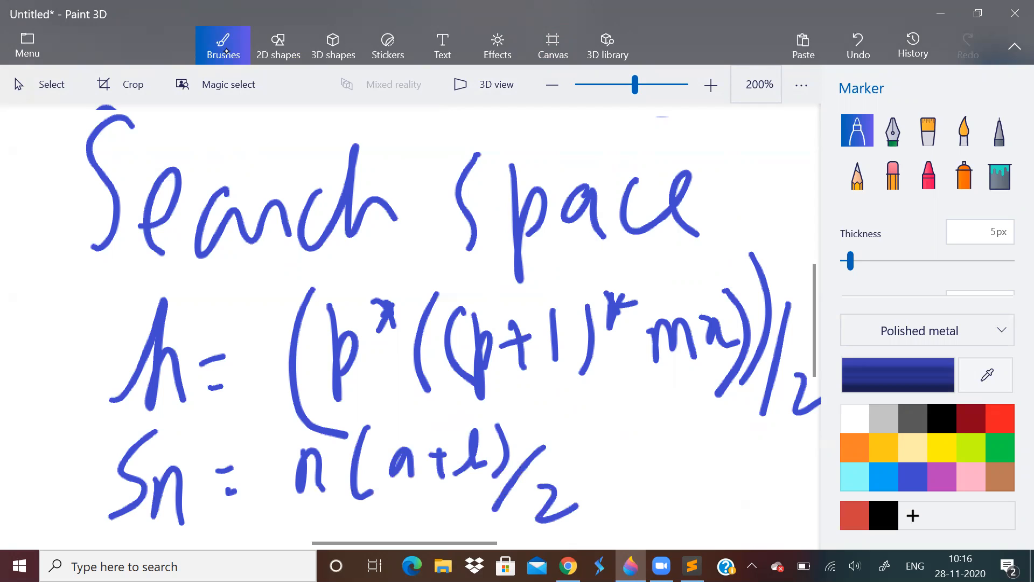
{"action": "mouse_move", "coordinate": [222, 45]}
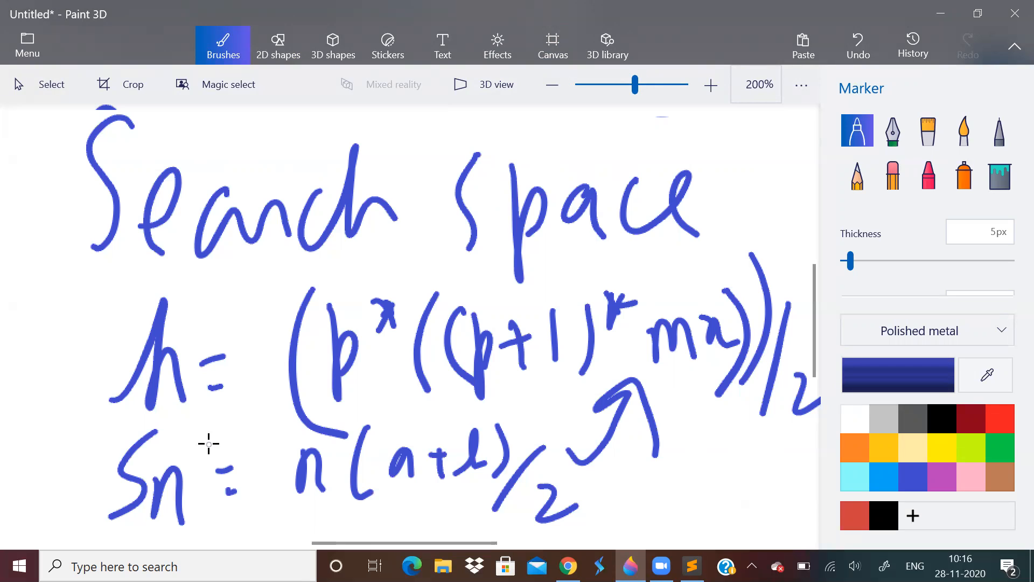
{"action": "mouse_move", "coordinate": [525, 405]}
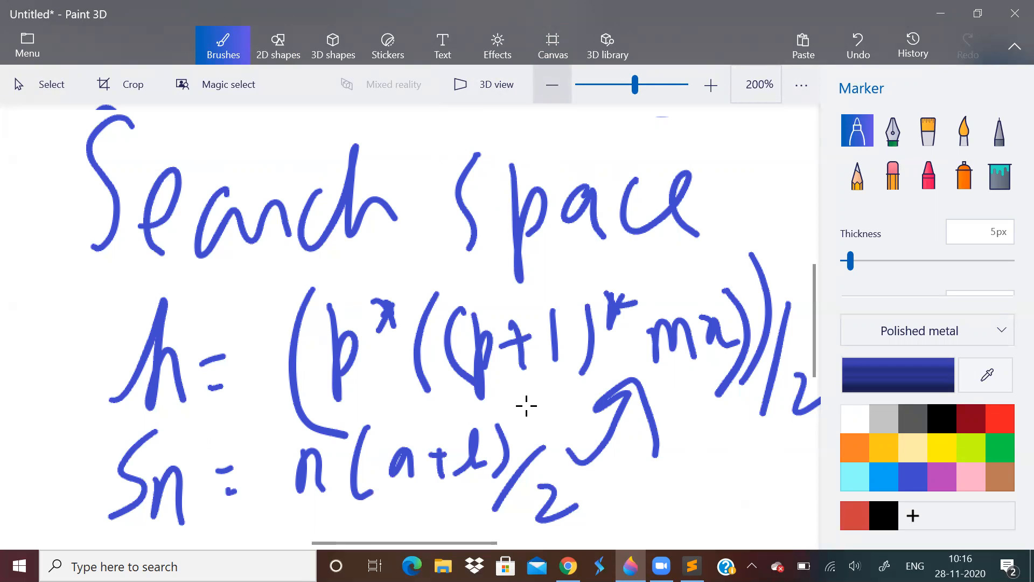
{"action": "left_click", "coordinate": [551, 45]}
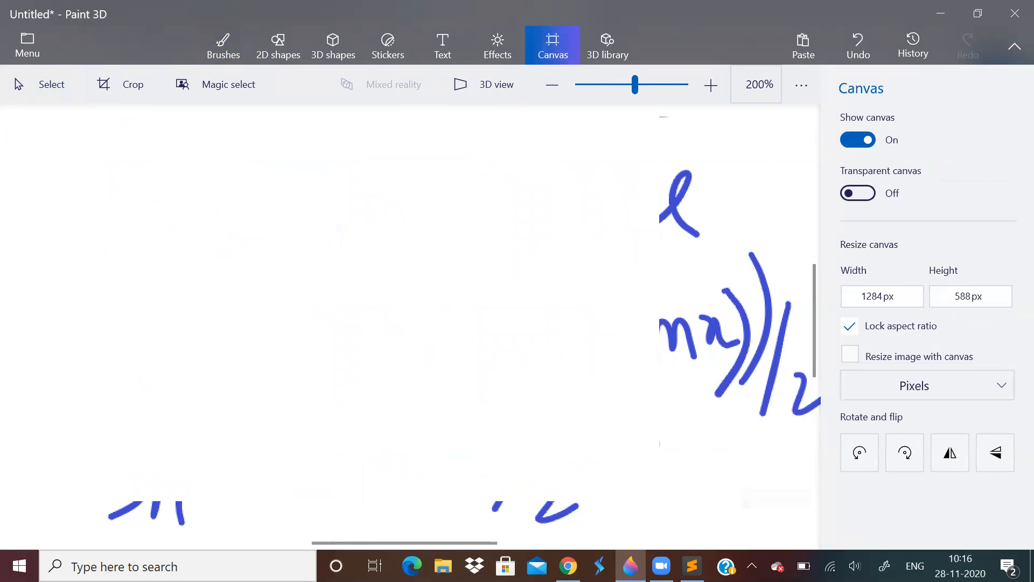
{"action": "left_click", "coordinate": [223, 45]}
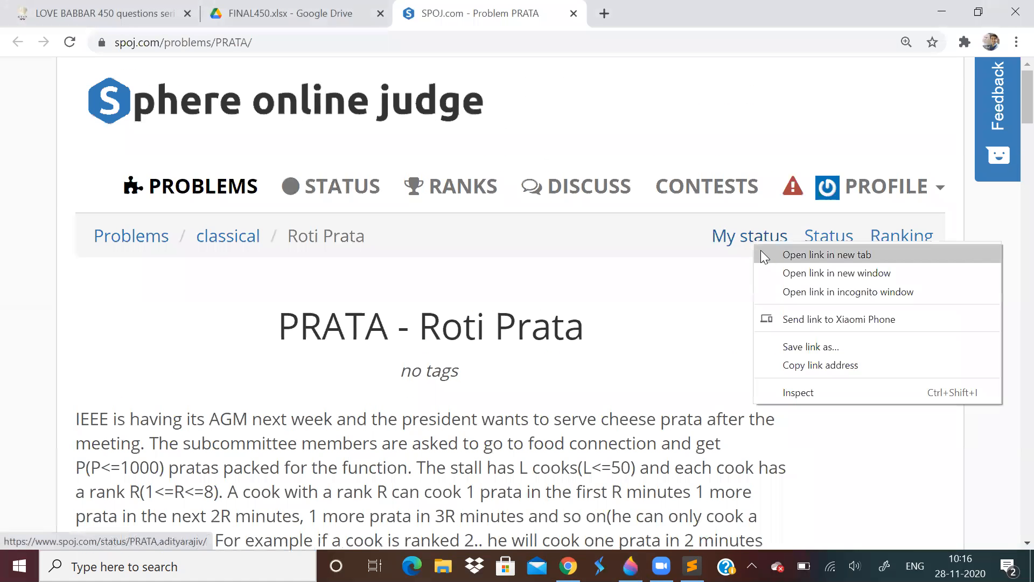
Step: Open the accepted PRATA submission 26993250's source and scroll through it
{"action": "left_click", "coordinate": [826, 255]}
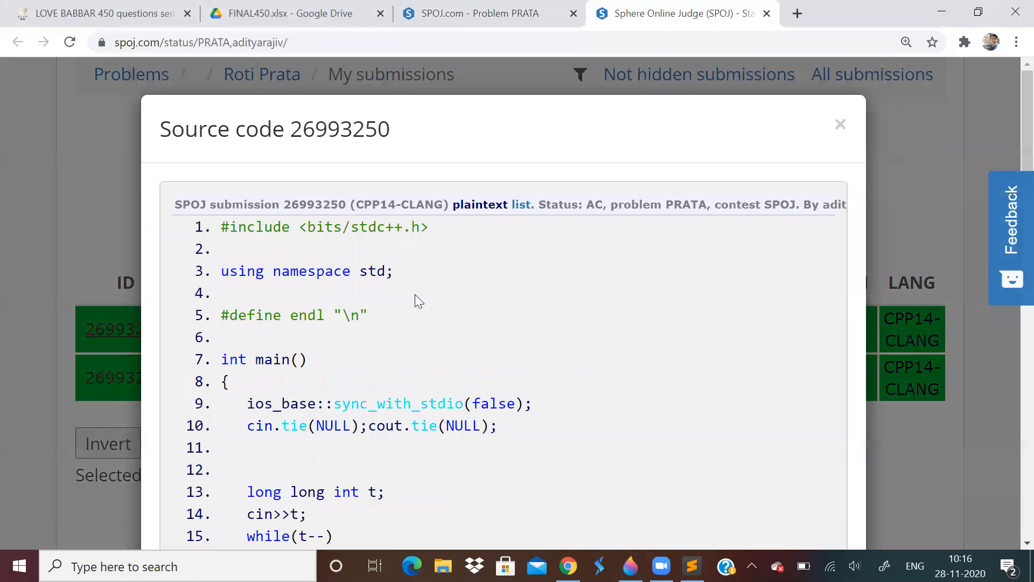
{"action": "scroll", "scroll_direction": "down", "scroll_amount": 3}
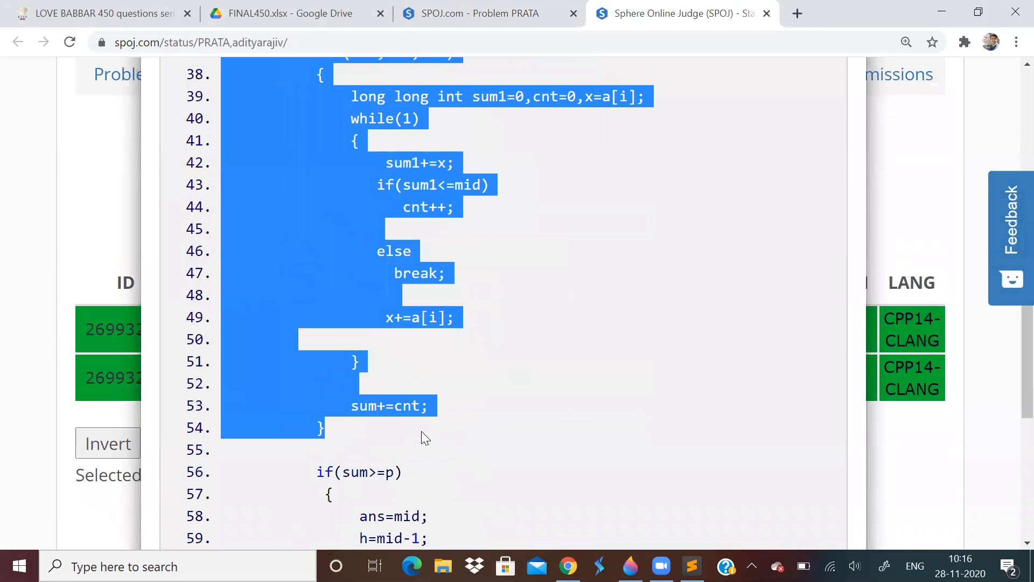
{"action": "scroll", "scroll_direction": "down", "scroll_amount": 3}
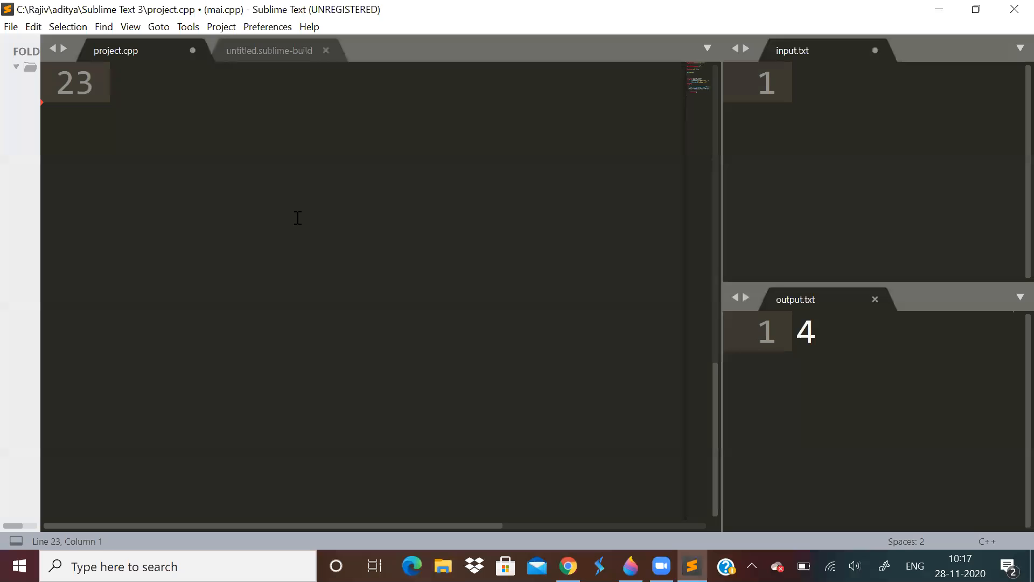
Step: Annotate the 'sum=0;' line in the binary-search loop with a '//time taken' comment
{"action": "scroll", "scroll_direction": "down", "scroll_amount": 3}
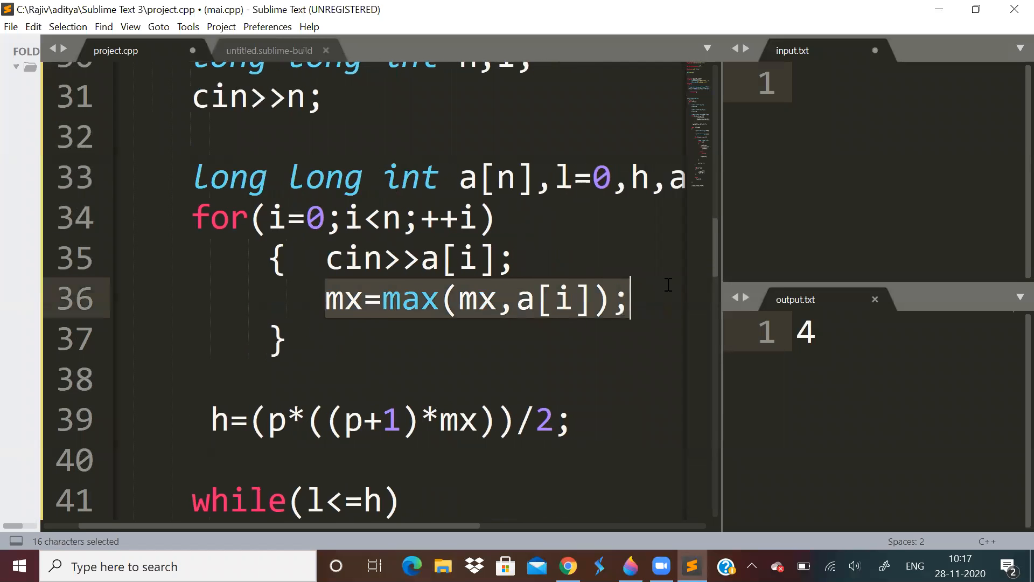
{"action": "scroll", "scroll_direction": "down", "scroll_amount": 3}
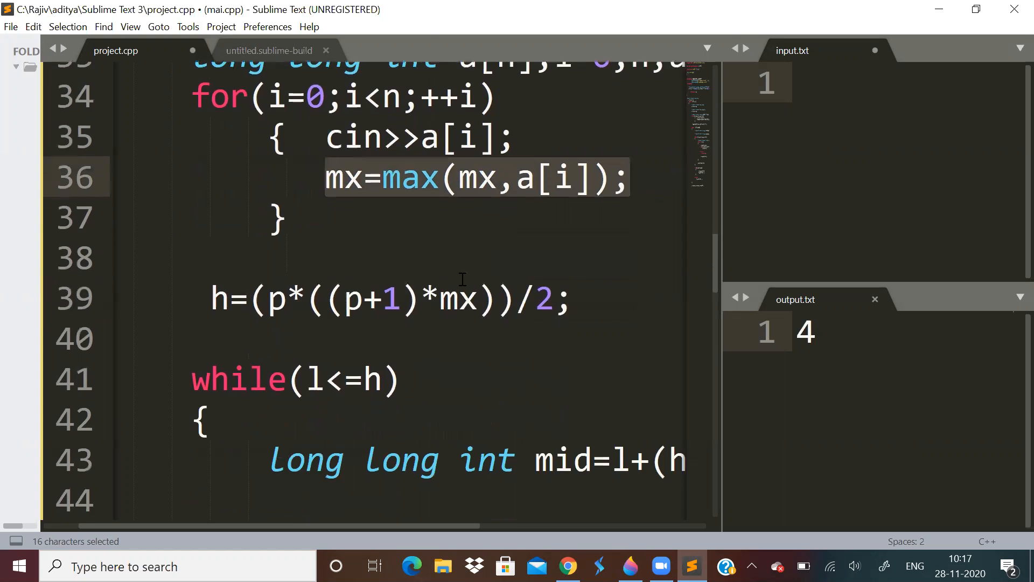
{"action": "scroll", "scroll_direction": "up", "scroll_amount": 3}
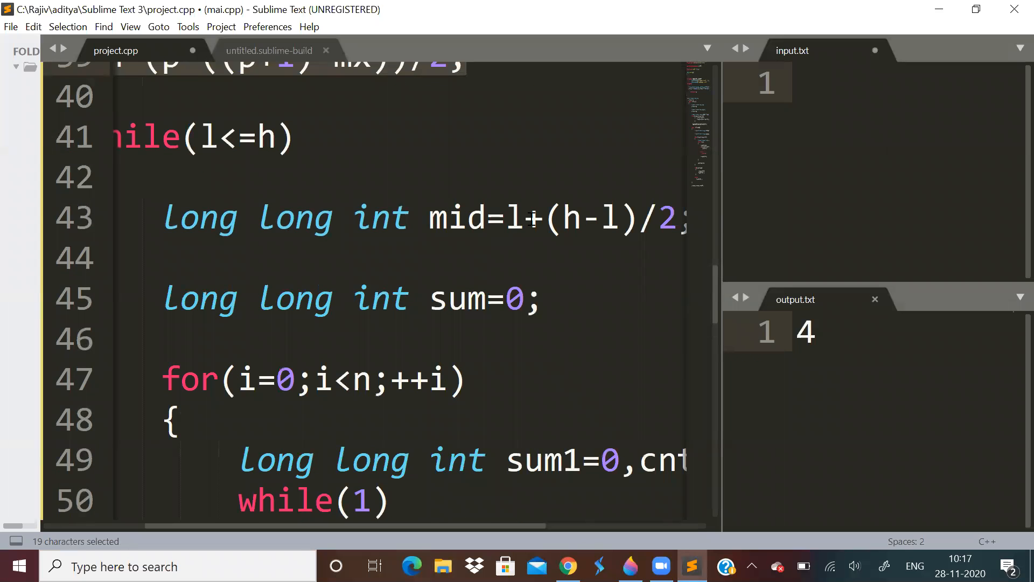
{"action": "scroll", "scroll_direction": "down", "scroll_amount": 3}
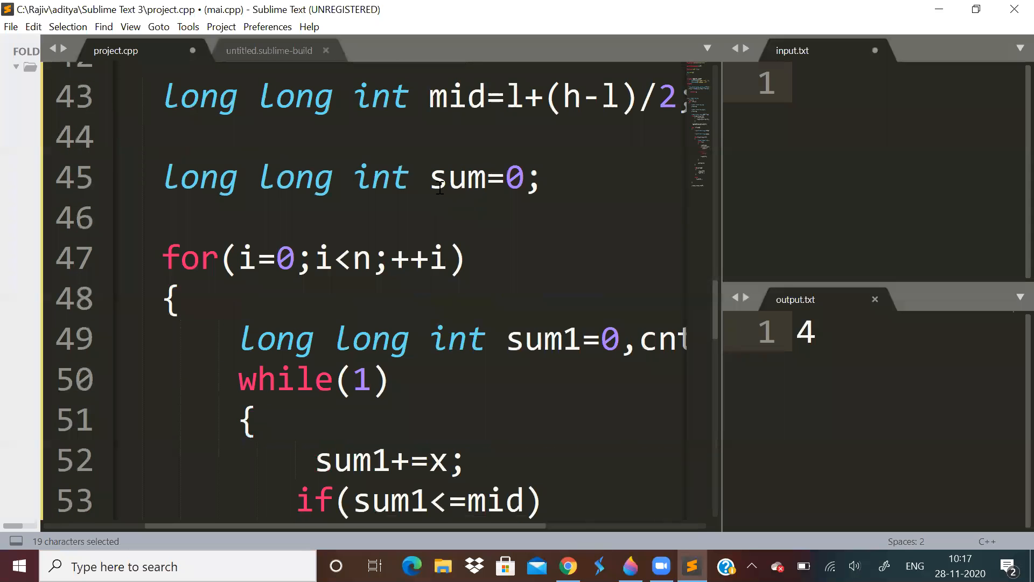
{"action": "scroll", "scroll_direction": "down", "scroll_amount": 3}
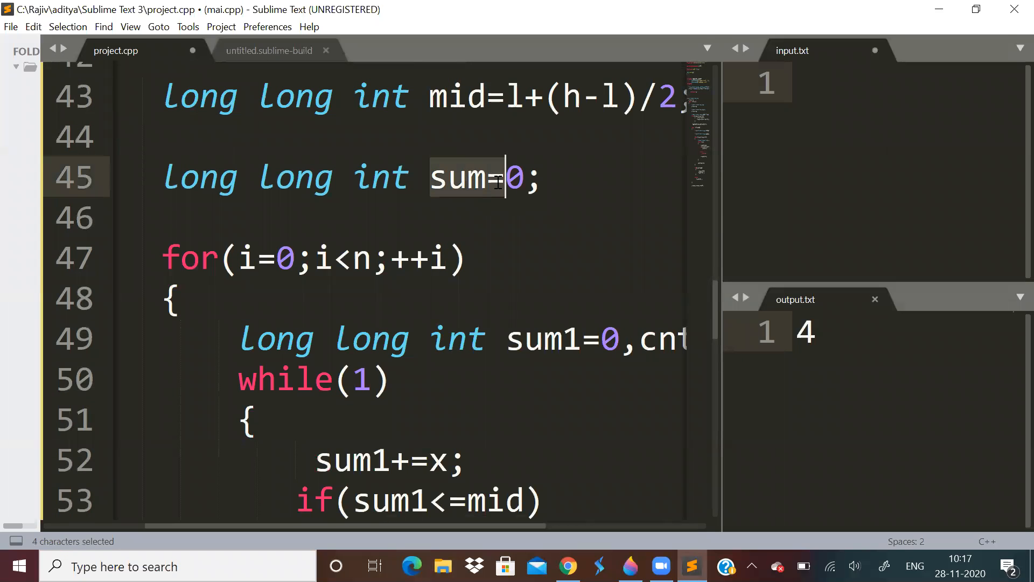
{"action": "type", "text": "//time taker"}
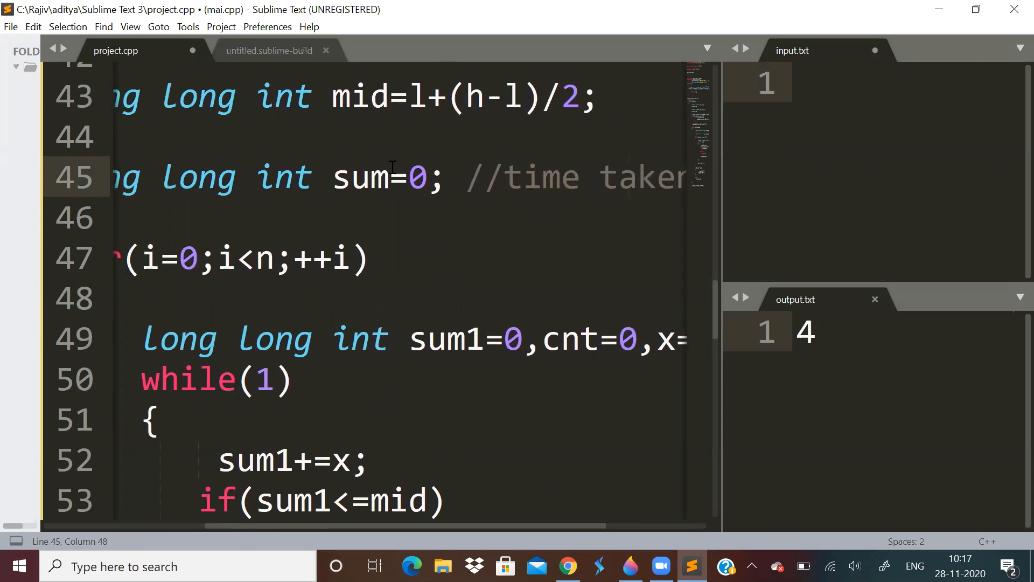
{"action": "scroll", "scroll_direction": "up", "scroll_amount": 3}
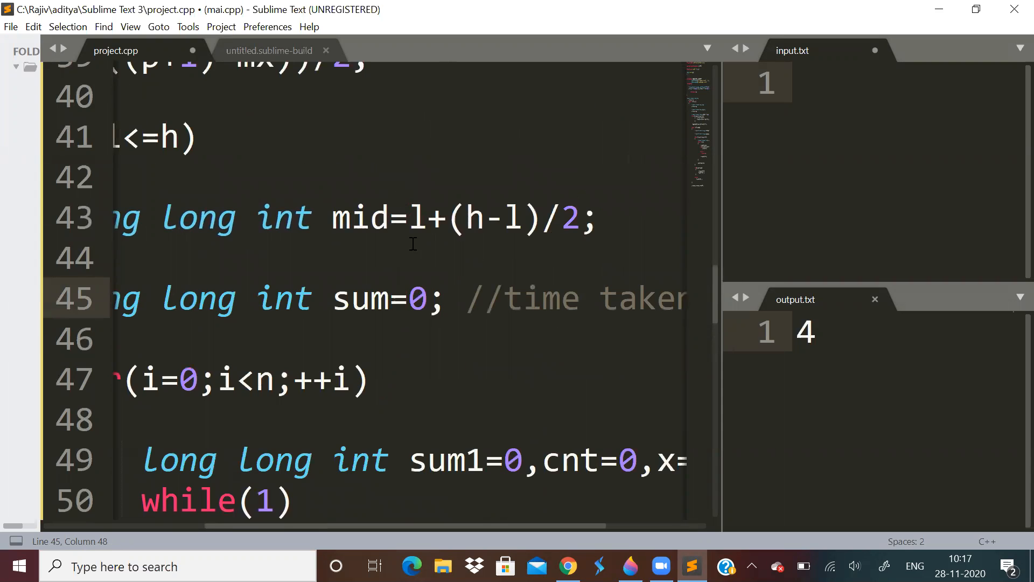
{"action": "left_click", "coordinate": [503, 298]}
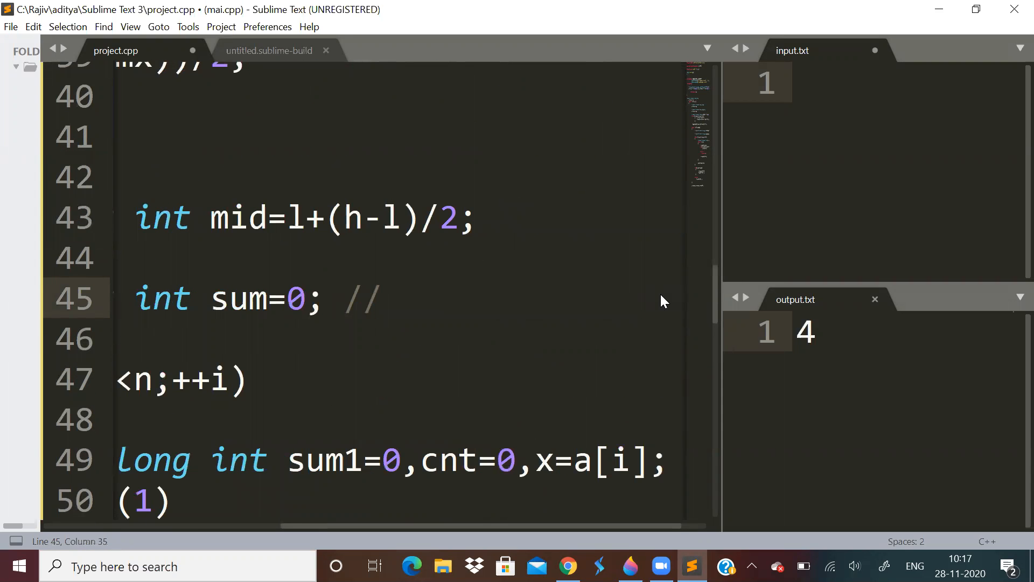
{"action": "type", "text": "prata"}
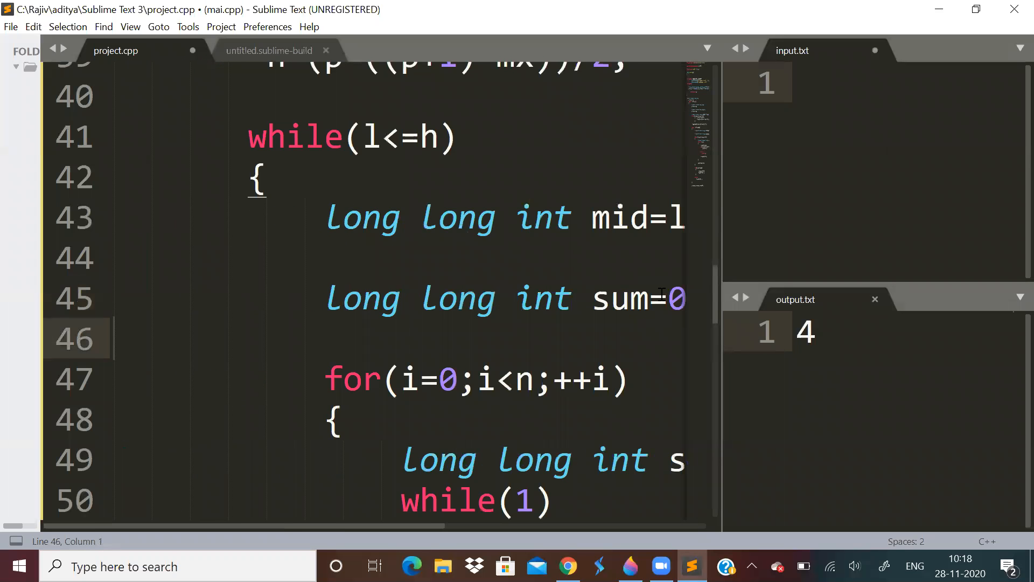
{"action": "type", "text": "//how much prata we c"}
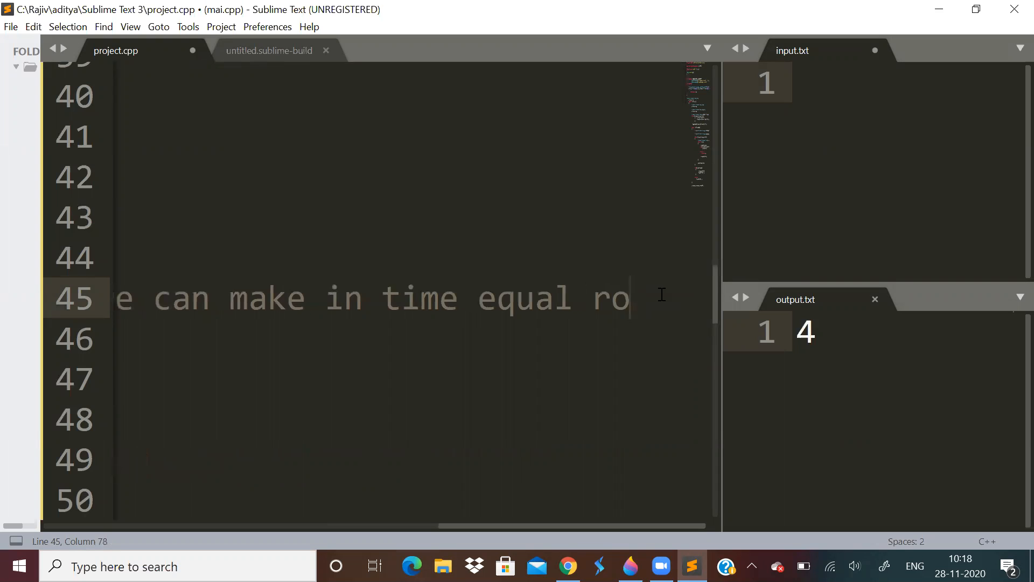
{"action": "type", "text": "to"}
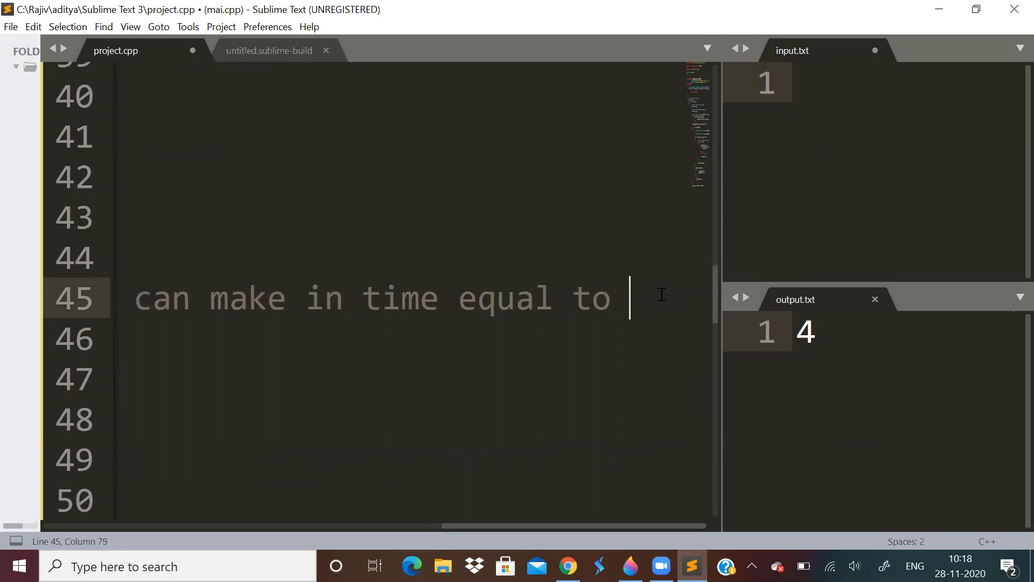
{"action": "type", "text": "mid"}
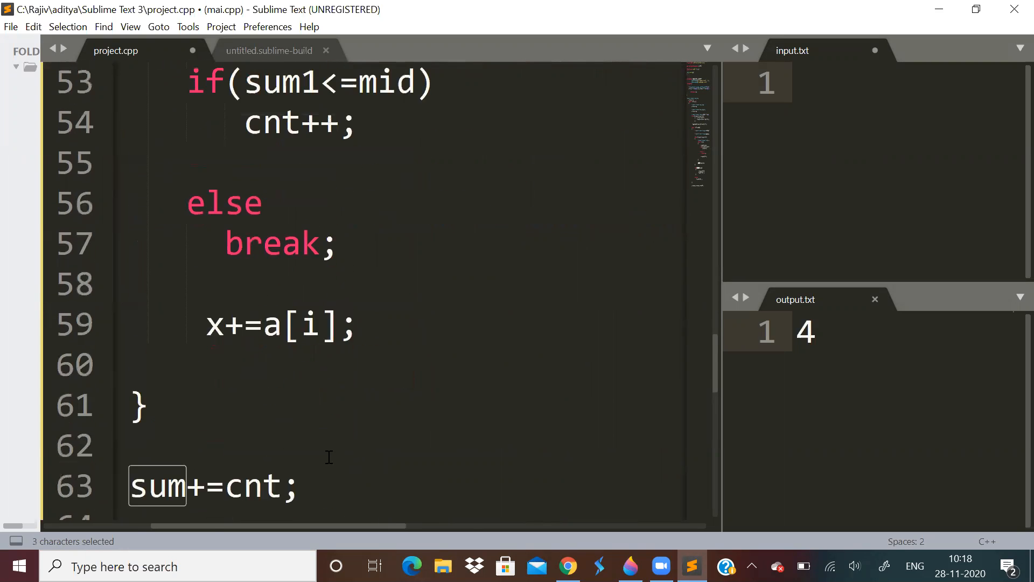
{"action": "scroll", "scroll_direction": "down", "scroll_amount": 3}
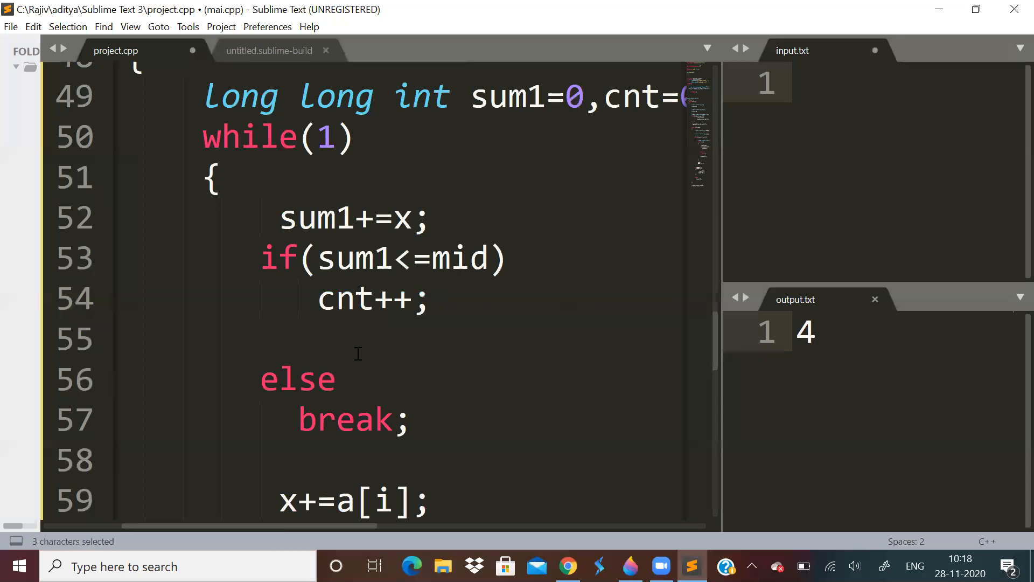
{"action": "mouse_move", "coordinate": [355, 337]}
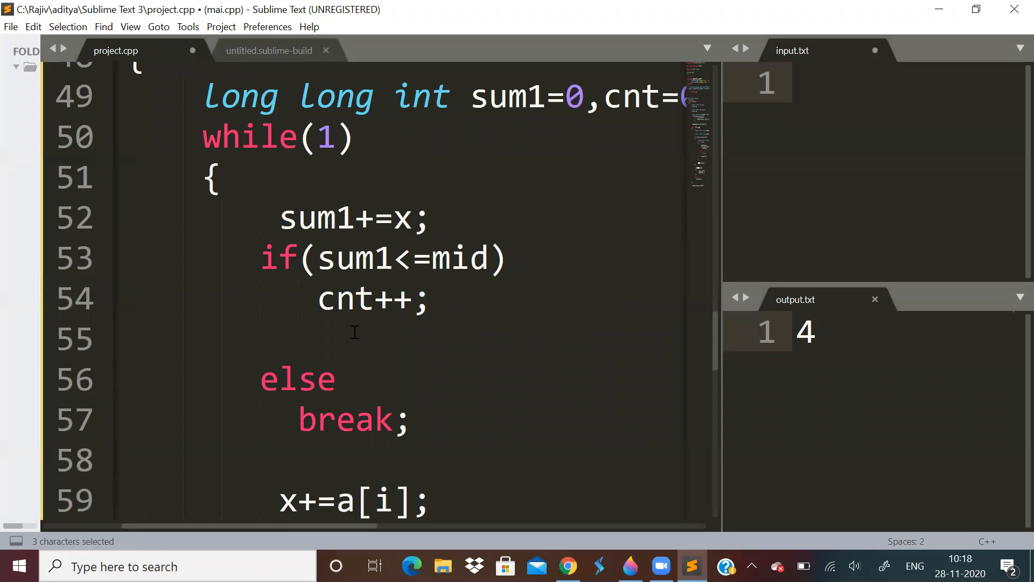
{"action": "mouse_move", "coordinate": [573, 519]}
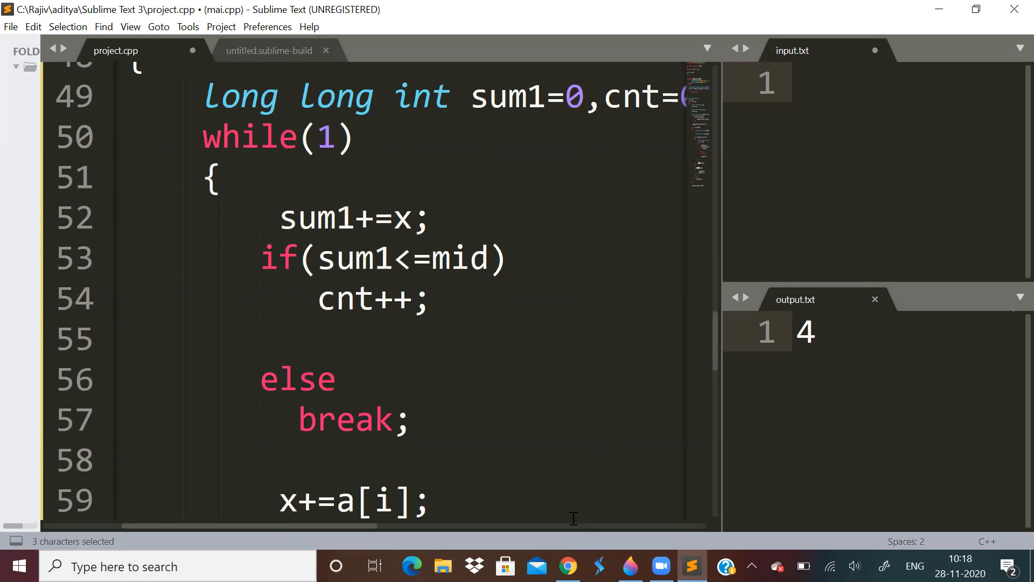
Step: Hand-write t: 12, mid: 12 and R = 1 on the Paint 3D canvas with the Marker
{"action": "left_click", "coordinate": [629, 566]}
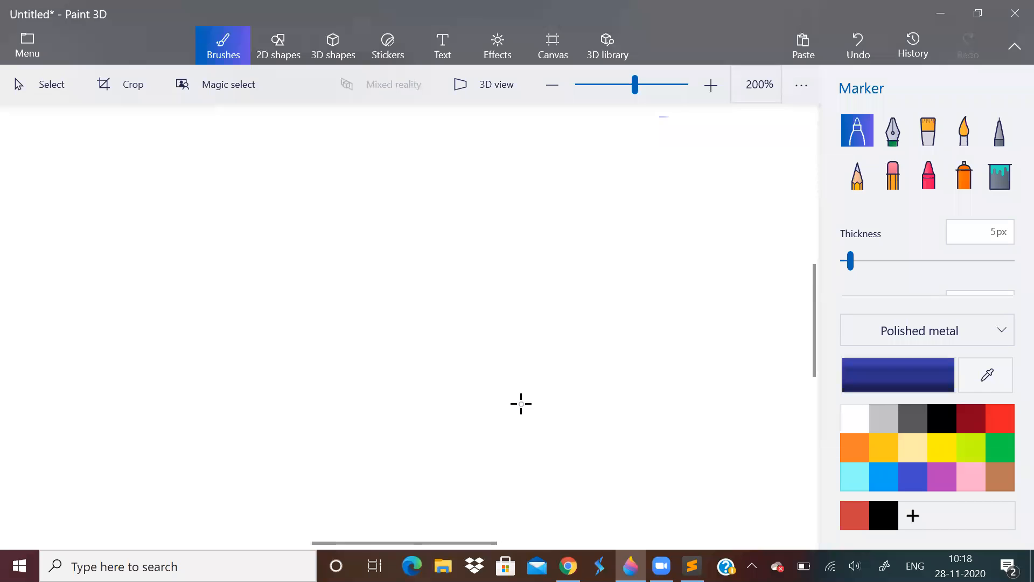
{"action": "left_click_drag", "start_coordinate": [625, 139], "coordinate": [625, 192]}
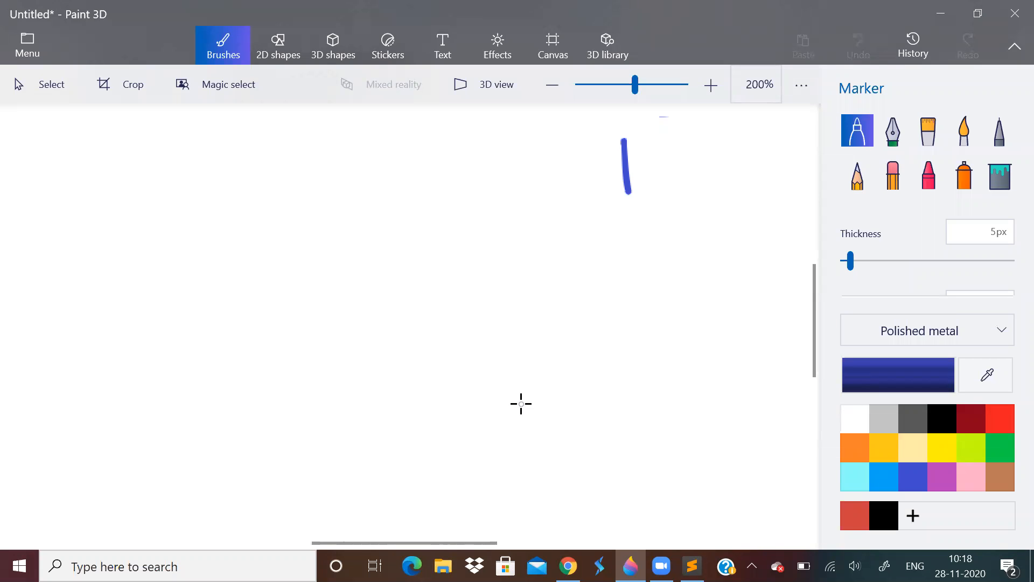
{"action": "left_click_drag", "start_coordinate": [613, 159], "coordinate": [752, 192]}
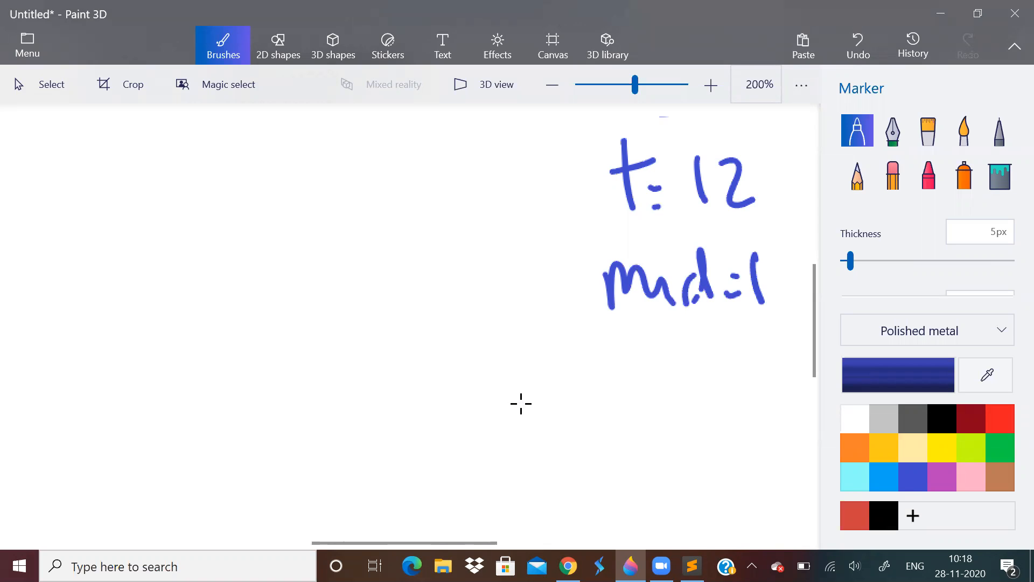
{"action": "left_click_drag", "start_coordinate": [771, 264], "coordinate": [792, 310]}
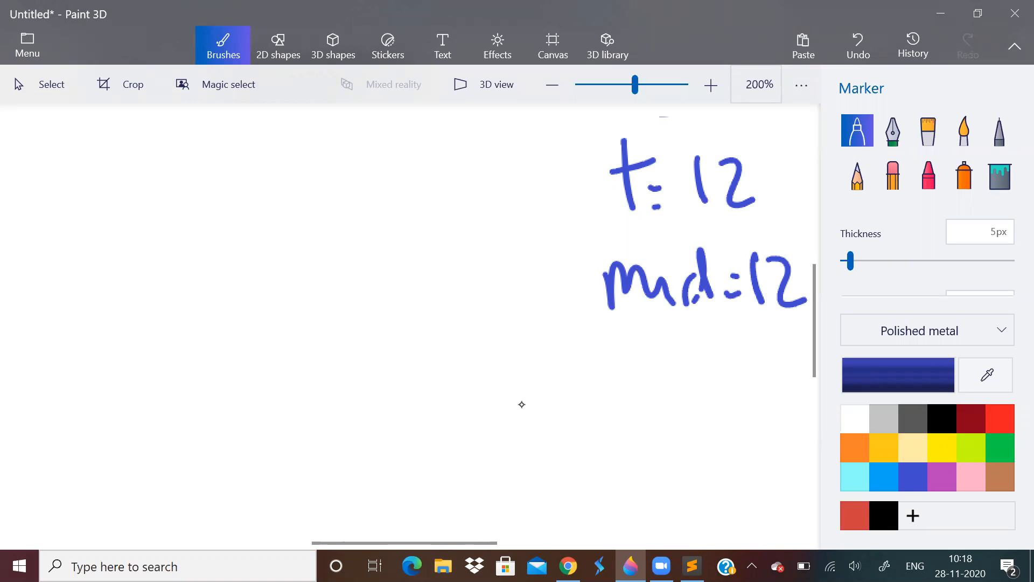
{"action": "left_click_drag", "start_coordinate": [66, 139], "coordinate": [115, 195]}
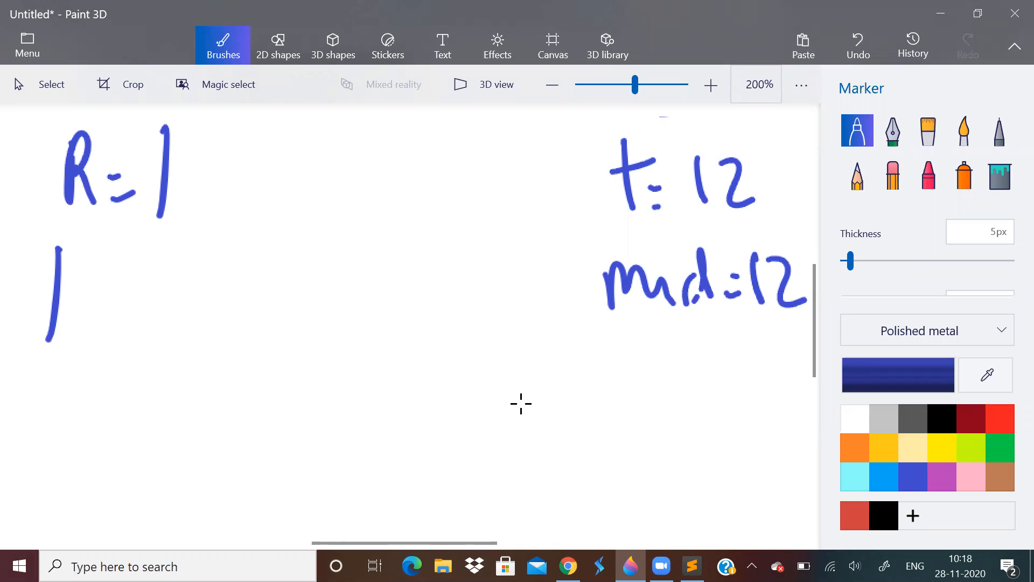
{"action": "left_click_drag", "start_coordinate": [83, 264], "coordinate": [177, 323]}
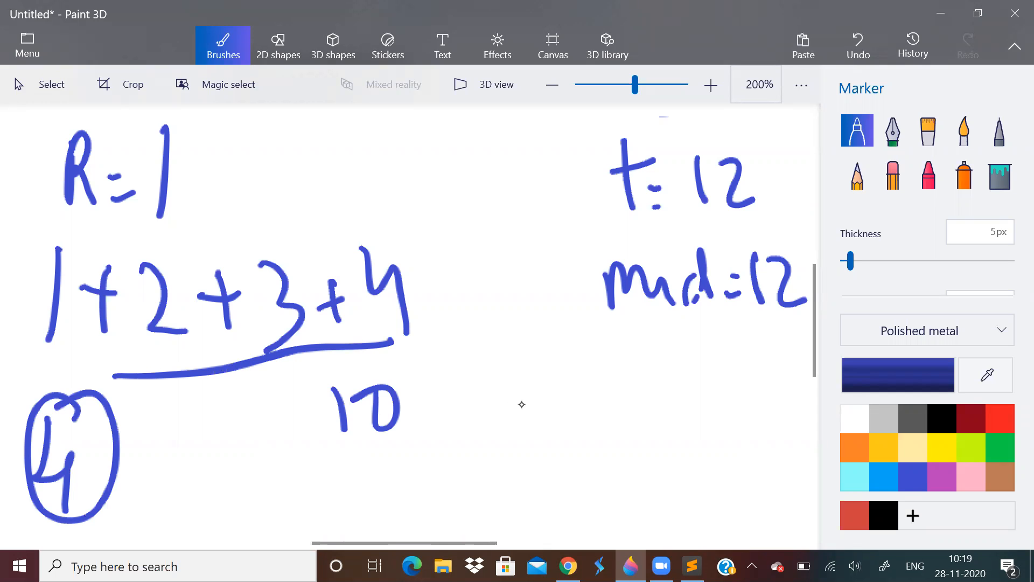
Step: Sketch the running sum 1+2+3+4 = 10 with 4 circled, then 10+5 exceeding mid
{"action": "left_click_drag", "start_coordinate": [422, 409], "coordinate": [455, 406]}
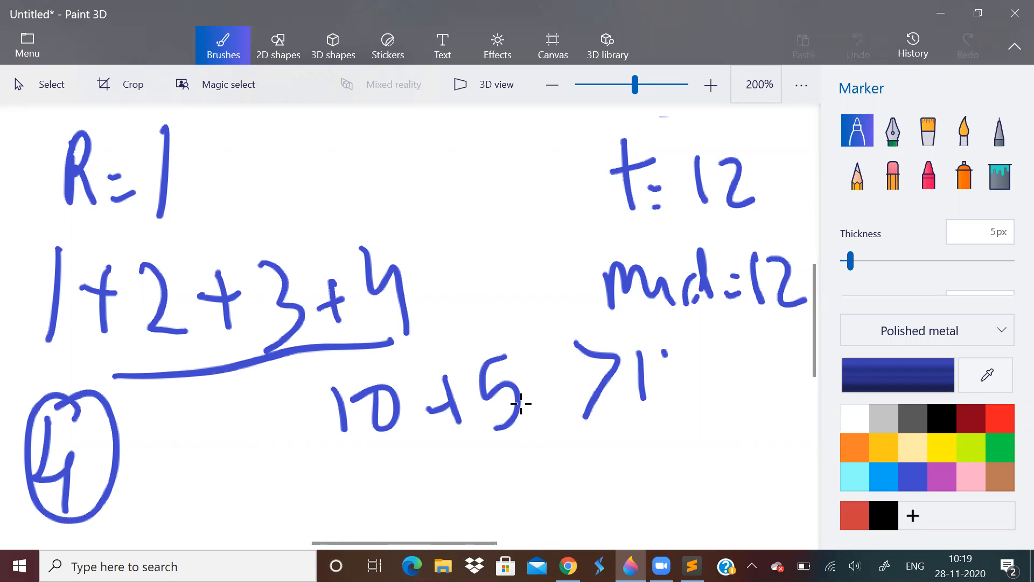
{"action": "left_click_drag", "start_coordinate": [665, 370], "coordinate": [759, 462]}
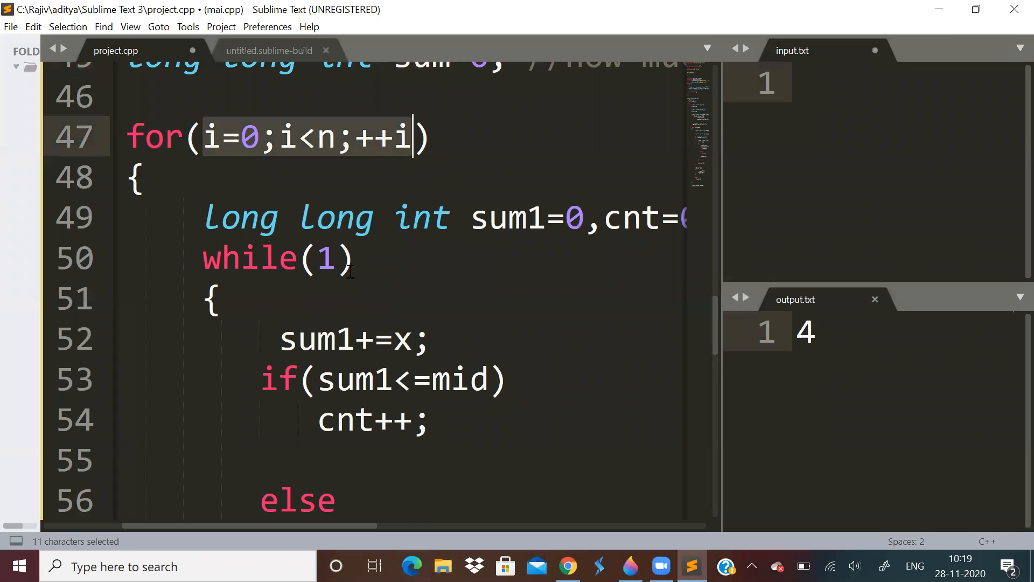
{"action": "scroll", "scroll_direction": "down", "scroll_amount": 3}
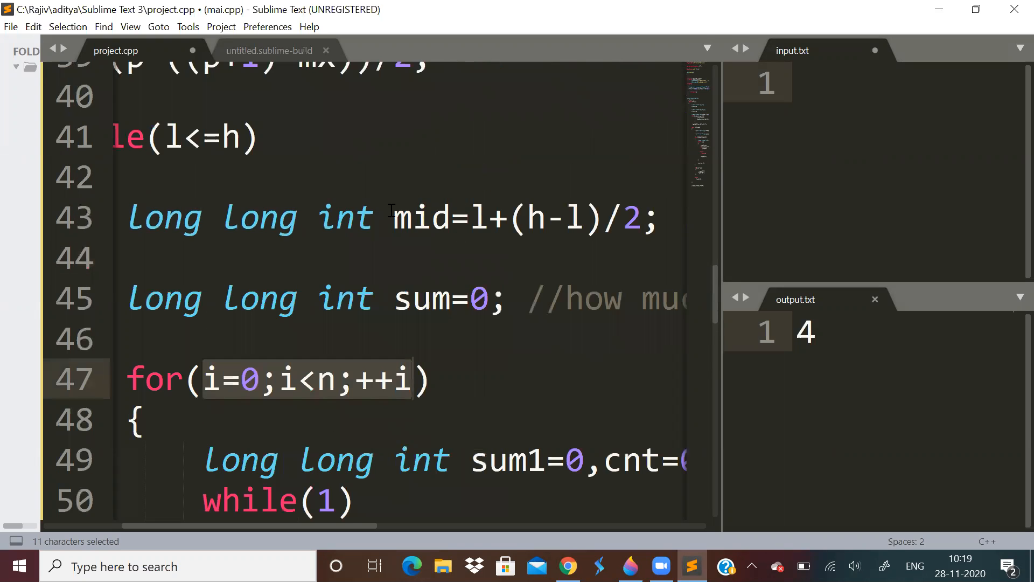
{"action": "double_click", "coordinate": [421, 217]}
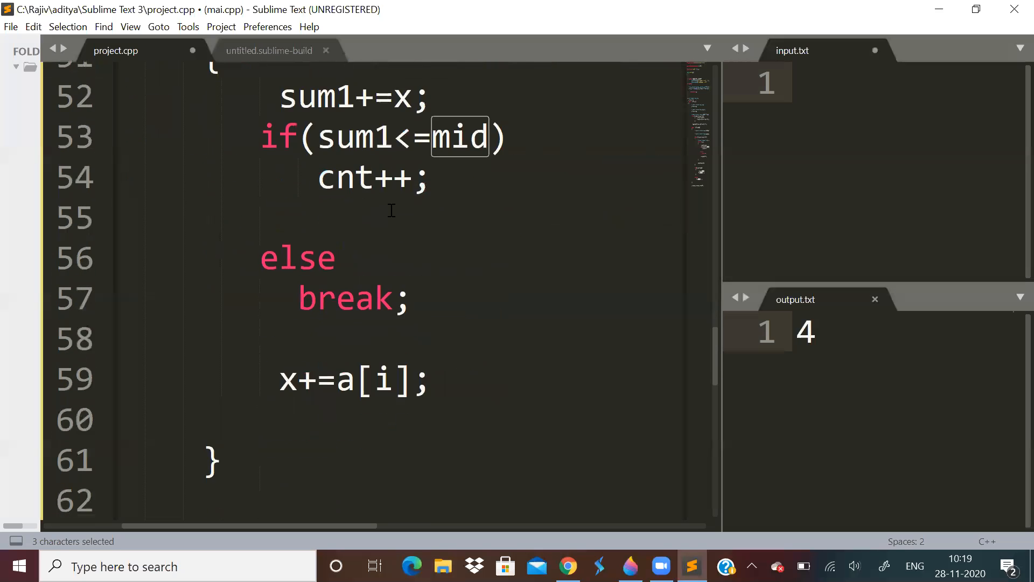
{"action": "scroll", "scroll_direction": "down", "scroll_amount": 3}
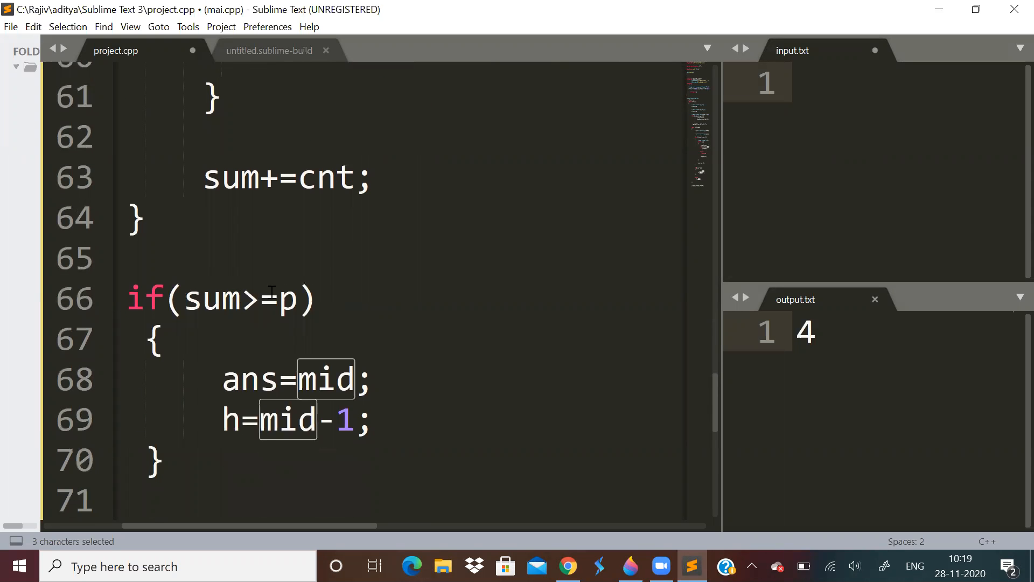
{"action": "mouse_move", "coordinate": [284, 299]}
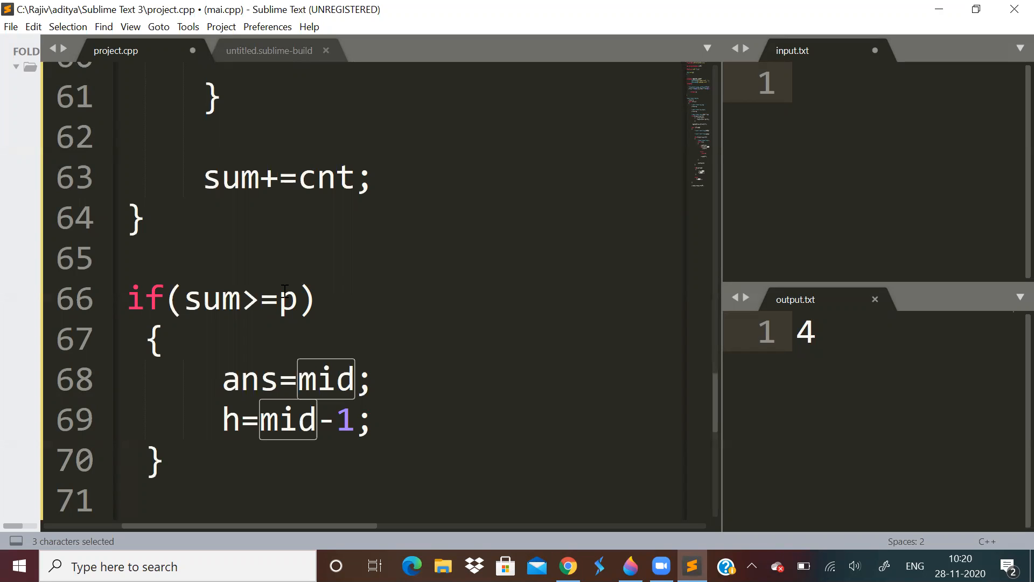
{"action": "mouse_move", "coordinate": [398, 307]}
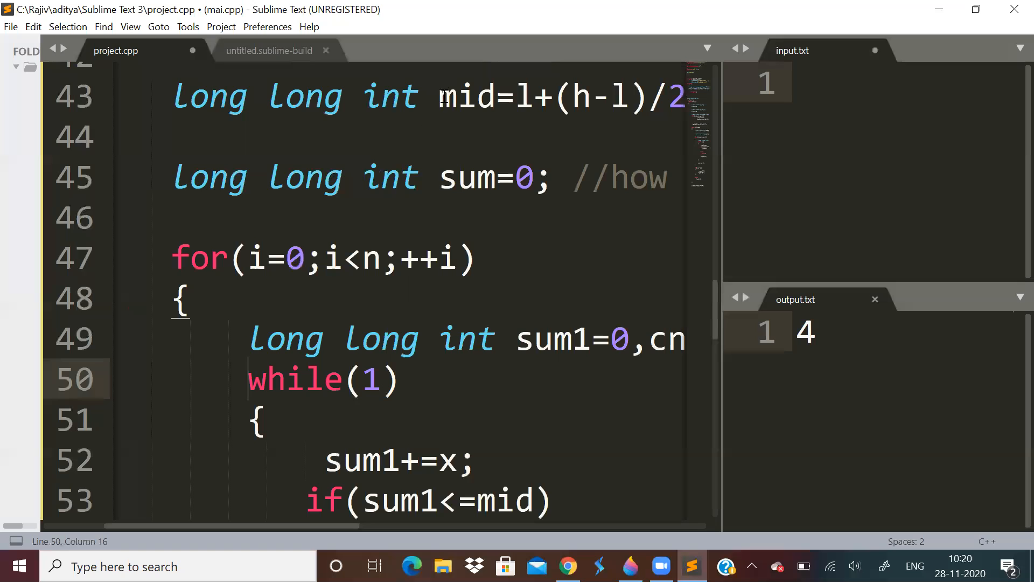
Step: Highlight mid and review the while(1) block counting pratas in project.cpp
{"action": "double_click", "coordinate": [504, 307]}
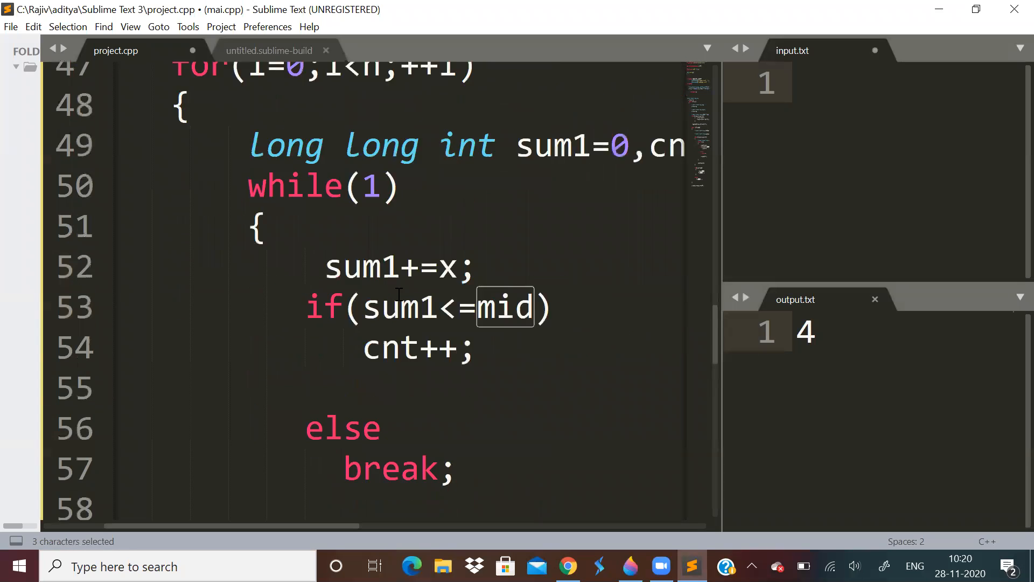
{"action": "scroll", "scroll_direction": "down", "scroll_amount": 3}
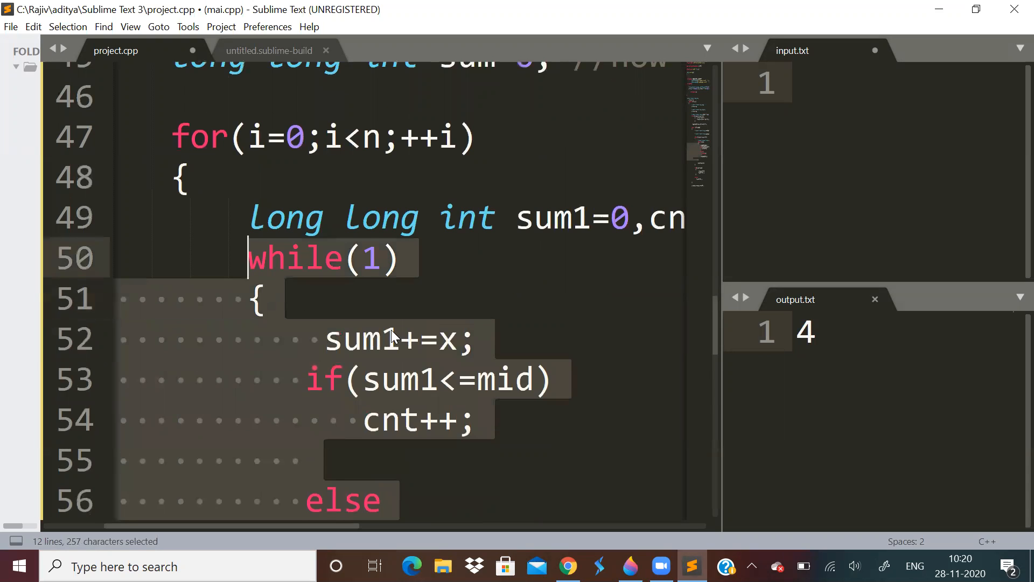
{"action": "scroll", "scroll_direction": "down", "scroll_amount": 3}
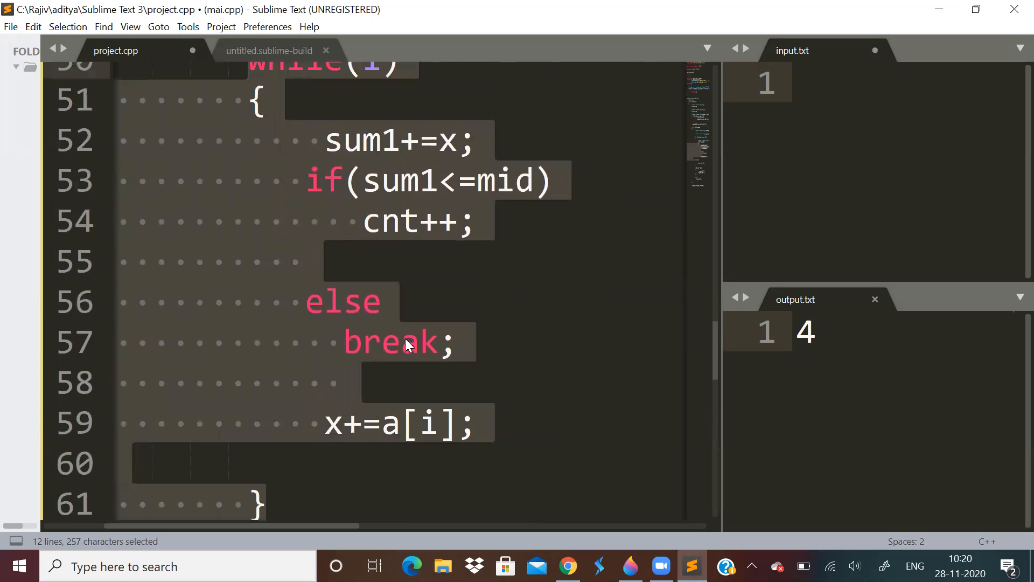
{"action": "scroll", "scroll_direction": "down", "scroll_amount": 3}
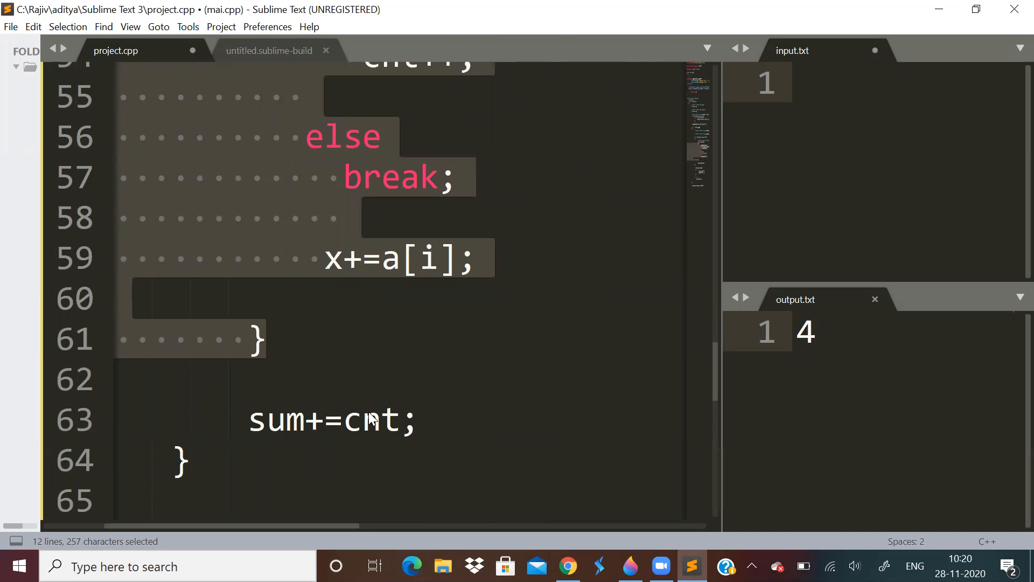
{"action": "mouse_move", "coordinate": [610, 516]}
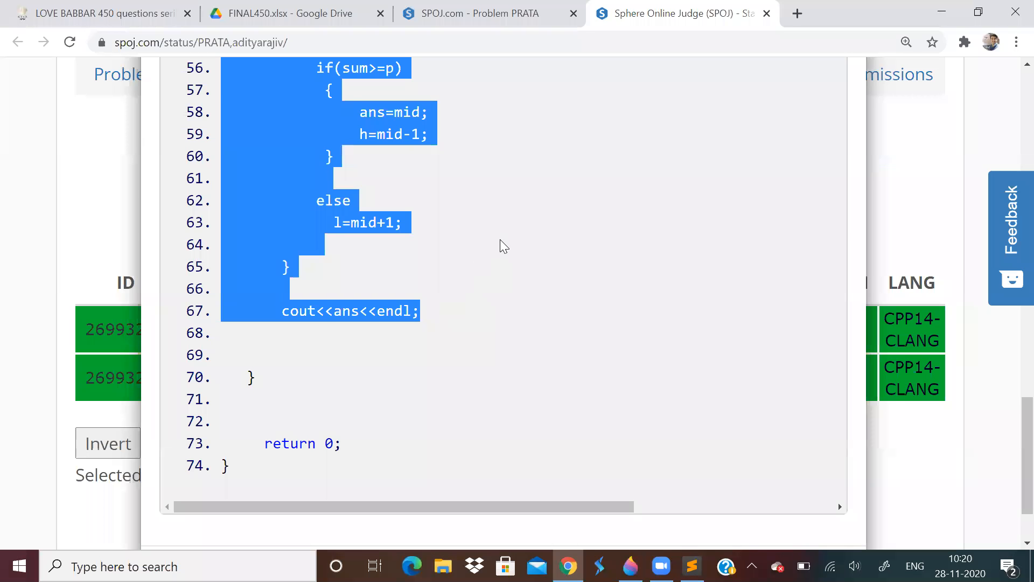
Step: Return to the SPOJ PRATA problem statement and scroll toward the Input section
{"action": "left_click", "coordinate": [469, 13]}
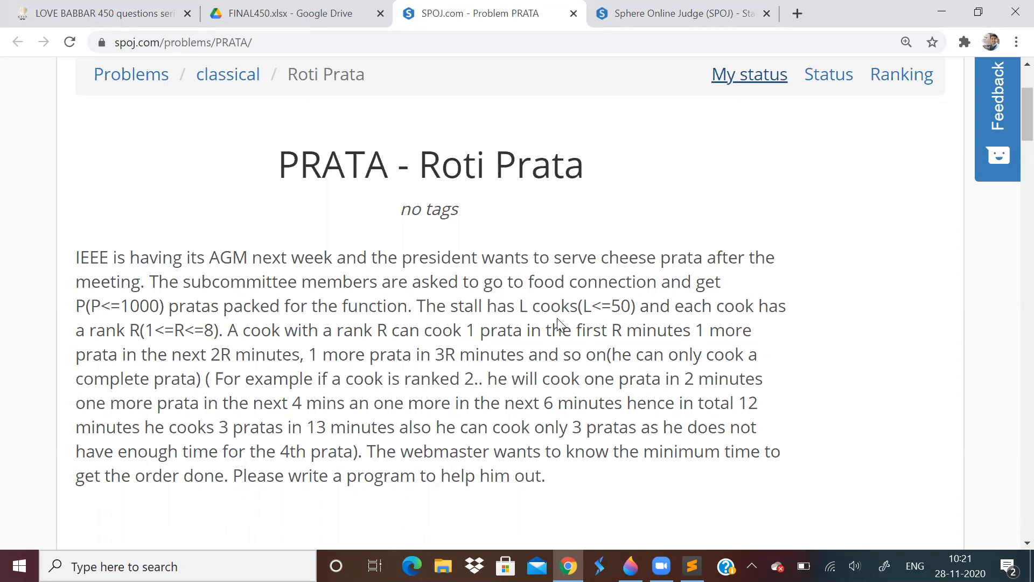
{"action": "scroll", "scroll_direction": "down", "scroll_amount": 3}
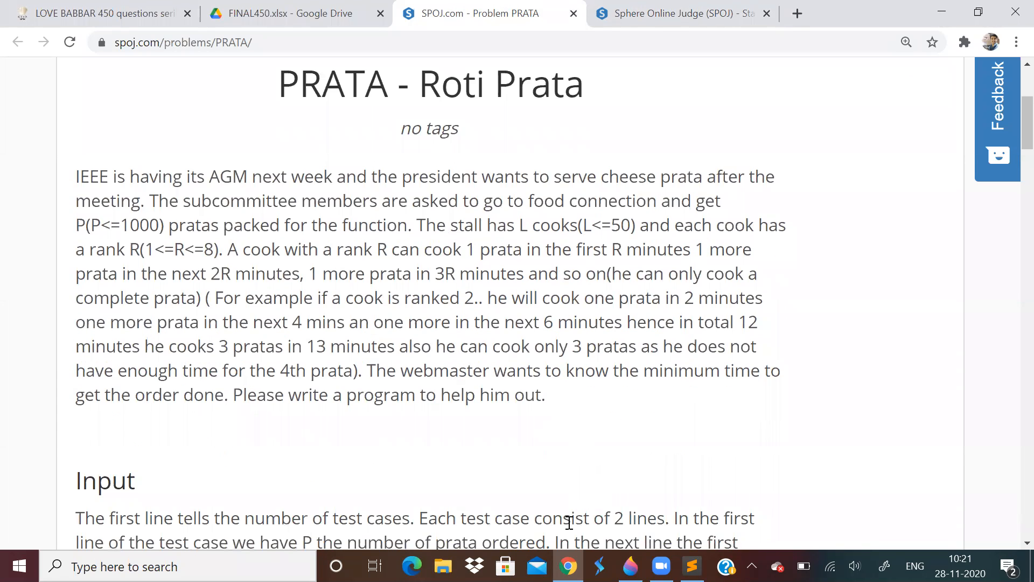